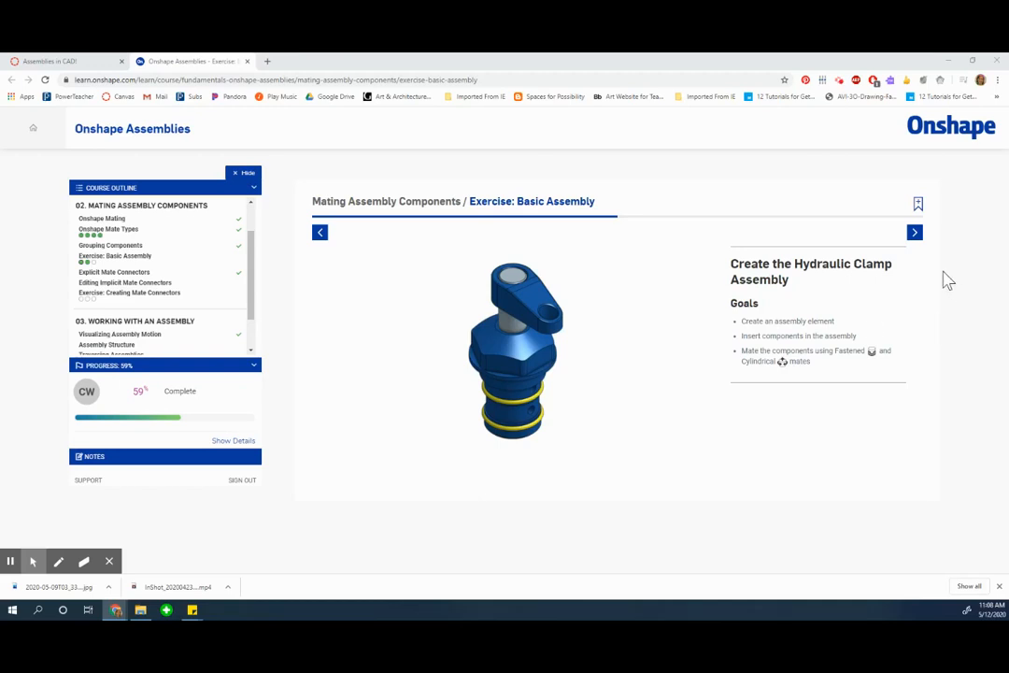
pyautogui.moveTo(848, 257)
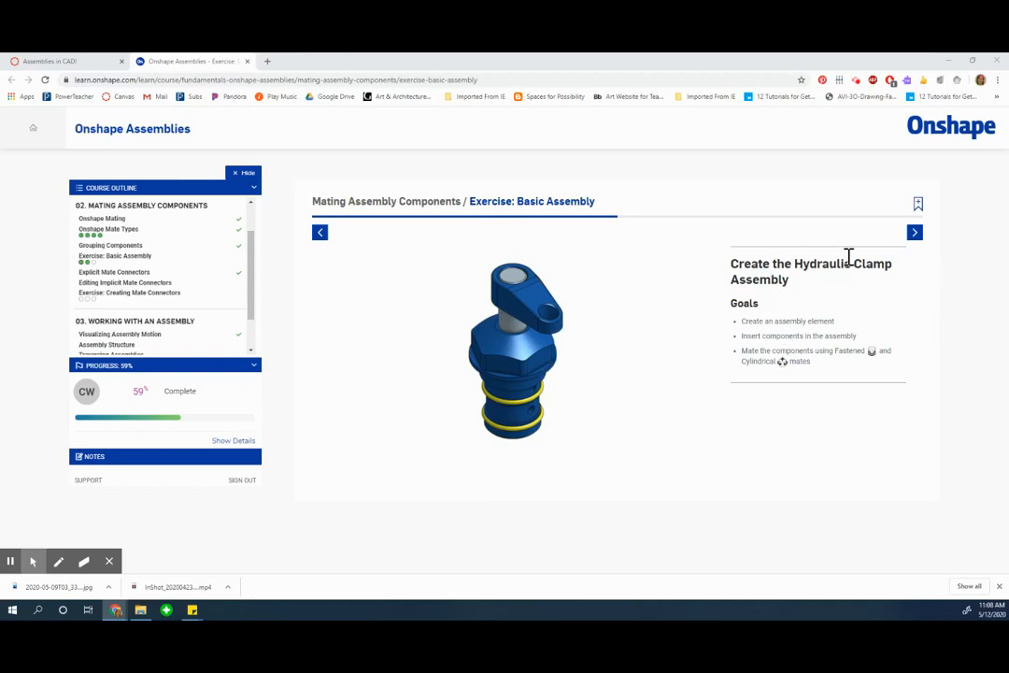
# Step: Advance to the exercise's first step and open the public Exercise: Basic Assembly document
pyautogui.click(913, 232)
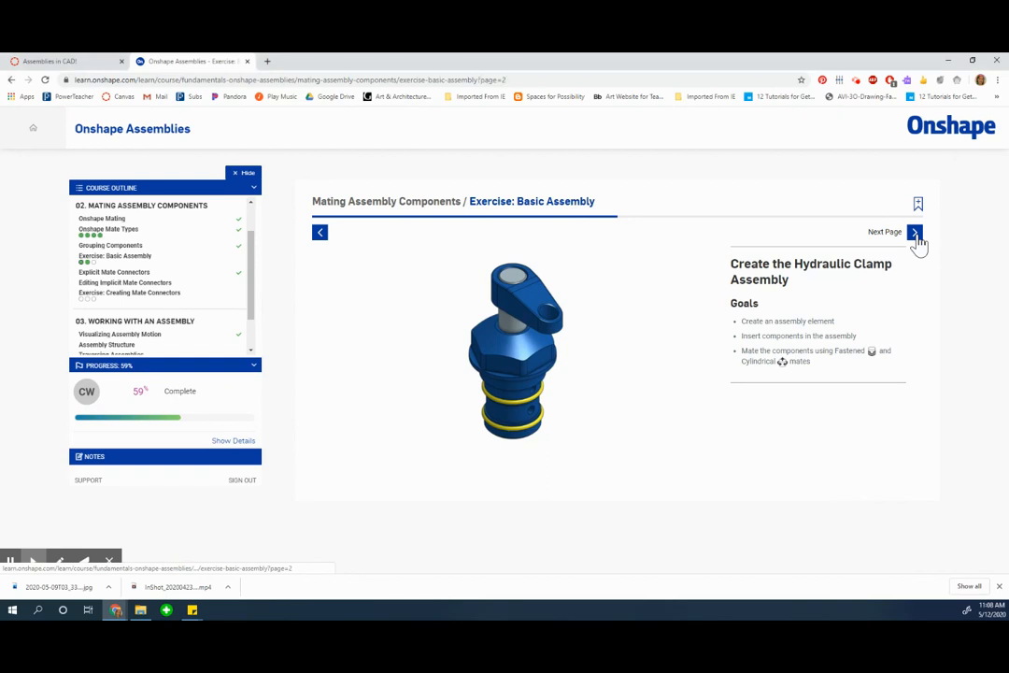
pyautogui.click(915, 231)
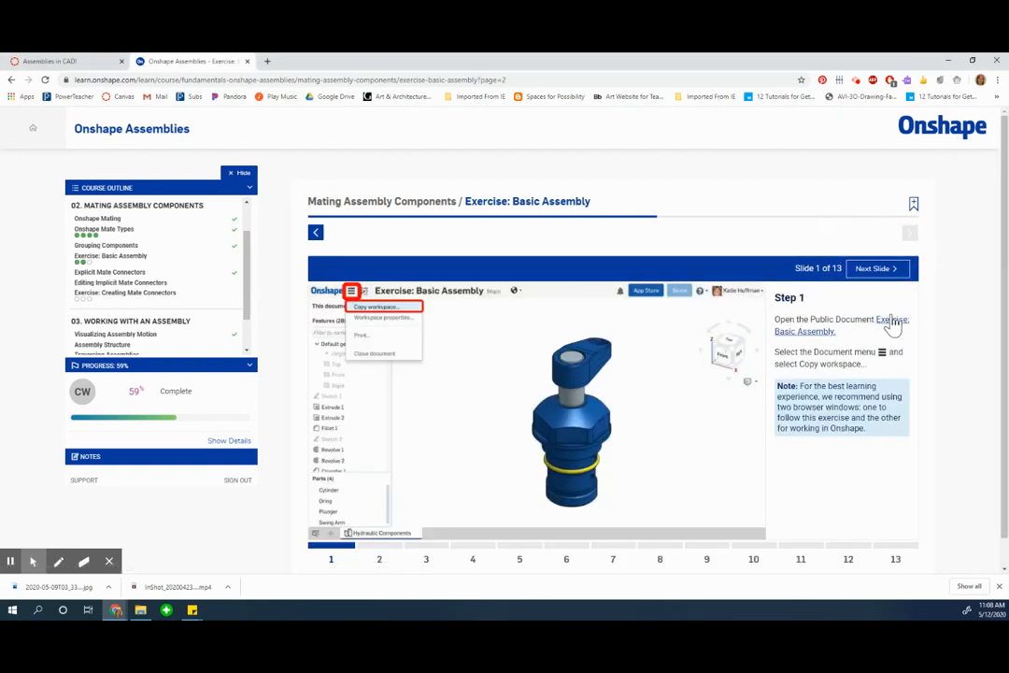
pyautogui.click(383, 306)
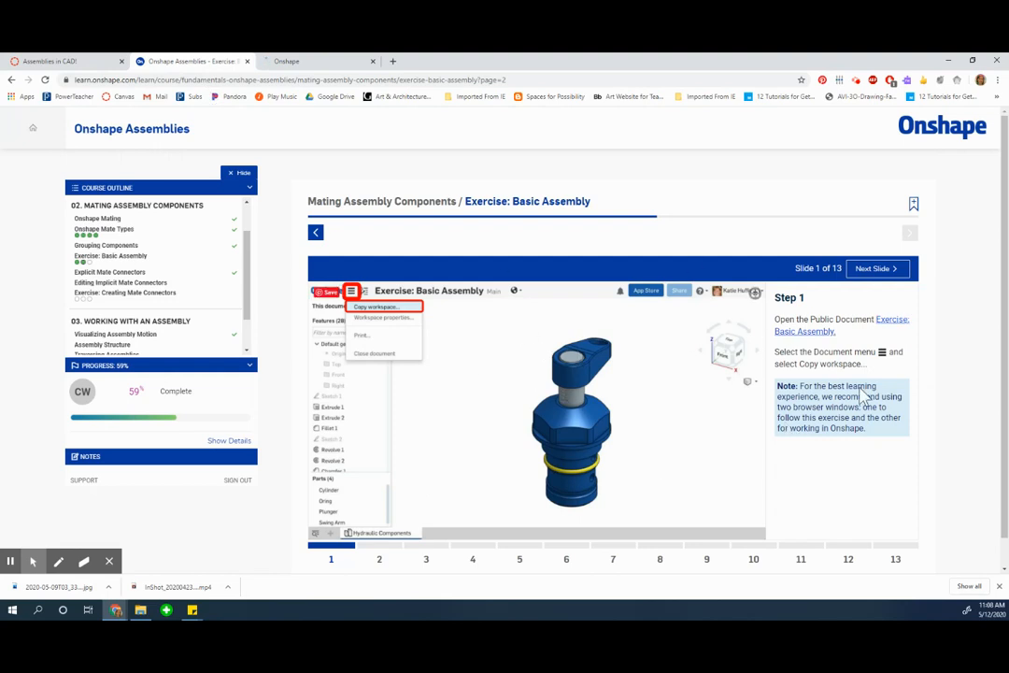
pyautogui.moveTo(824, 340)
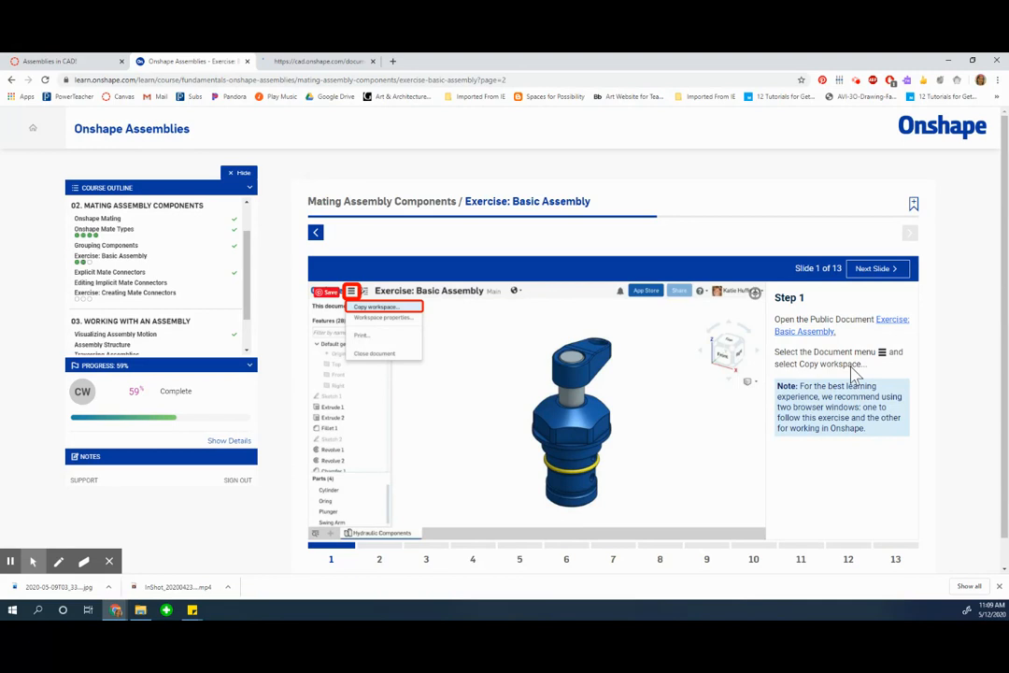
pyautogui.click(373, 306)
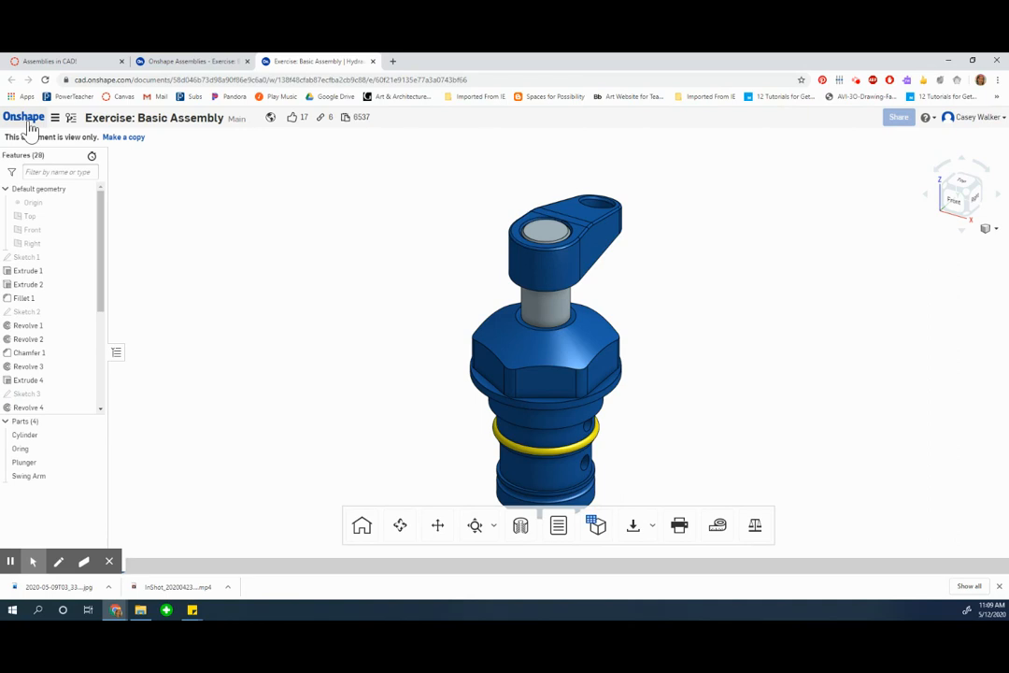
pyautogui.moveTo(124, 138)
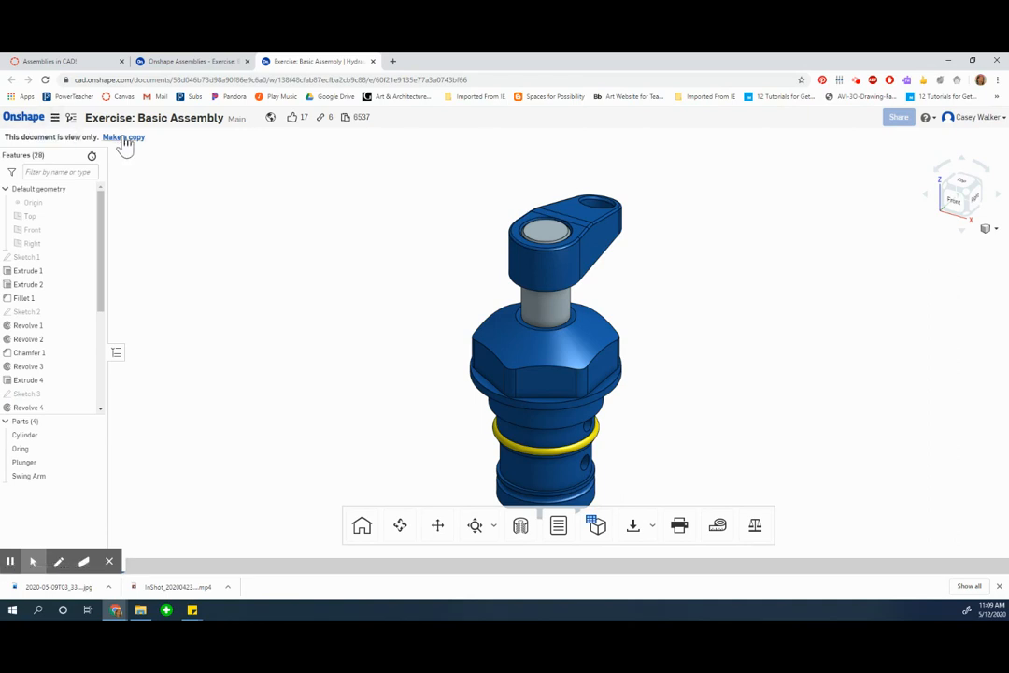
# Step: Copy the document as 'Exercise: Basic Assembly - Ms. Walker' and open it
pyautogui.click(123, 138)
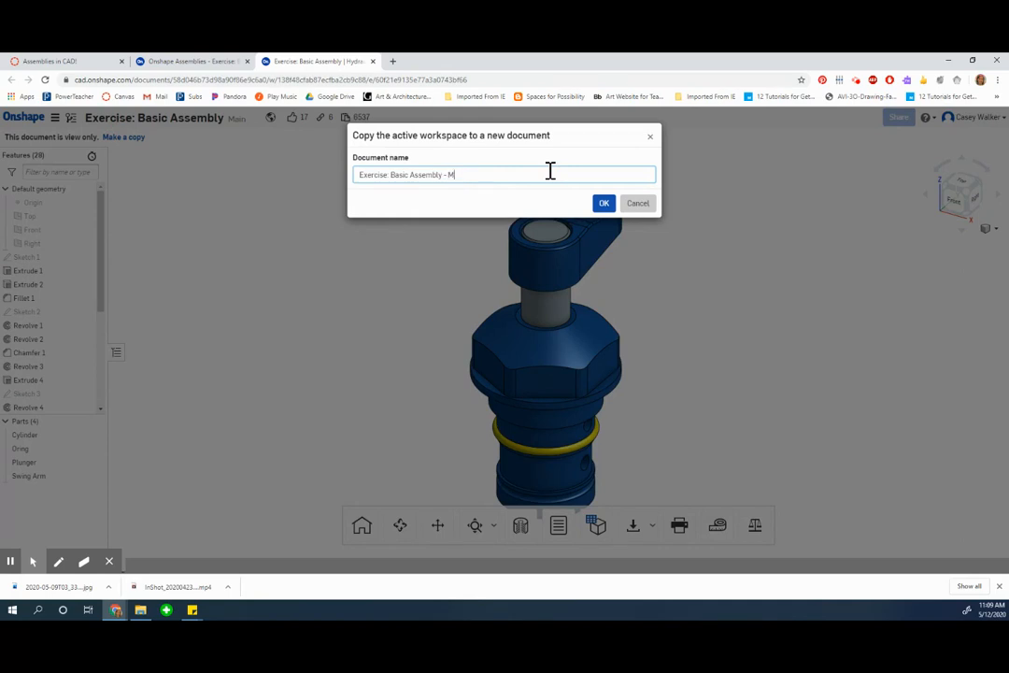
pyautogui.write('s. Wa')
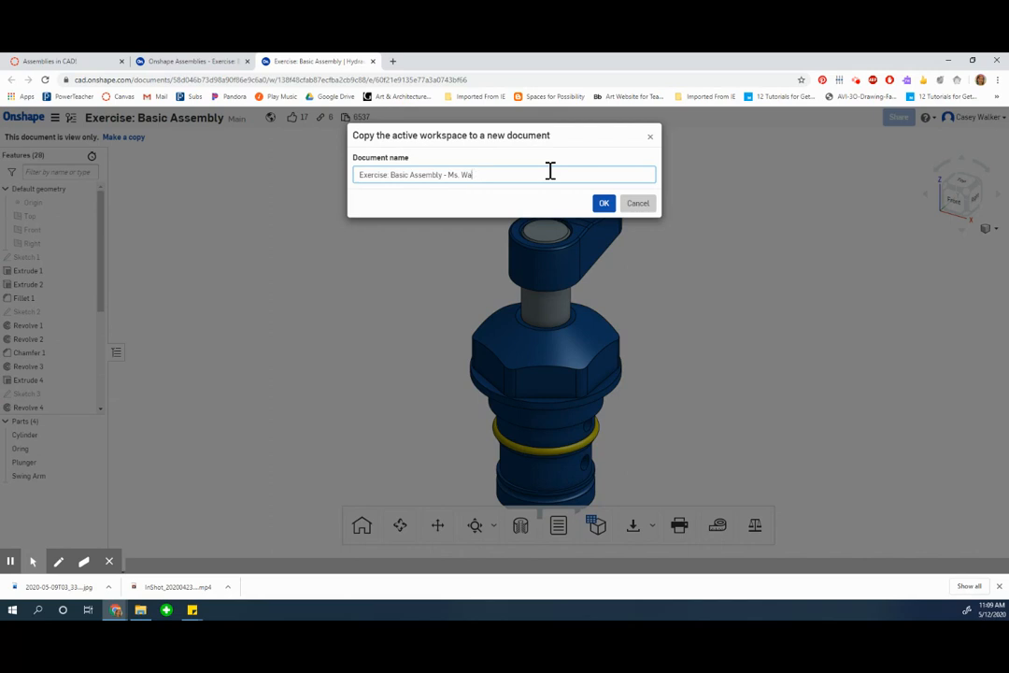
pyautogui.write('lker')
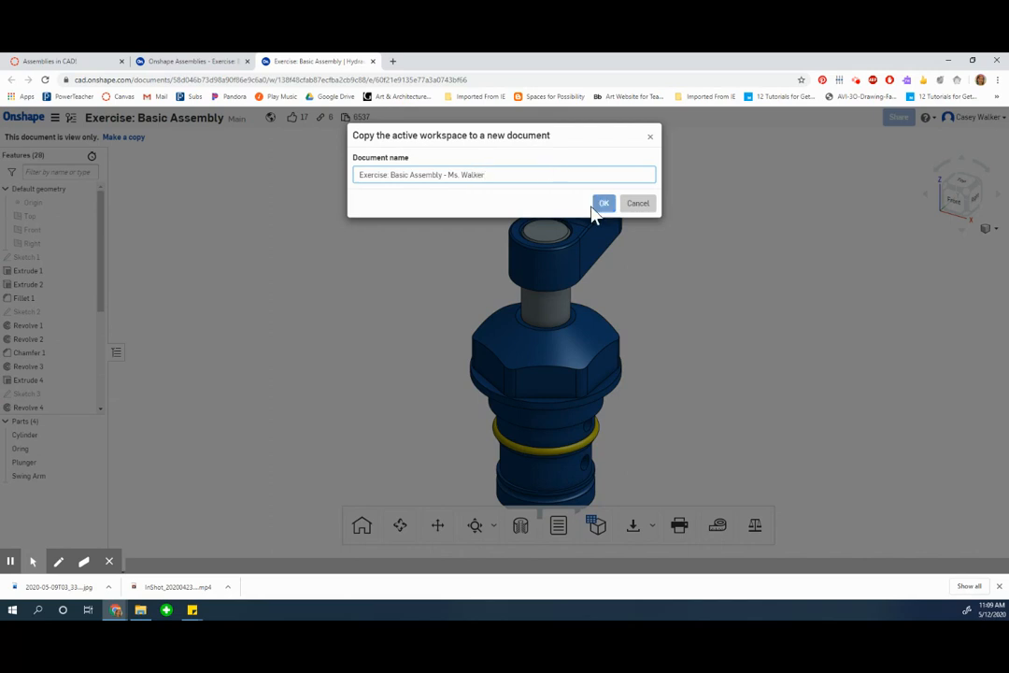
pyautogui.click(604, 201)
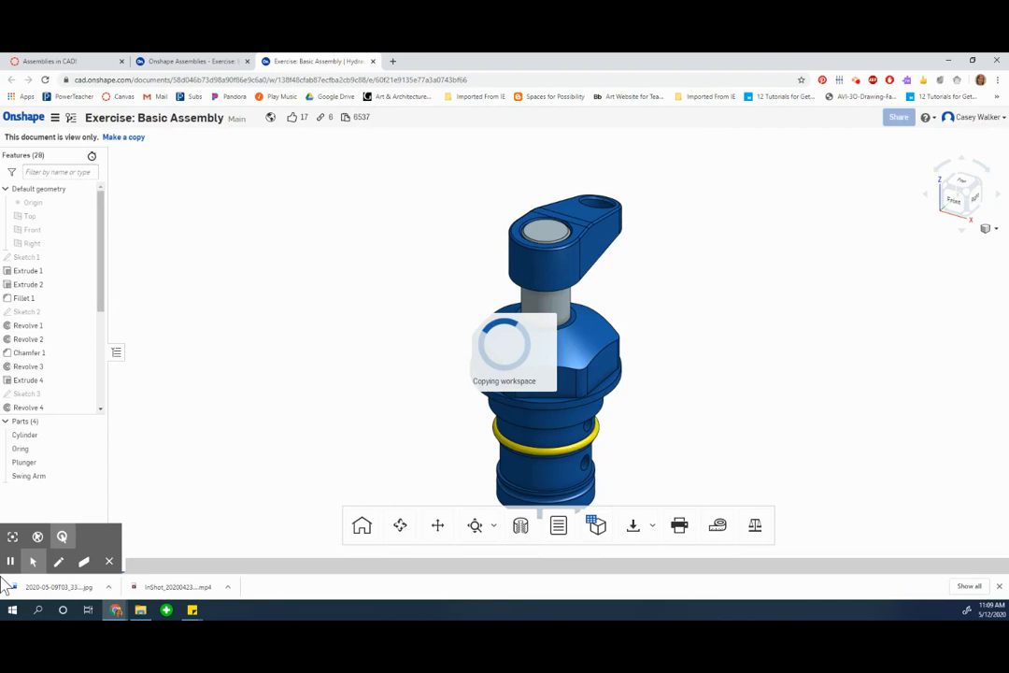
pyautogui.click(123, 136)
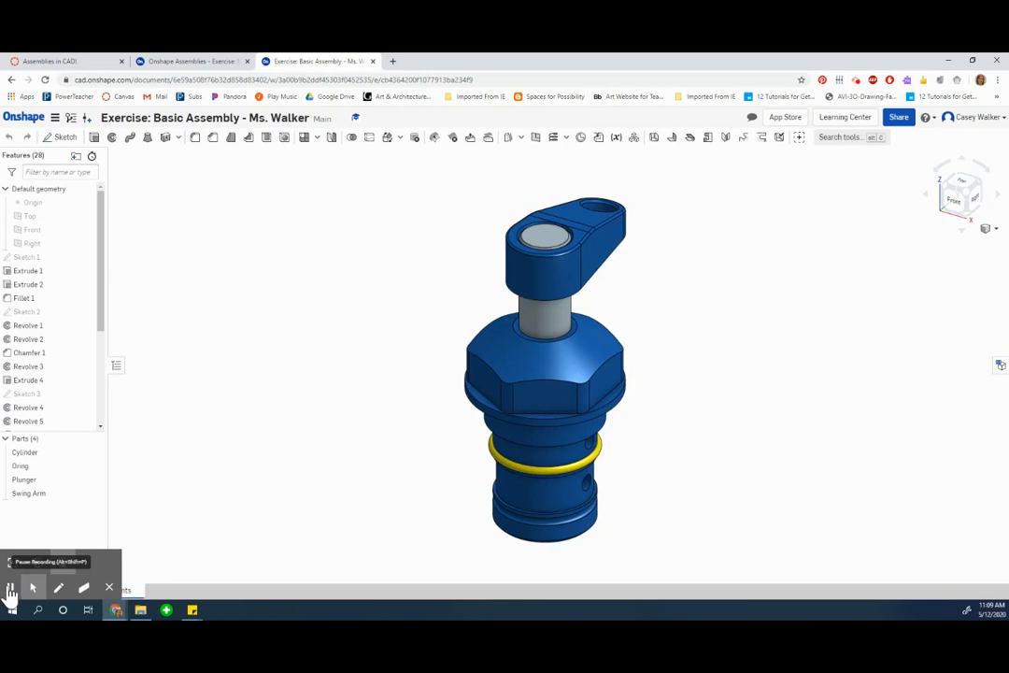
pyautogui.moveTo(136, 601)
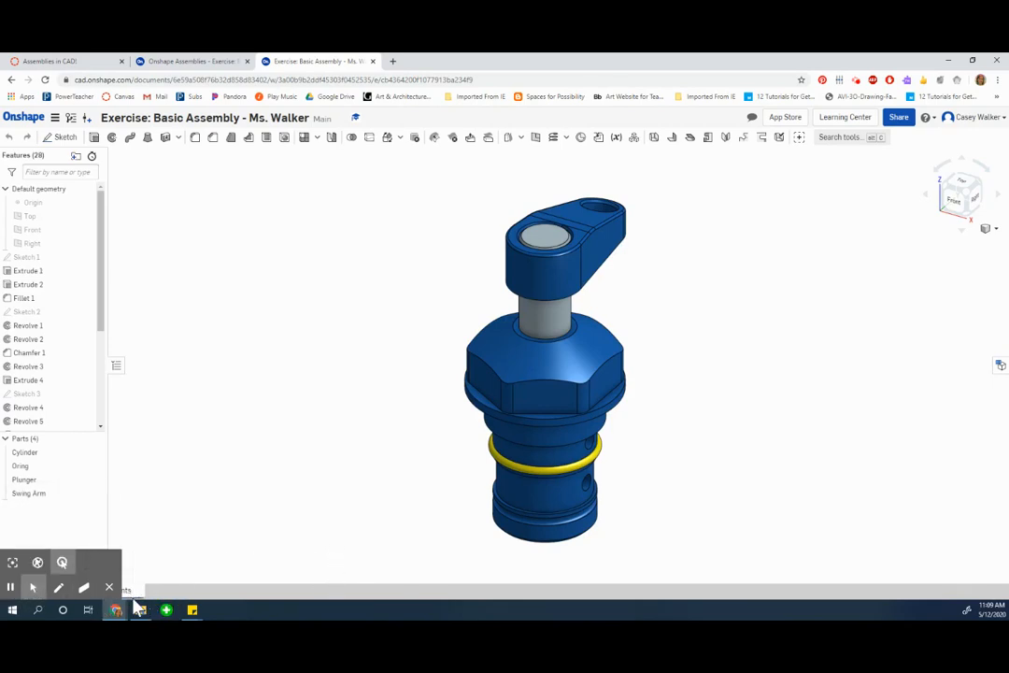
pyautogui.moveTo(116, 609)
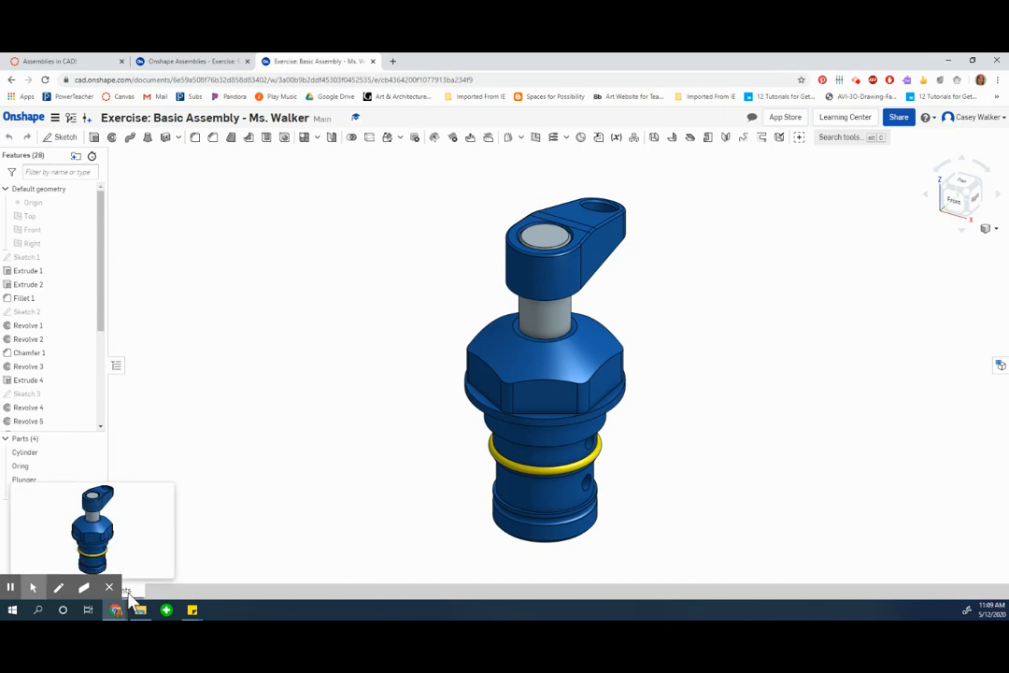
pyautogui.click(190, 59)
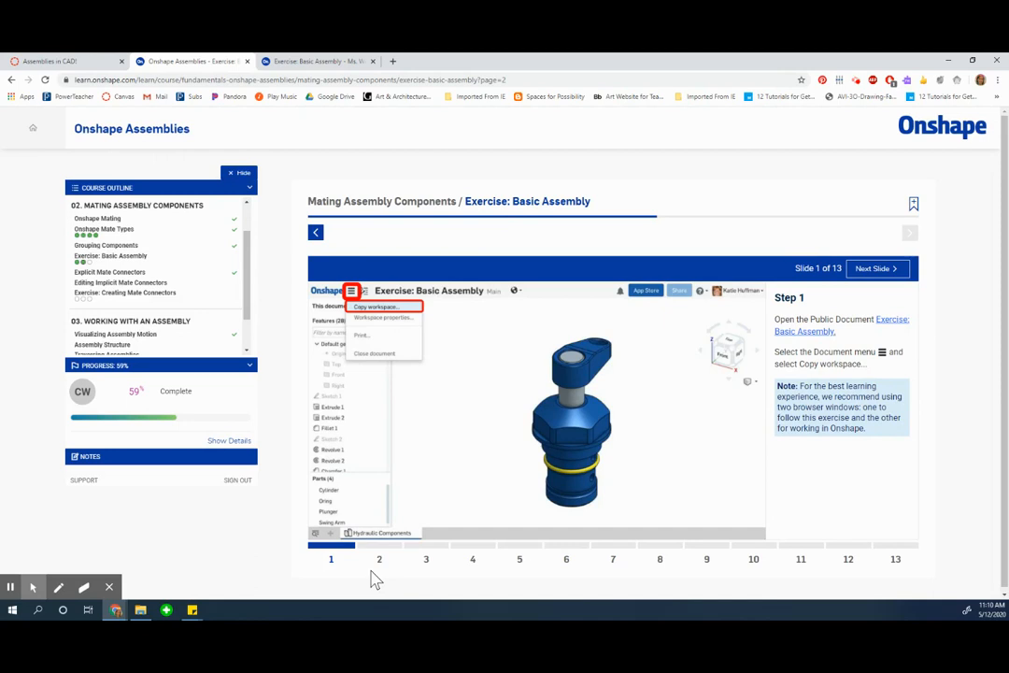
pyautogui.click(876, 269)
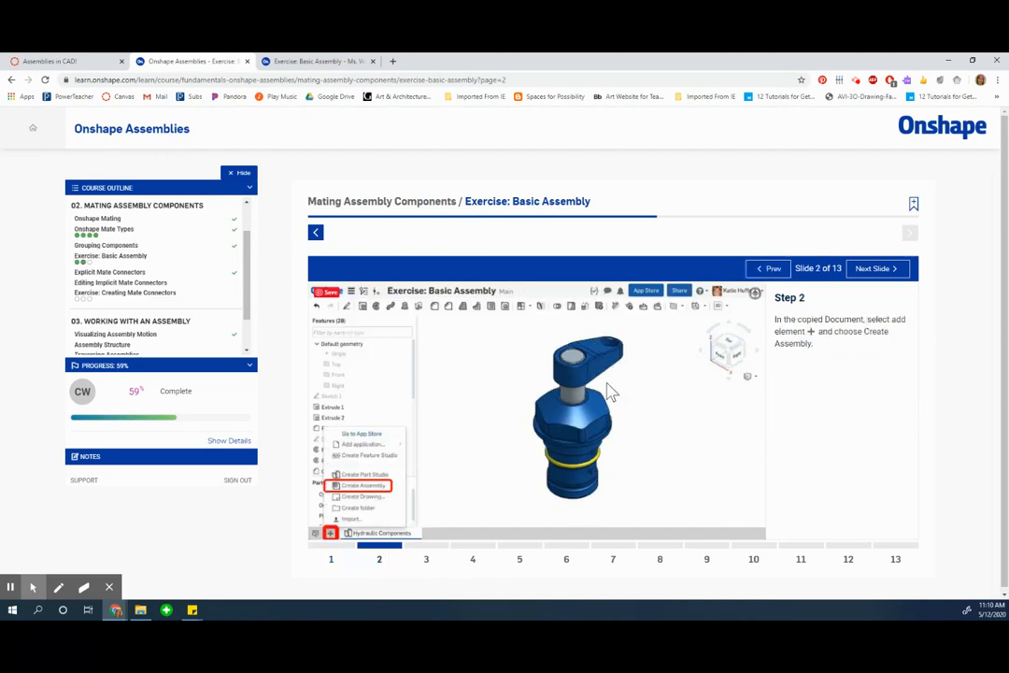
pyautogui.moveTo(848, 331)
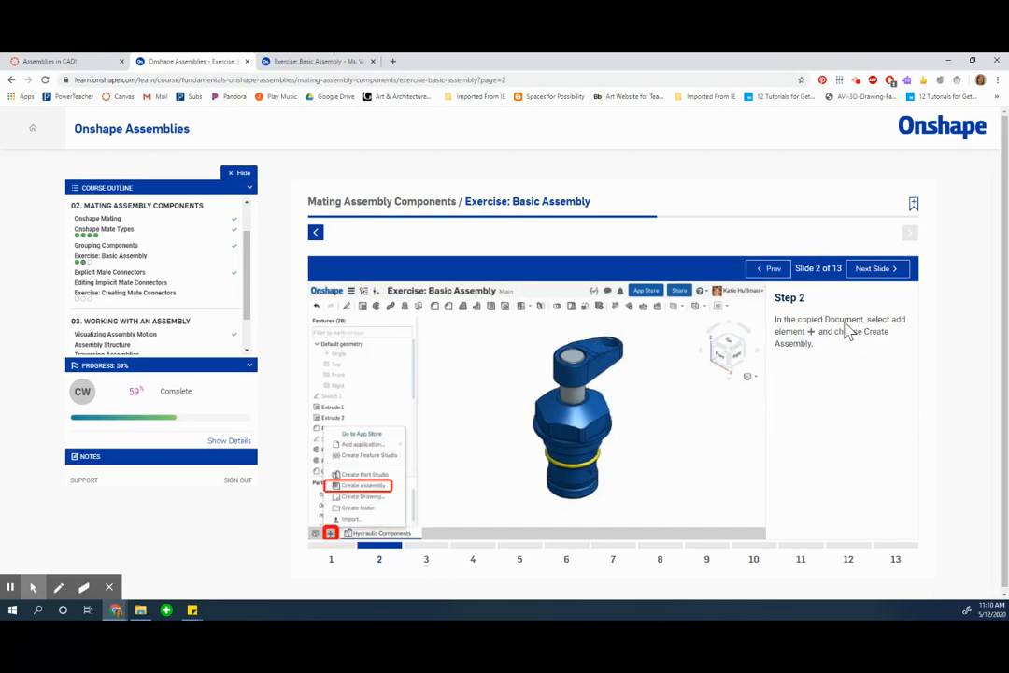
pyautogui.moveTo(810, 355)
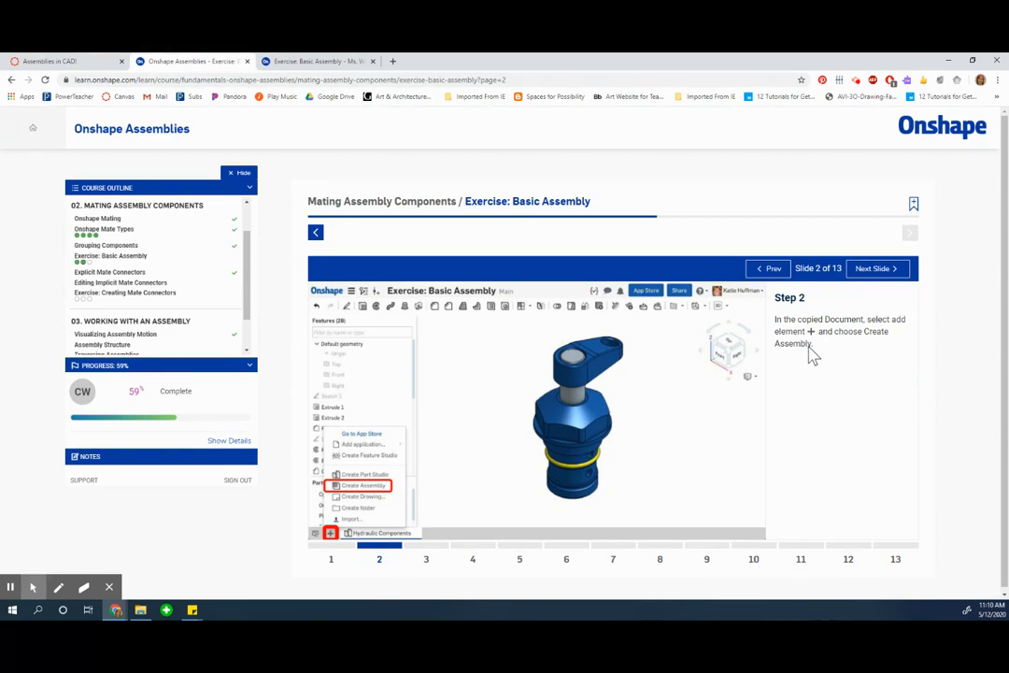
pyautogui.moveTo(353, 75)
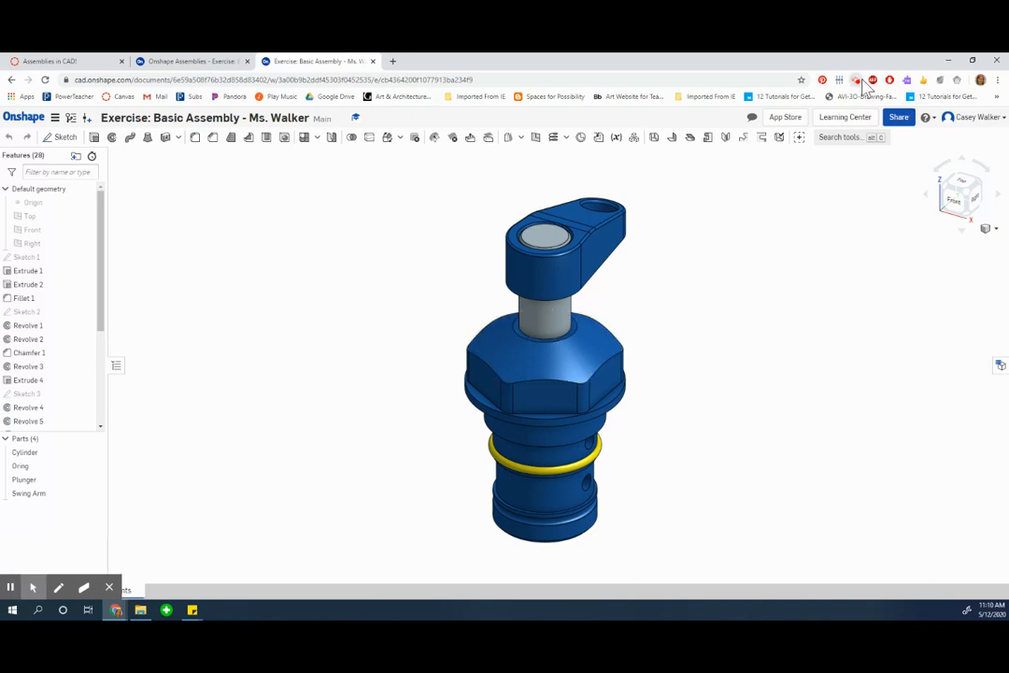
# Step: Create a new assembly in the document and recheck the exercise instructions
pyautogui.click(855, 79)
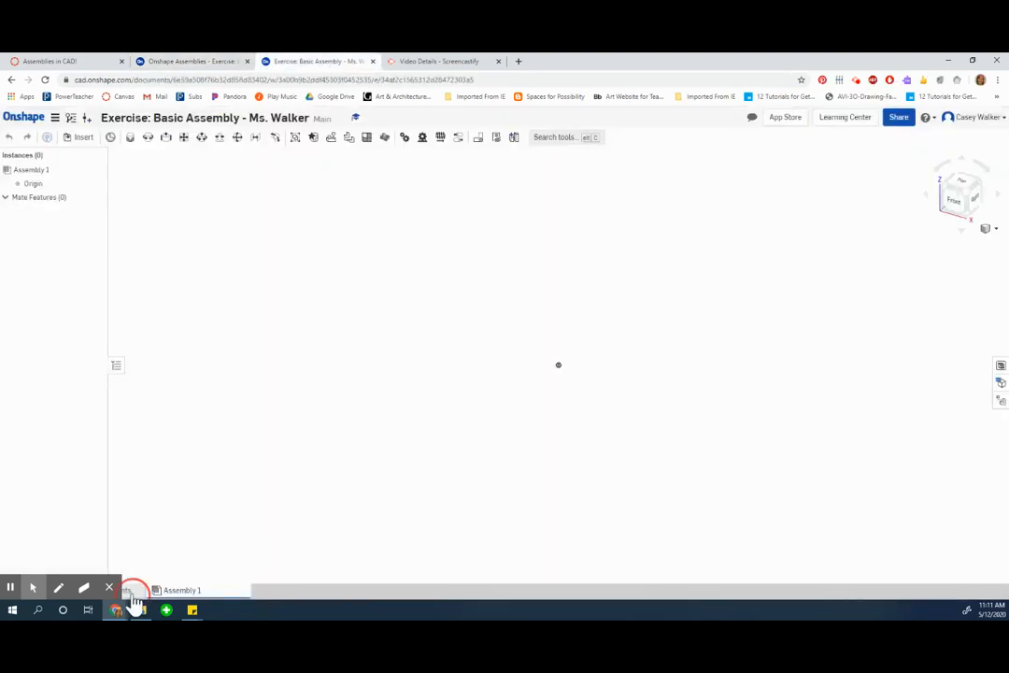
pyautogui.click(127, 590)
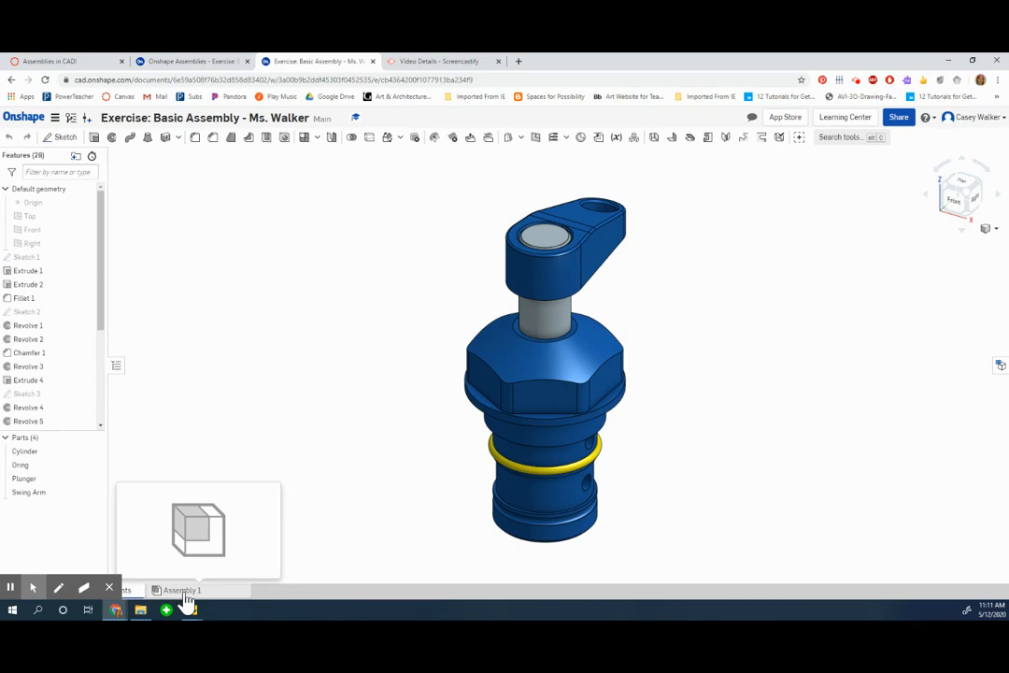
pyautogui.click(194, 59)
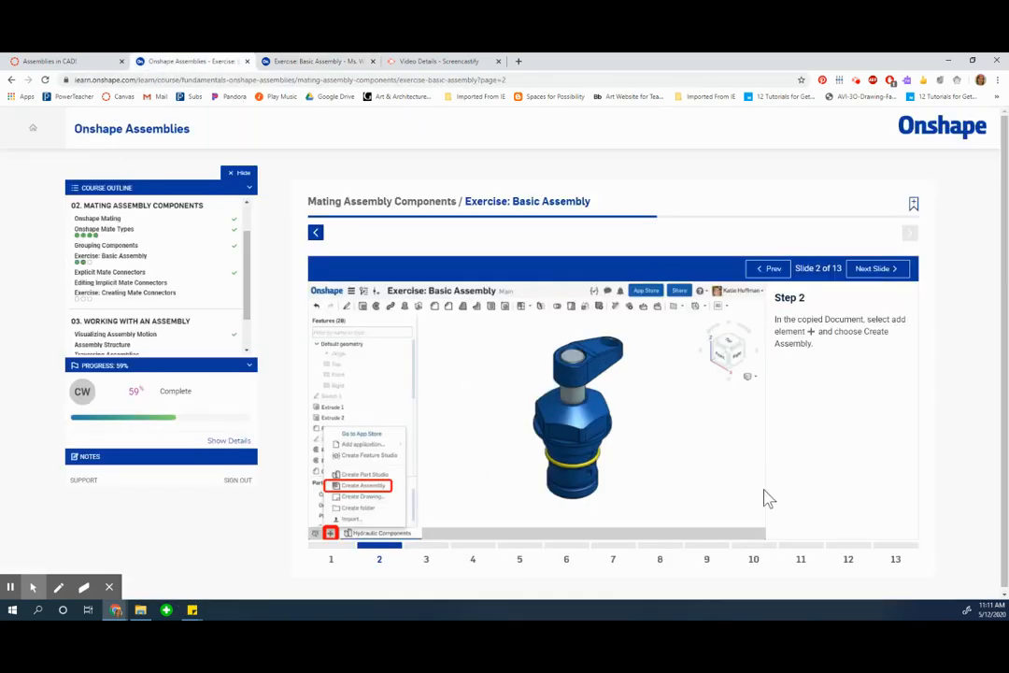
pyautogui.click(874, 269)
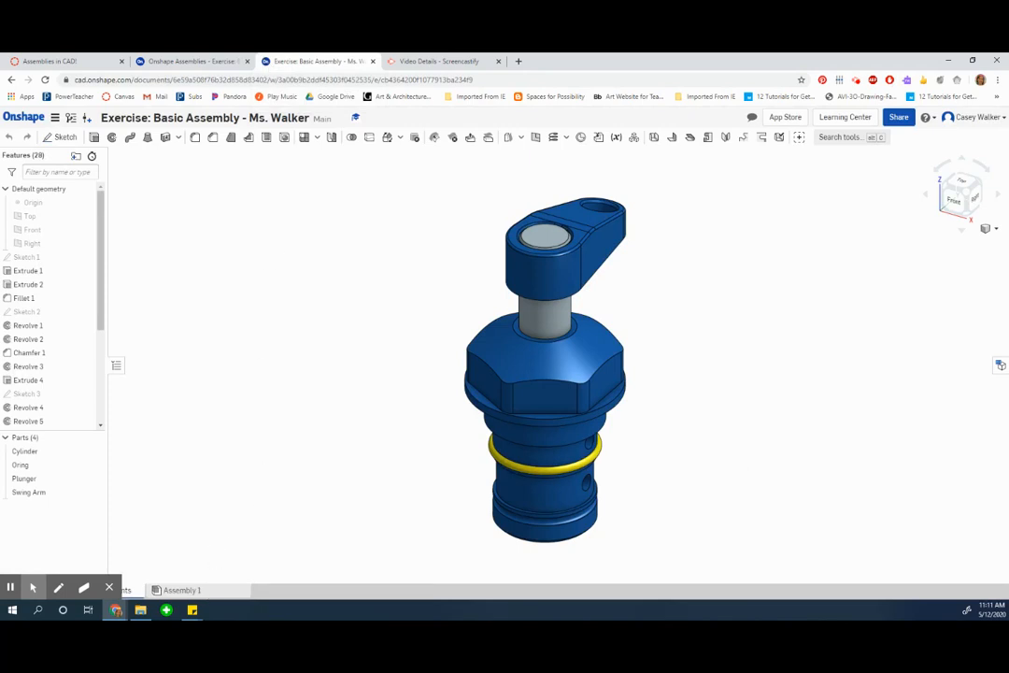
# Step: Rename Assembly 1 to 'Hydraulic Clamp Assembly'
pyautogui.rightClick(183, 591)
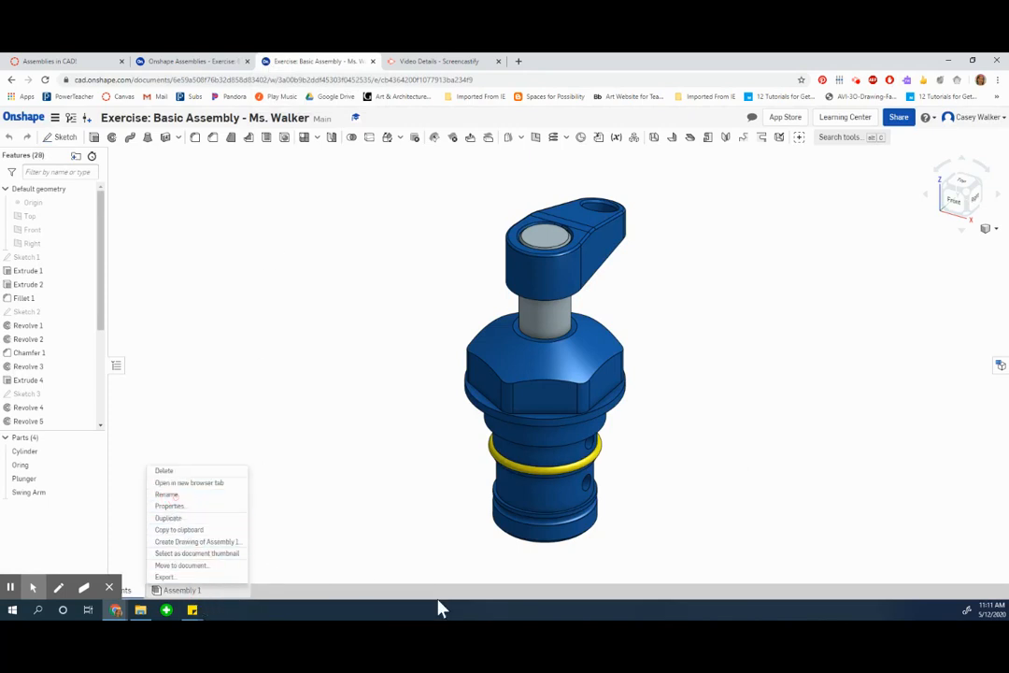
pyautogui.click(166, 494)
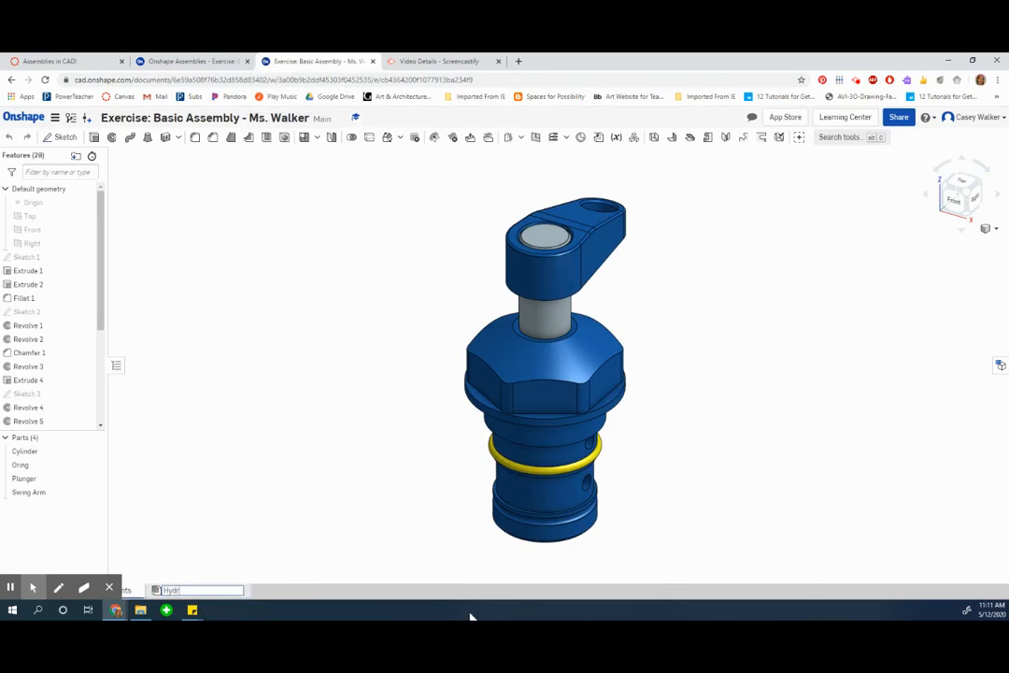
pyautogui.write('Hydraulic Clam')
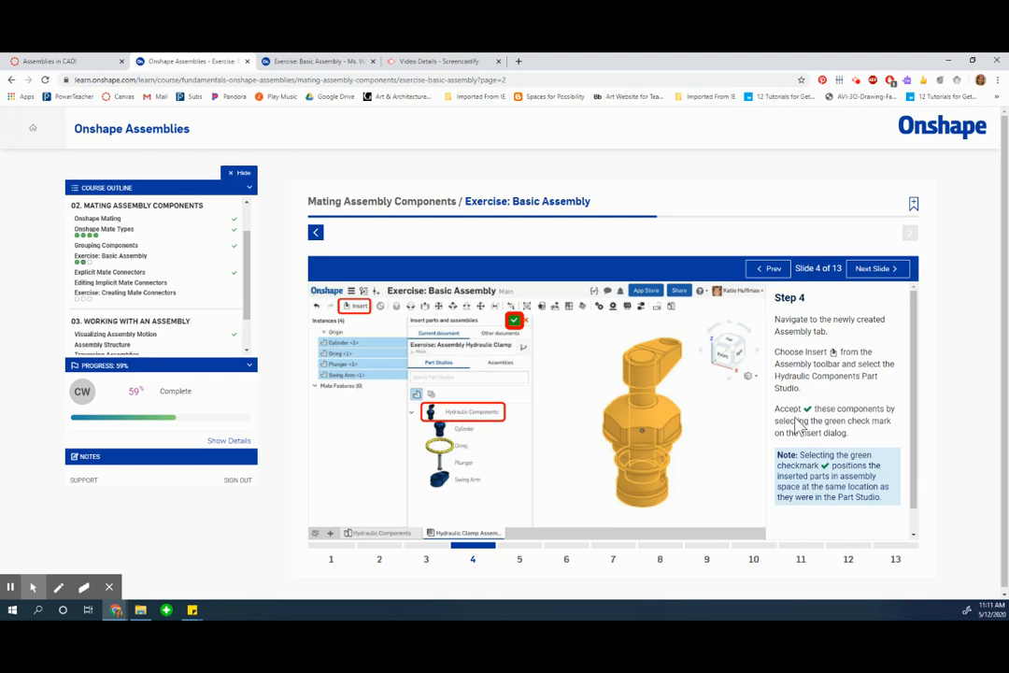
pyautogui.moveTo(819, 520)
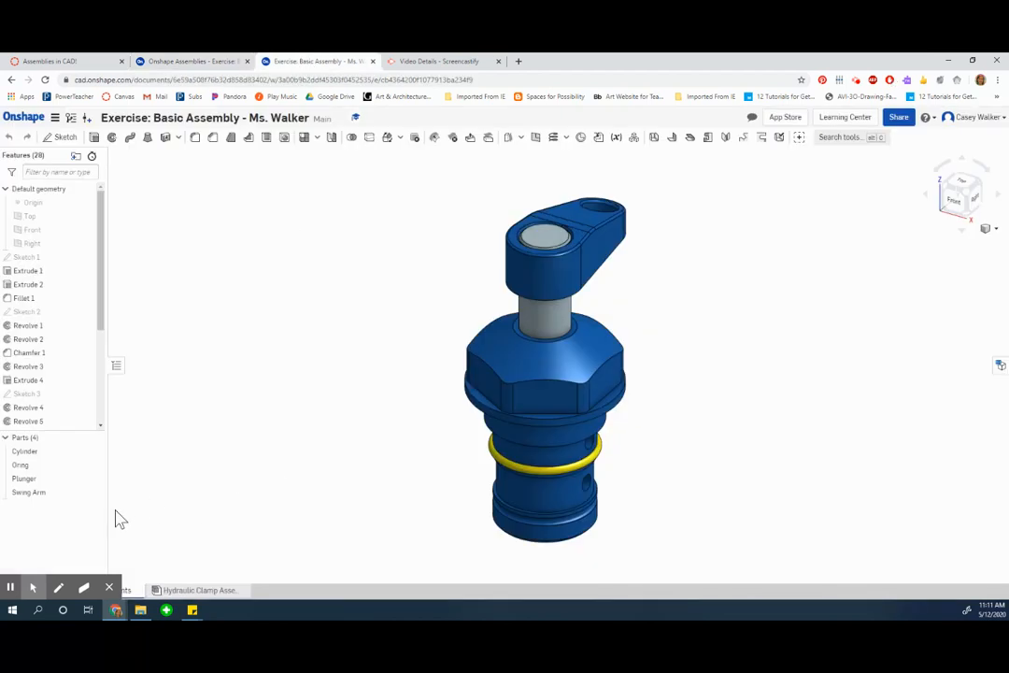
pyautogui.moveTo(206, 591)
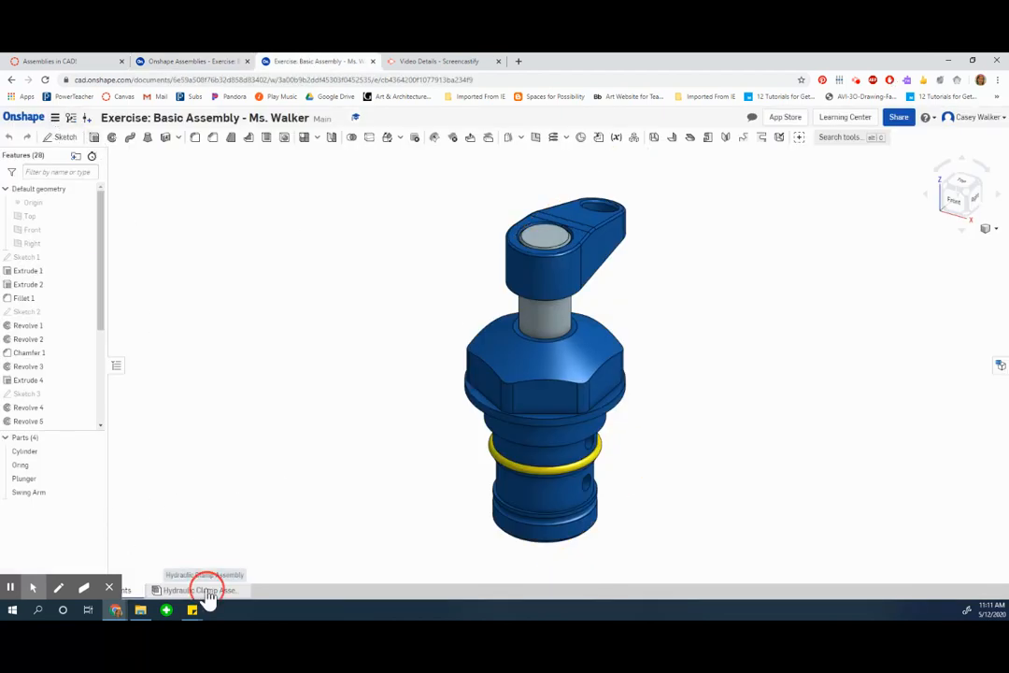
# Step: Insert the Hydraulic Components part studio—Cylinder, O-ring, Plunger, Swing Arm—into the assembly
pyautogui.click(202, 590)
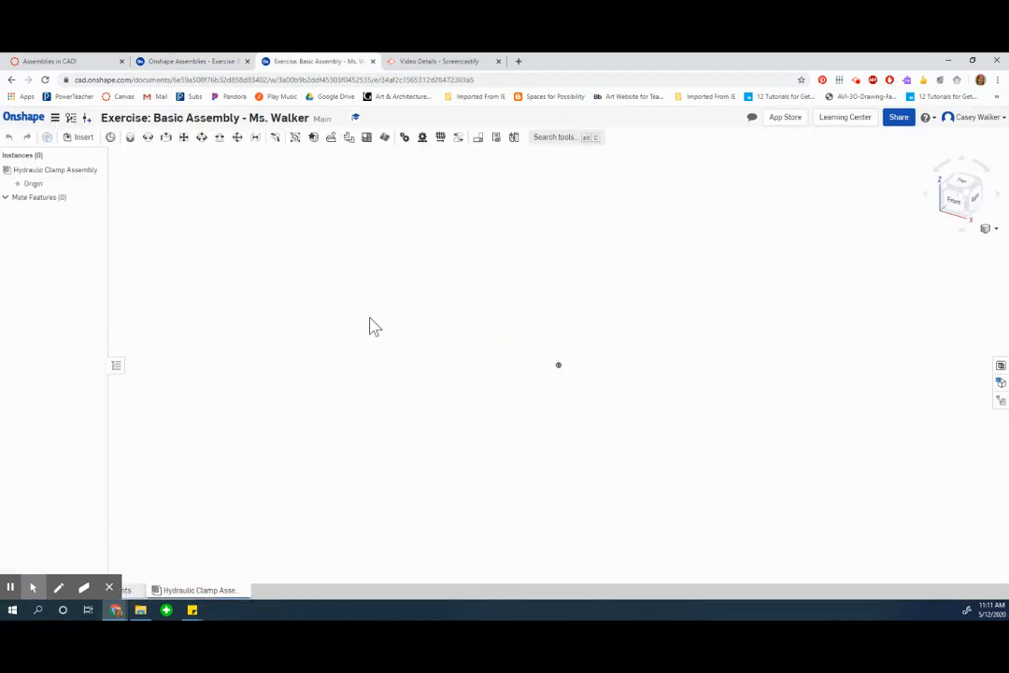
pyautogui.click(82, 138)
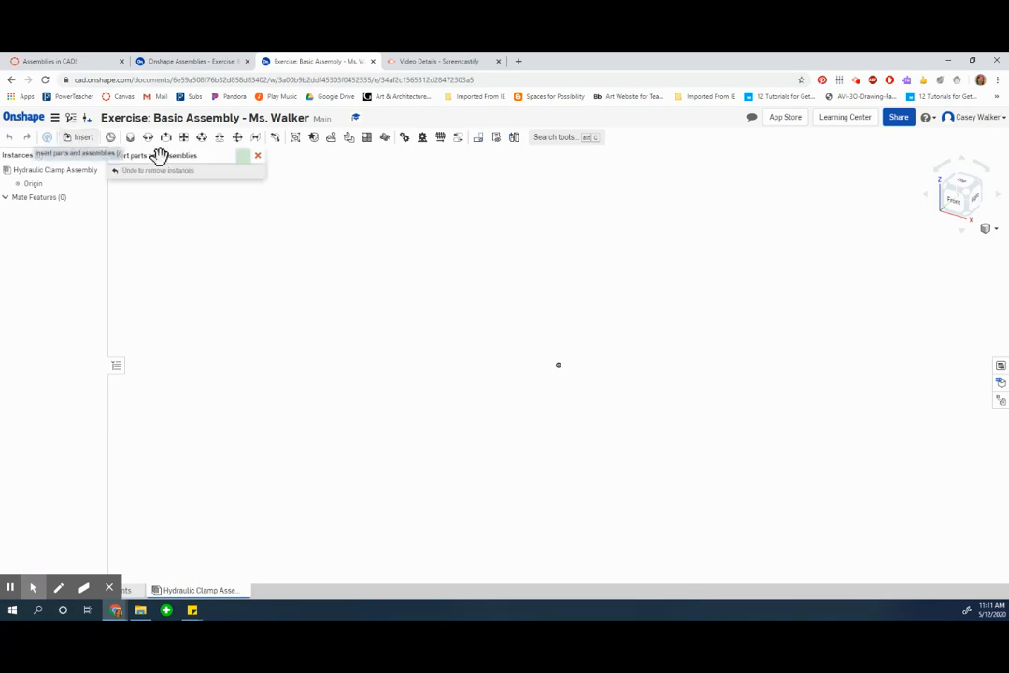
pyautogui.click(83, 136)
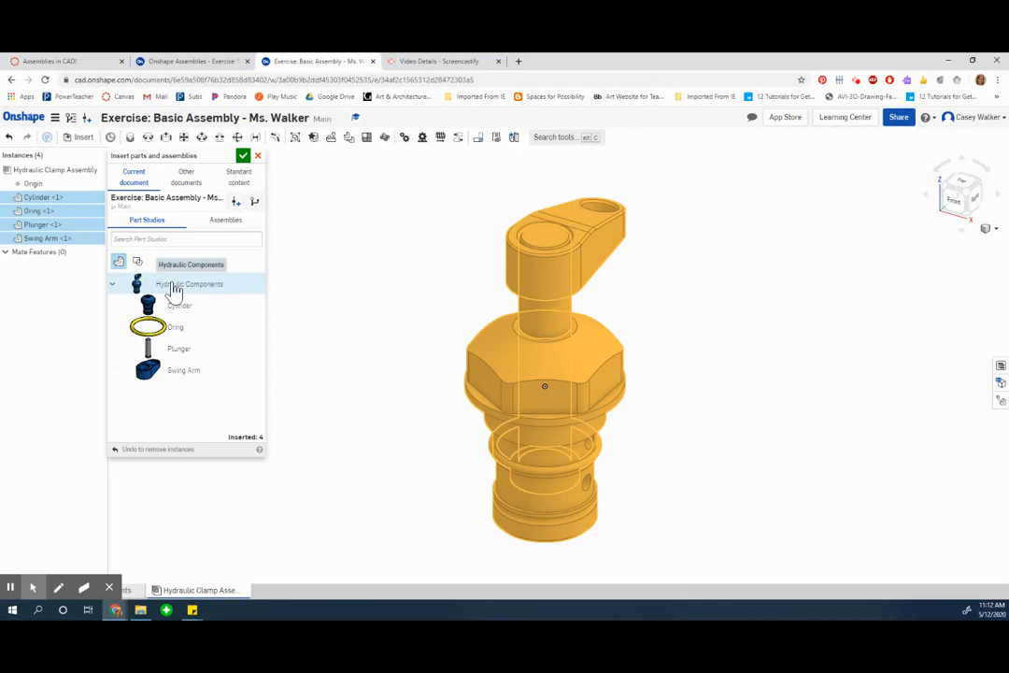
pyautogui.click(243, 155)
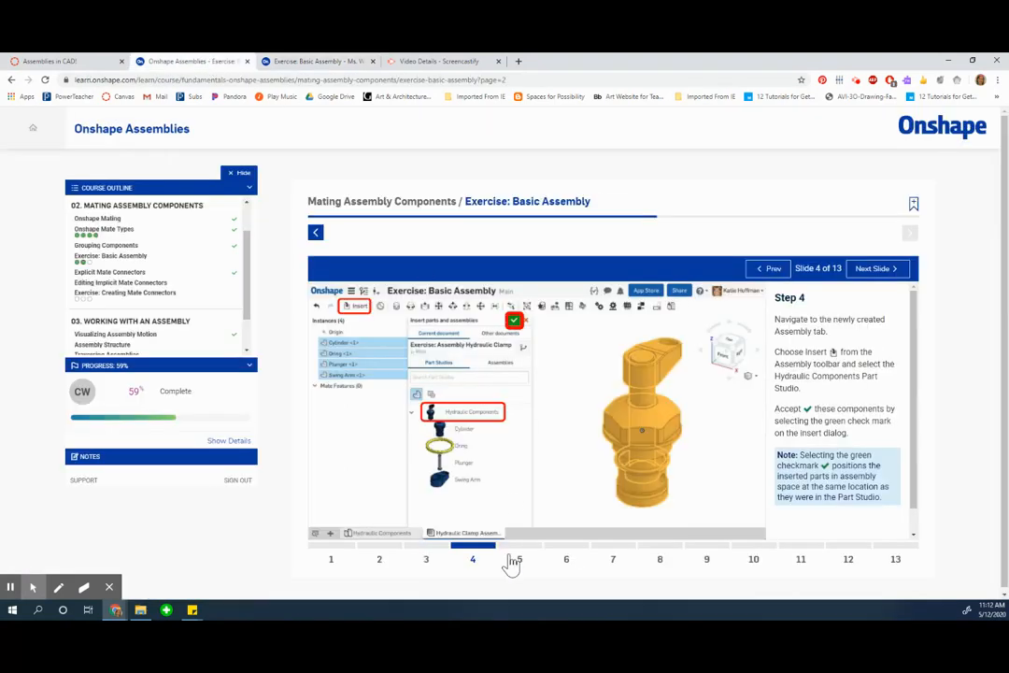
pyautogui.click(875, 269)
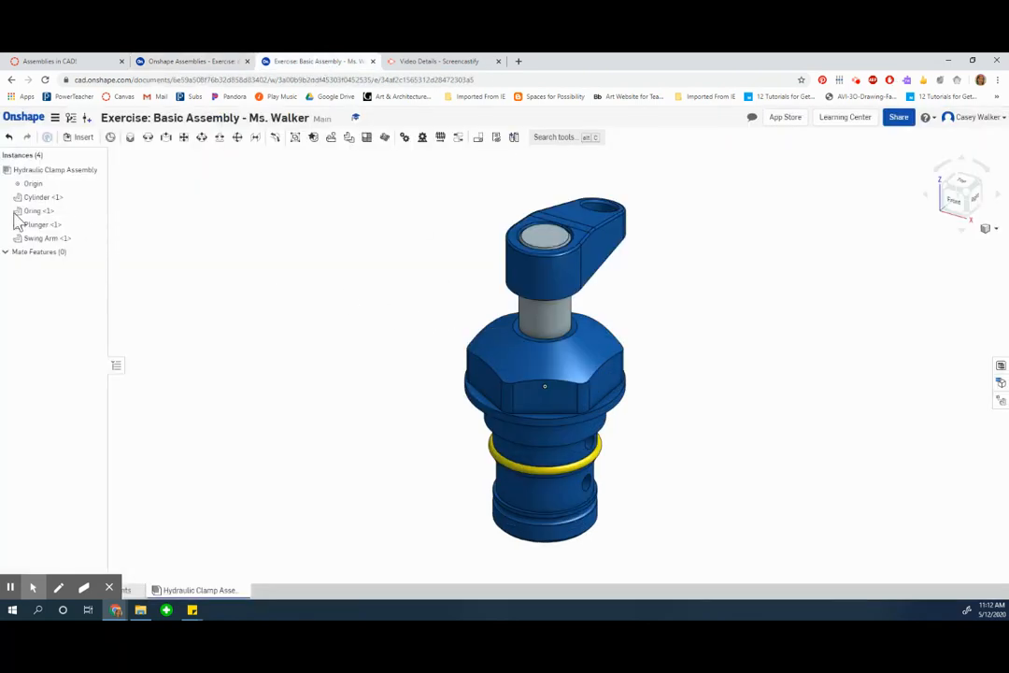
# Step: Fix Cylinder <1> in place, copy the Oring <1> instance, and advance to Step 7
pyautogui.rightClick(38, 198)
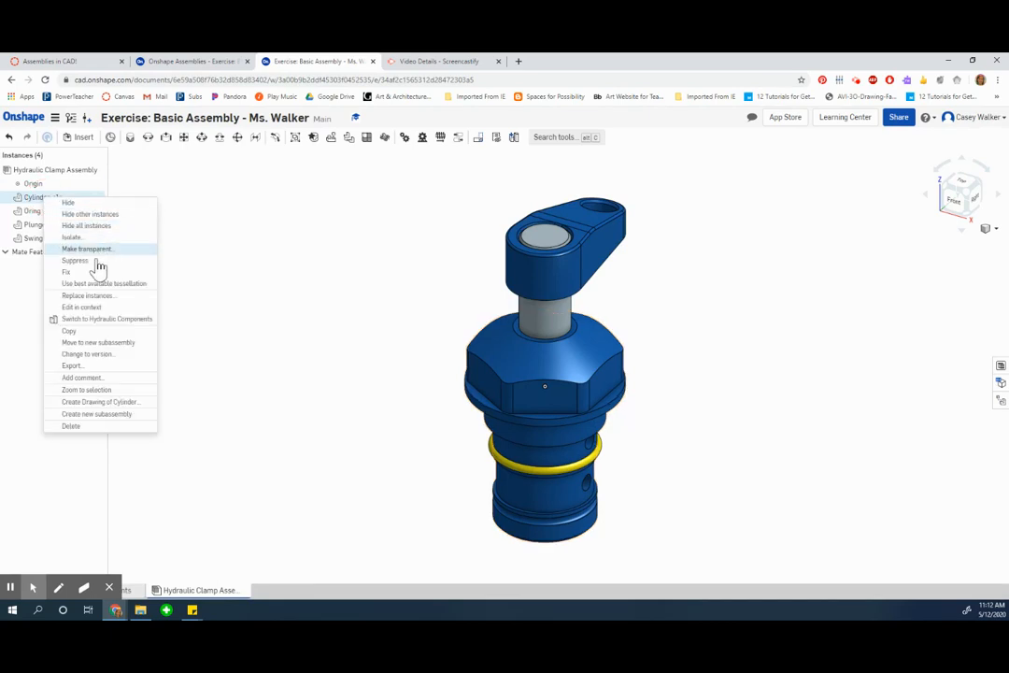
pyautogui.click(97, 284)
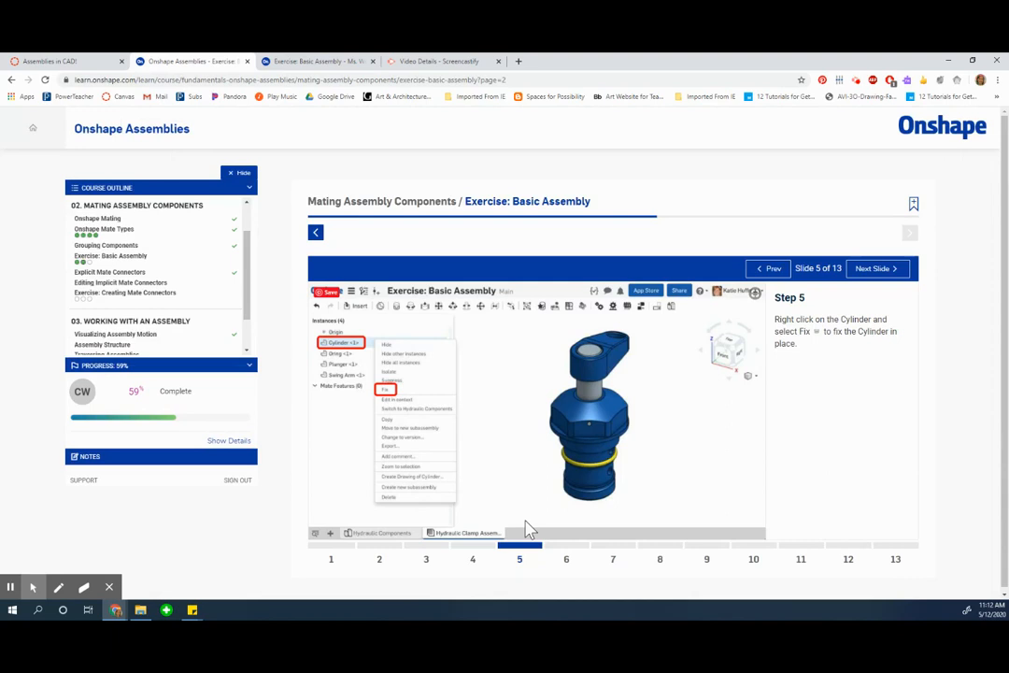
pyautogui.click(874, 269)
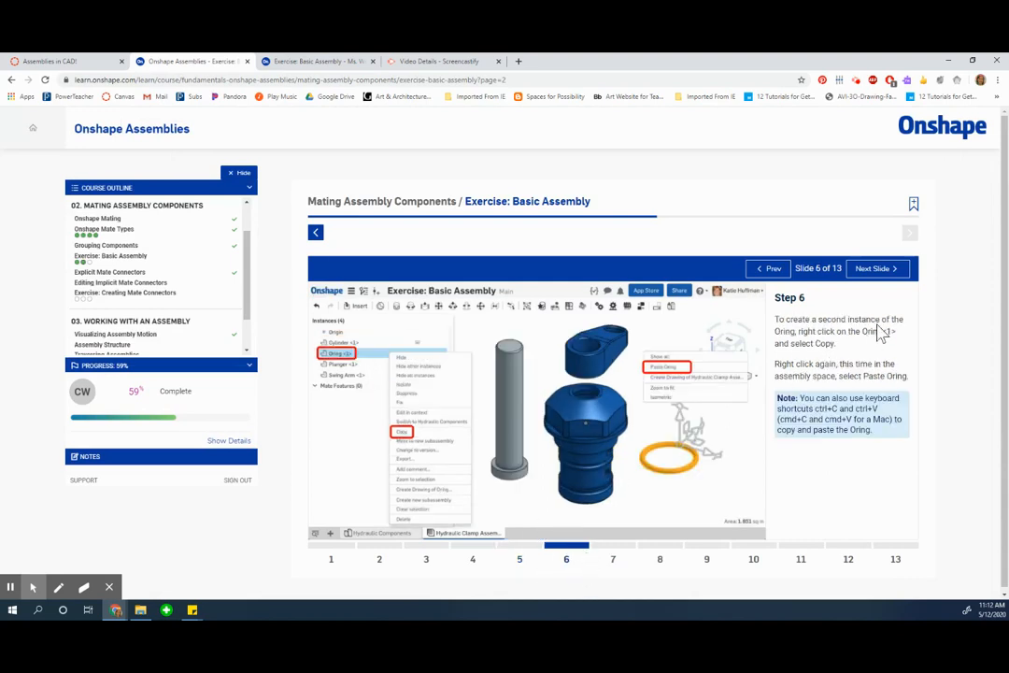
pyautogui.moveTo(878, 355)
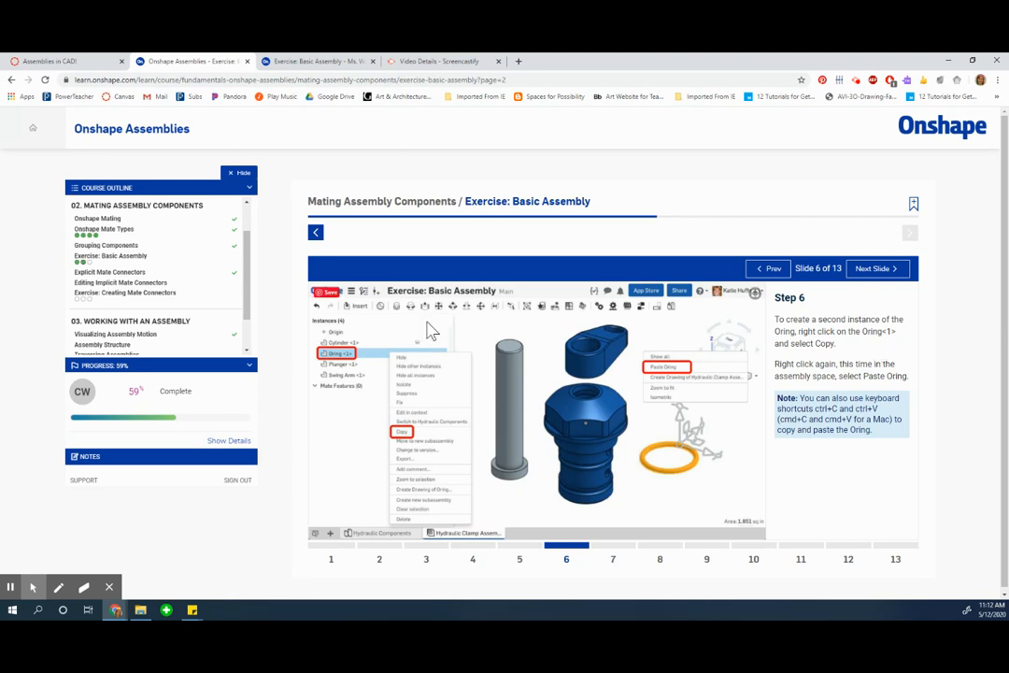
pyautogui.moveTo(343, 355)
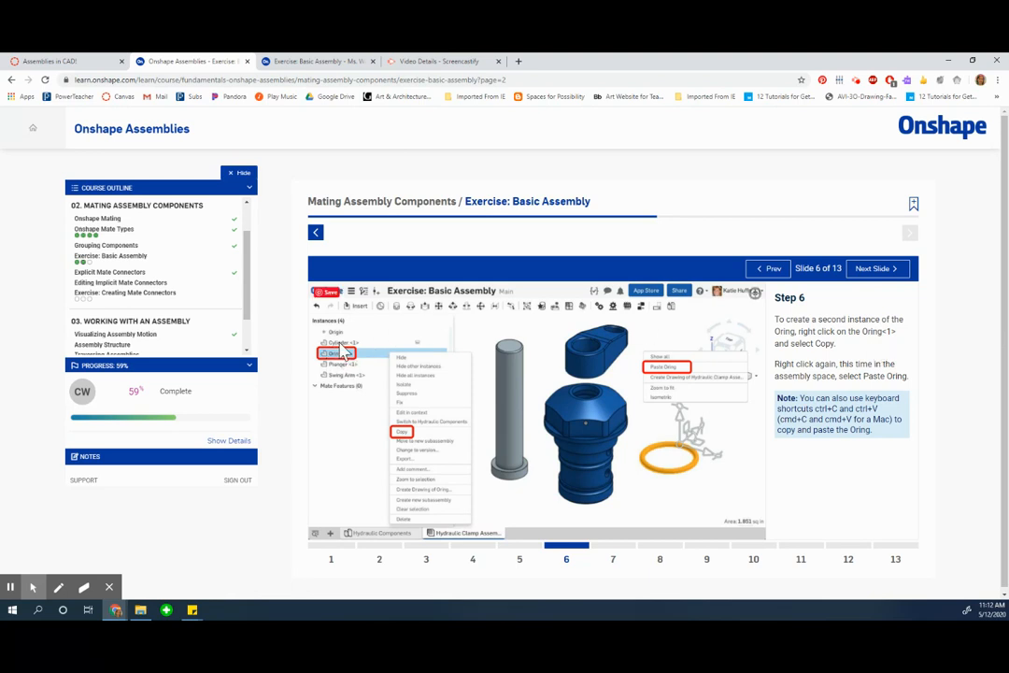
pyautogui.moveTo(340, 359)
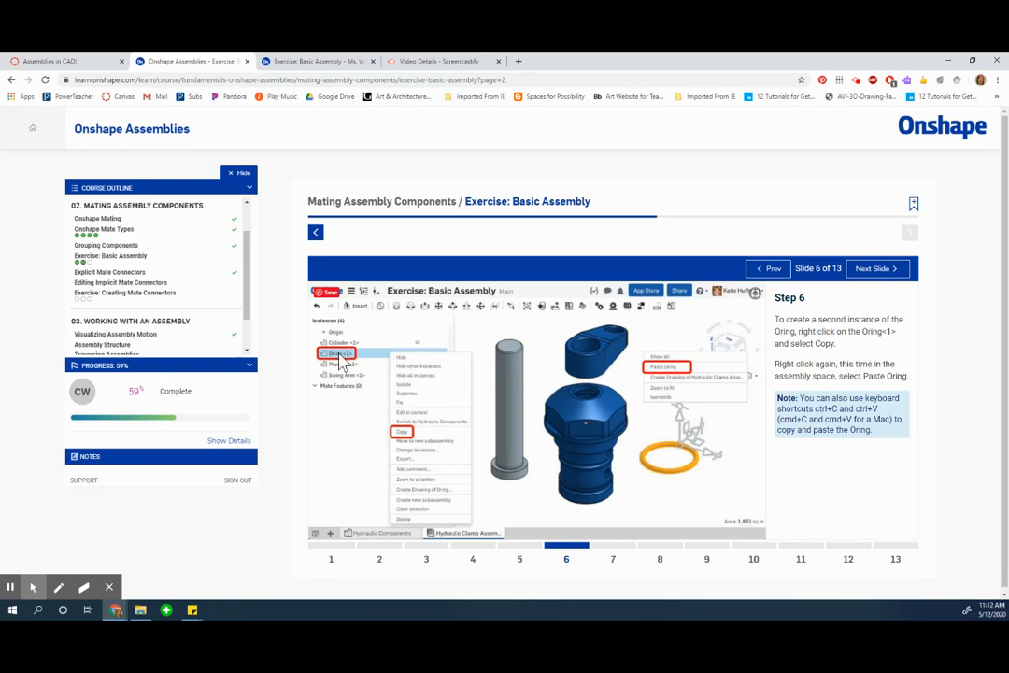
pyautogui.moveTo(751, 377)
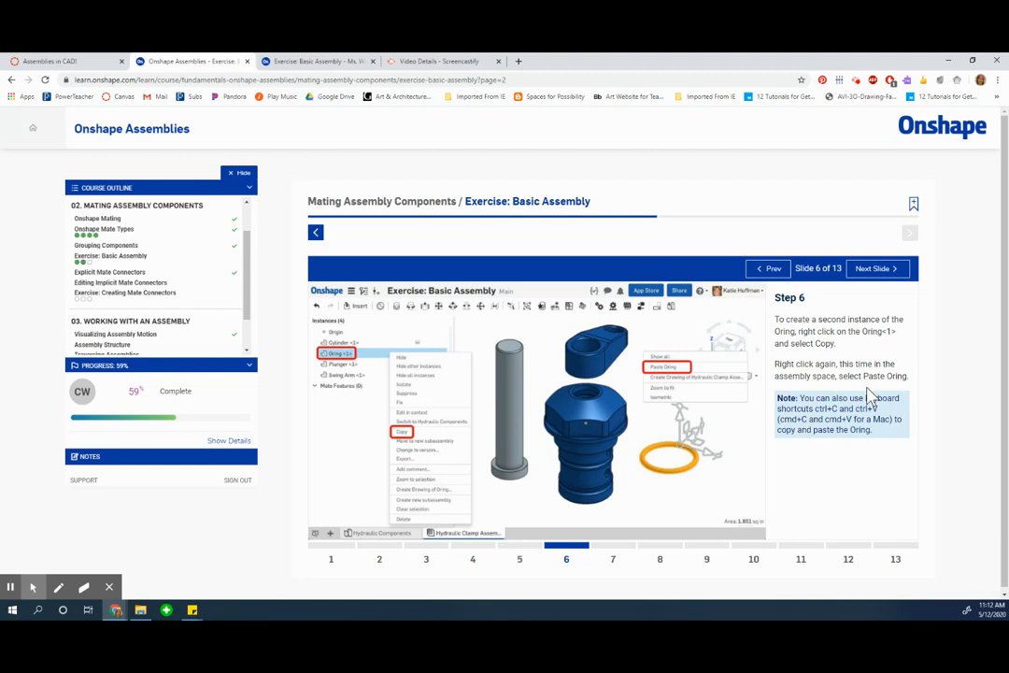
pyautogui.moveTo(751, 396)
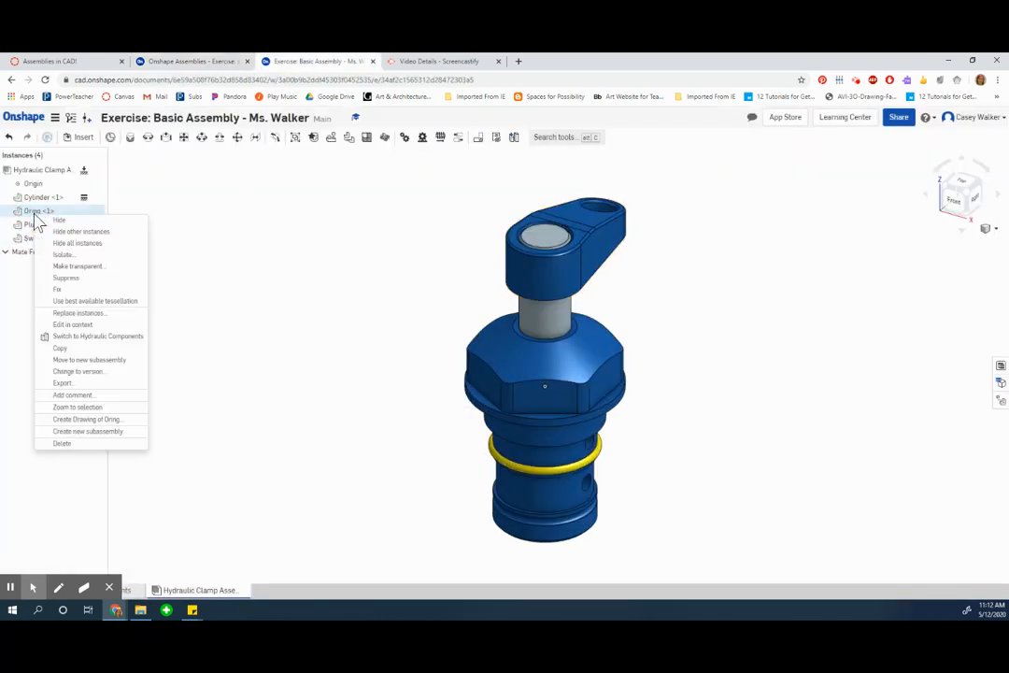
pyautogui.click(725, 303)
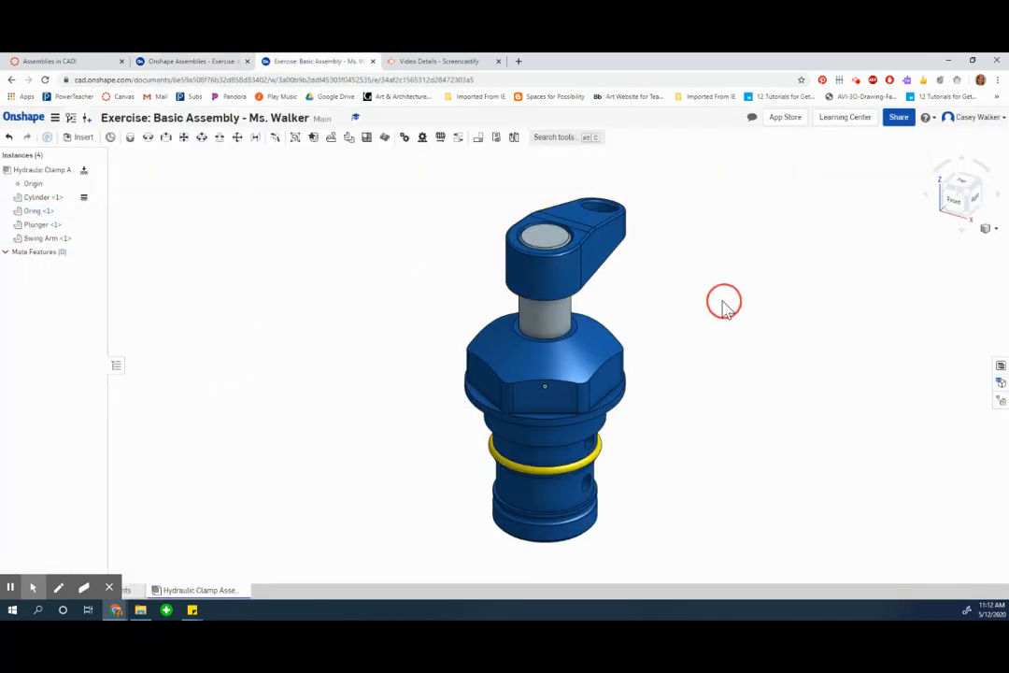
pyautogui.moveTo(781, 327)
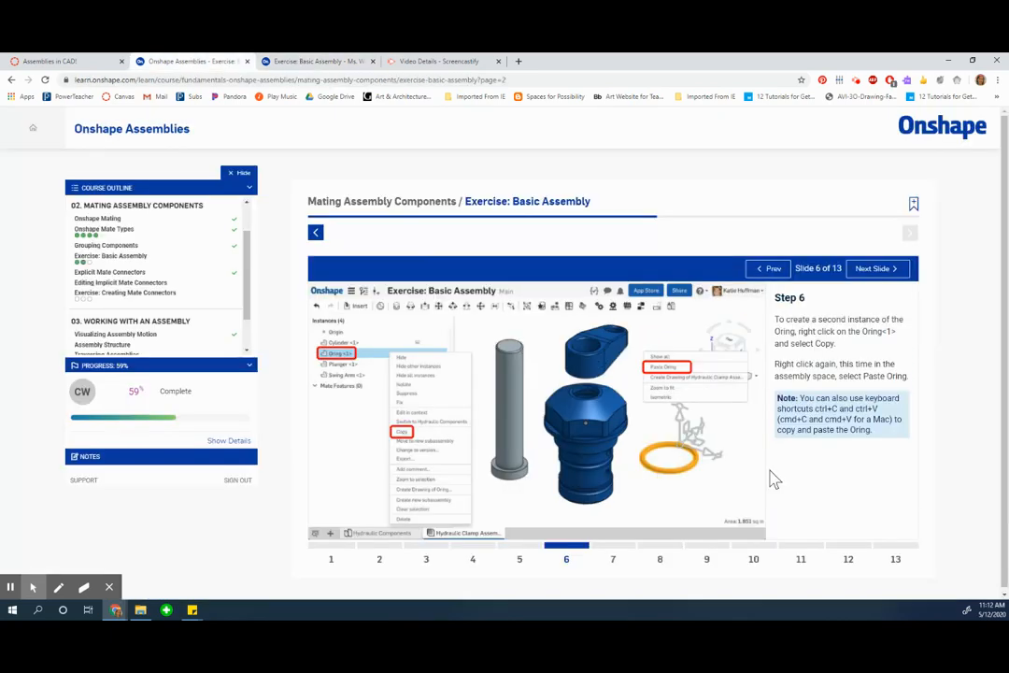
pyautogui.moveTo(598, 581)
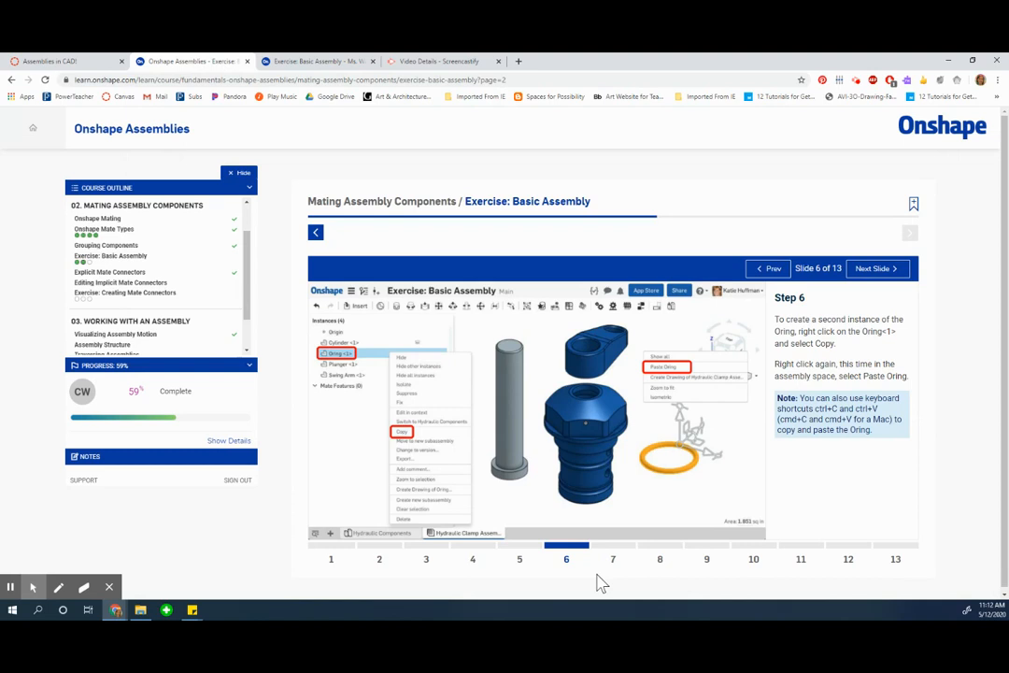
pyautogui.click(766, 269)
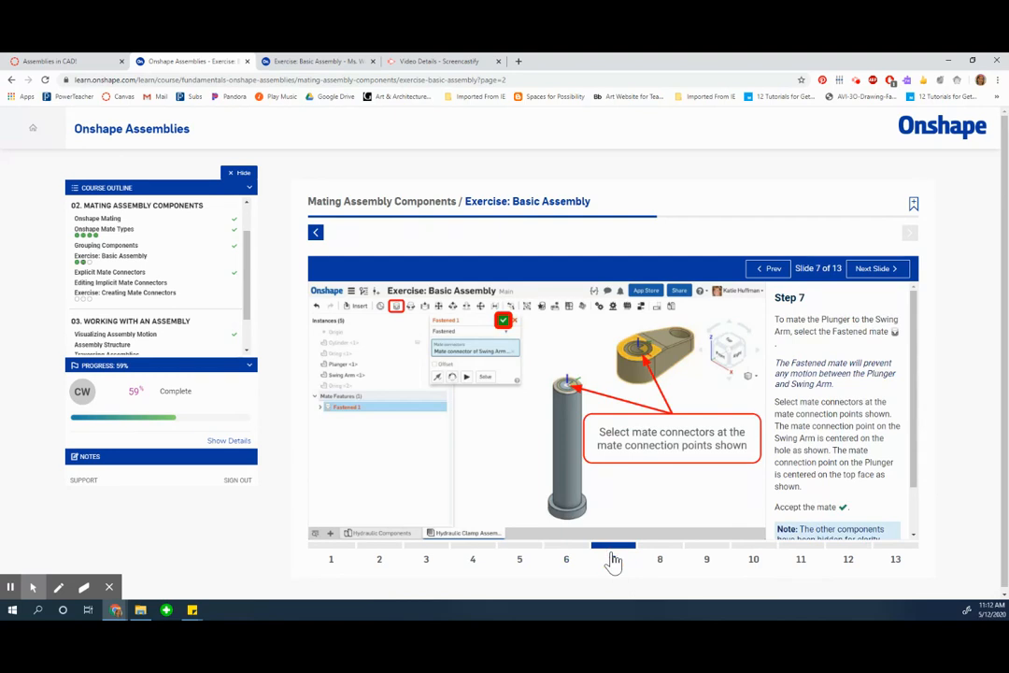
pyautogui.moveTo(583, 564)
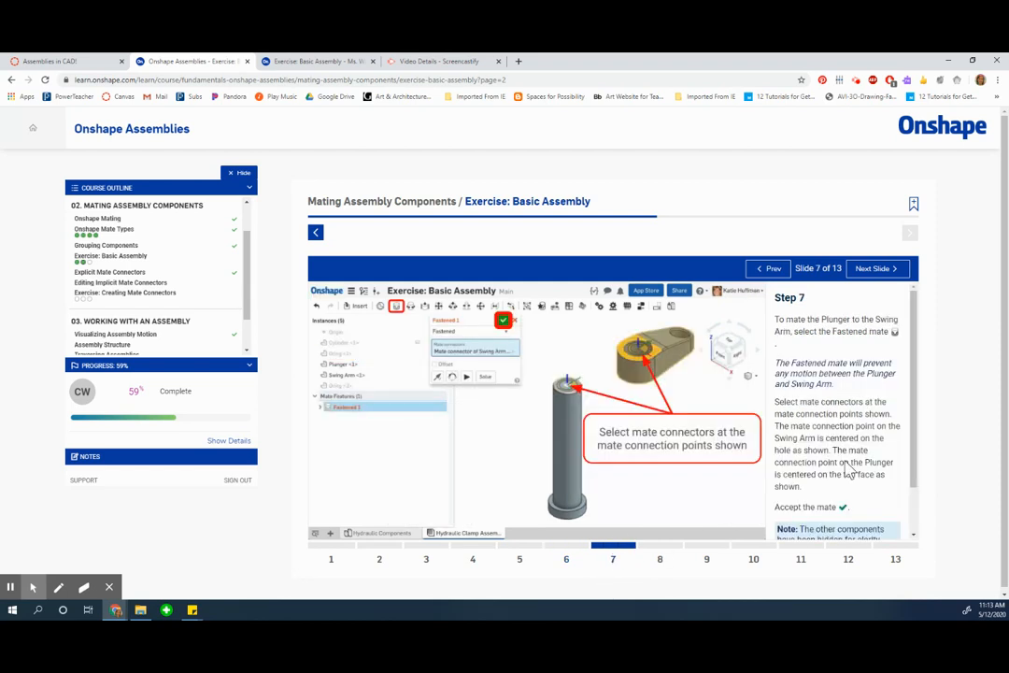
pyautogui.moveTo(801, 476)
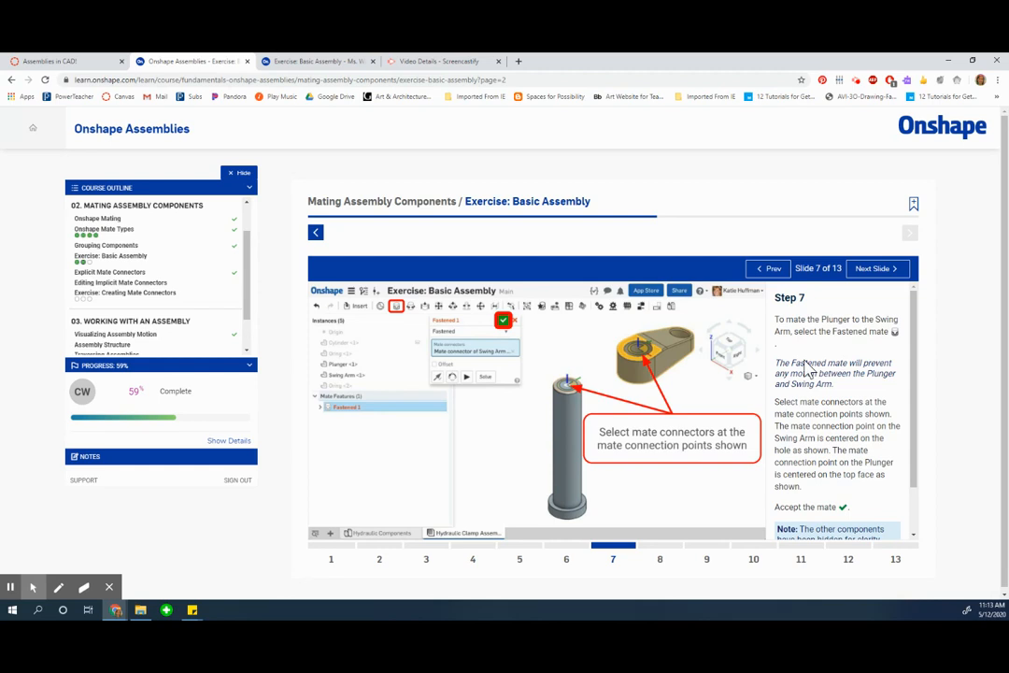
pyautogui.moveTo(868, 366)
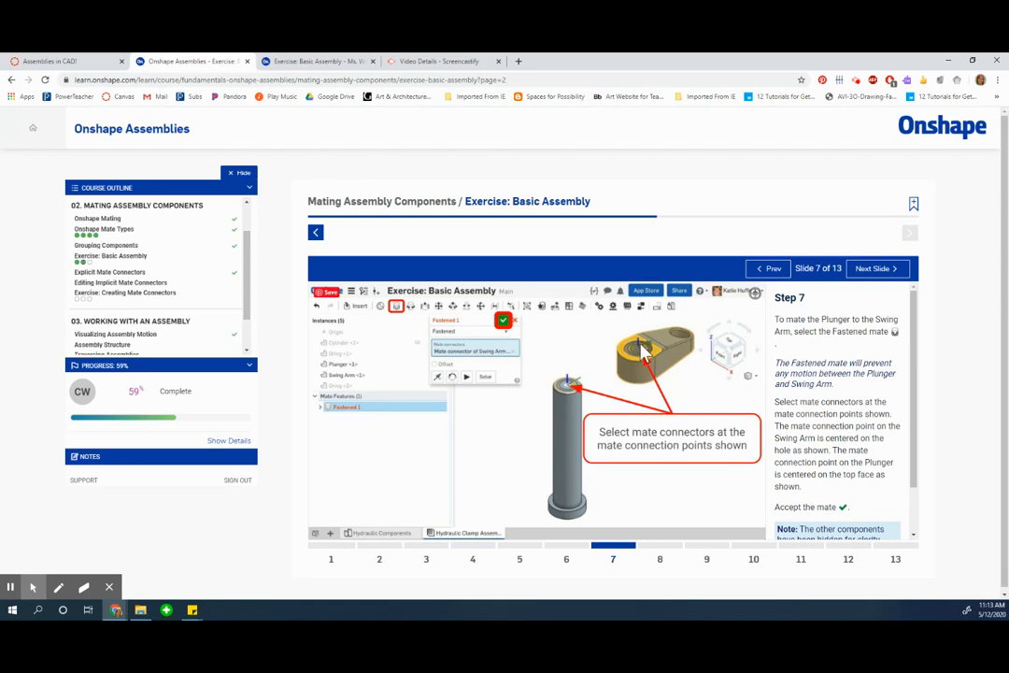
pyautogui.moveTo(570, 396)
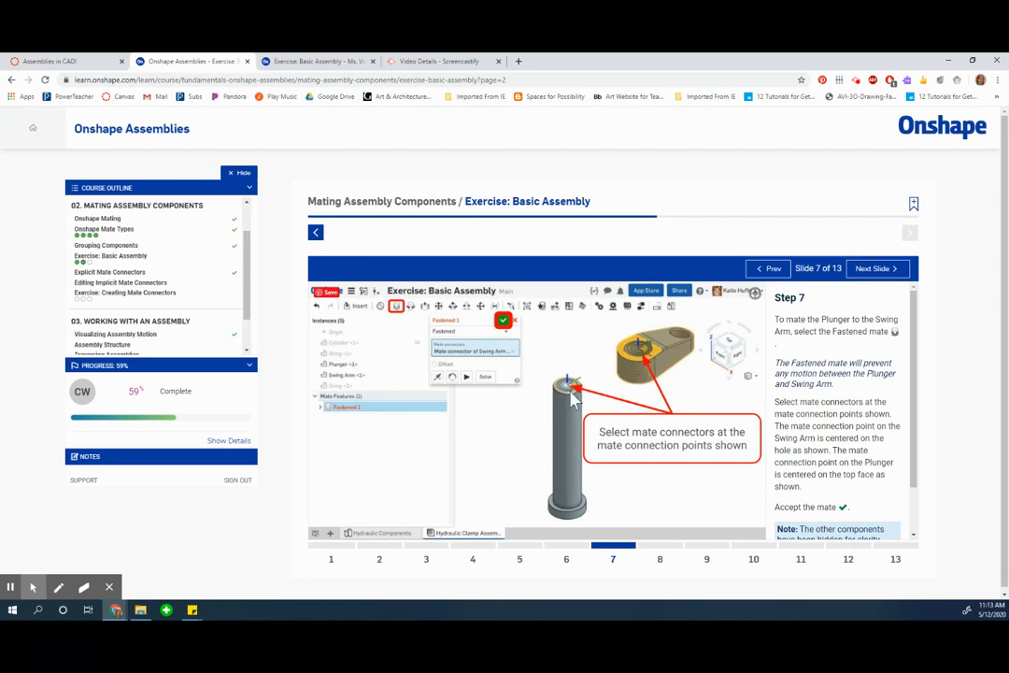
pyautogui.scroll(-3)
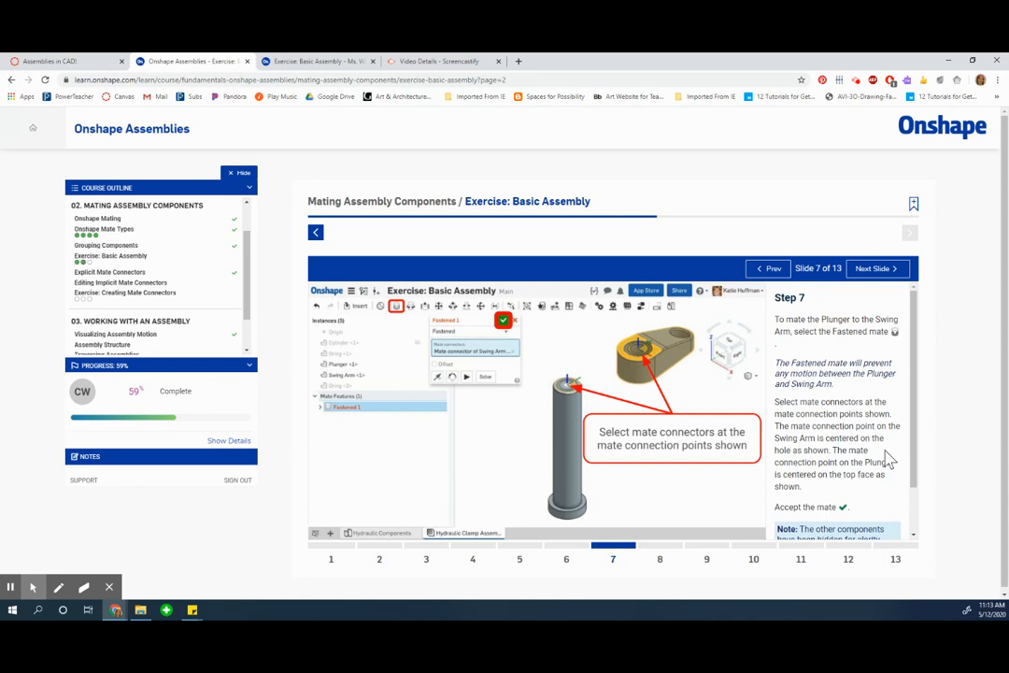
pyautogui.click(318, 60)
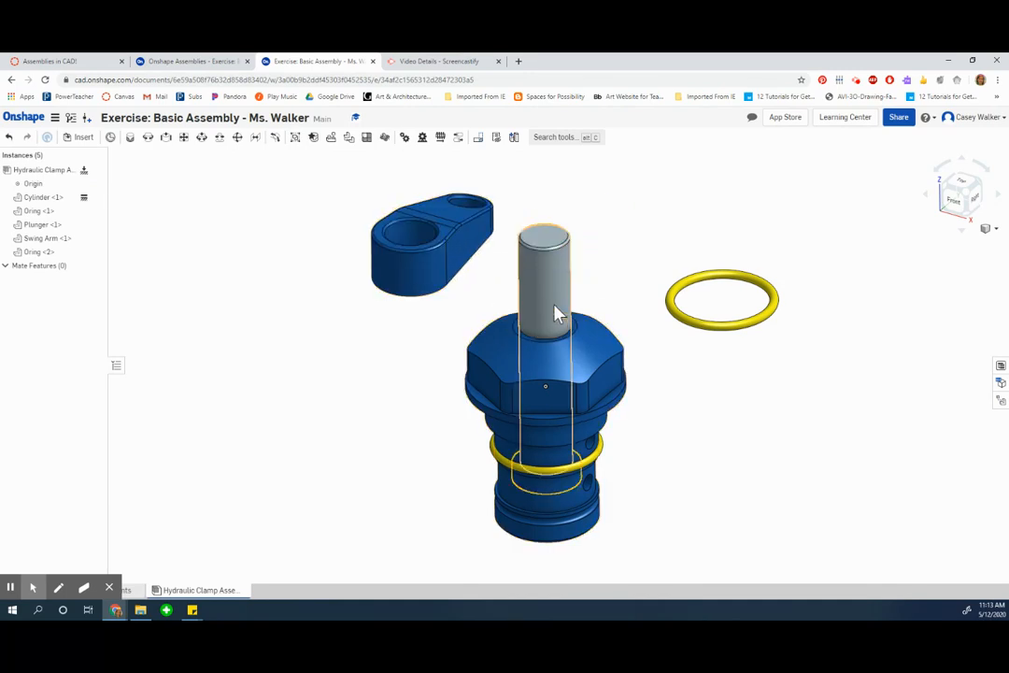
pyautogui.moveTo(546, 290)
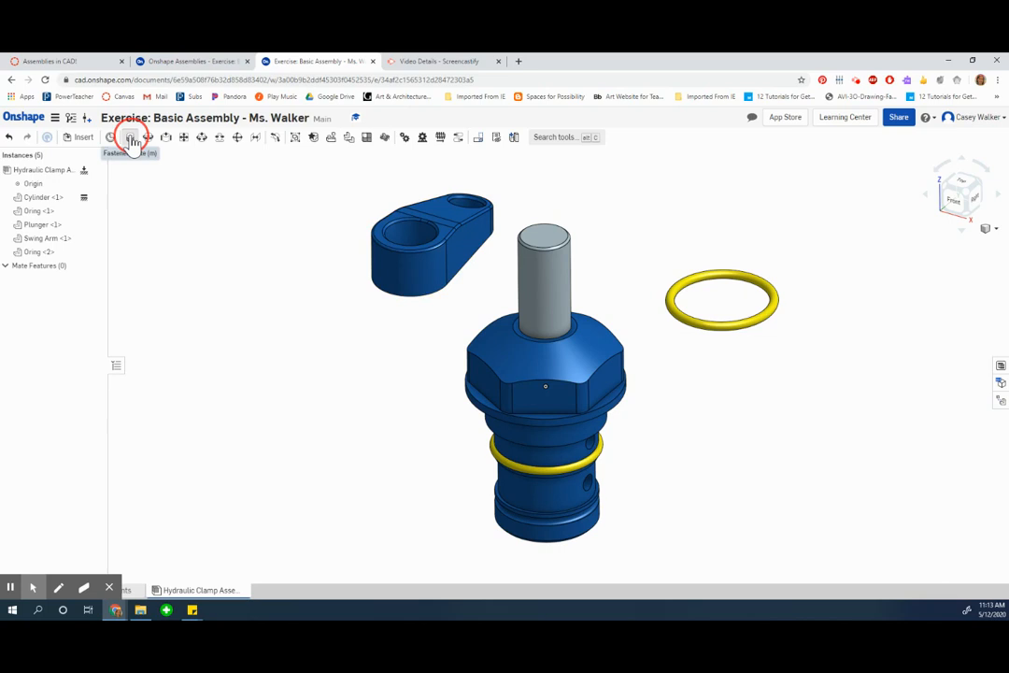
# Step: Fasten the Swing Arm hole connector to the Plunger top with a Fastened mate
pyautogui.click(131, 139)
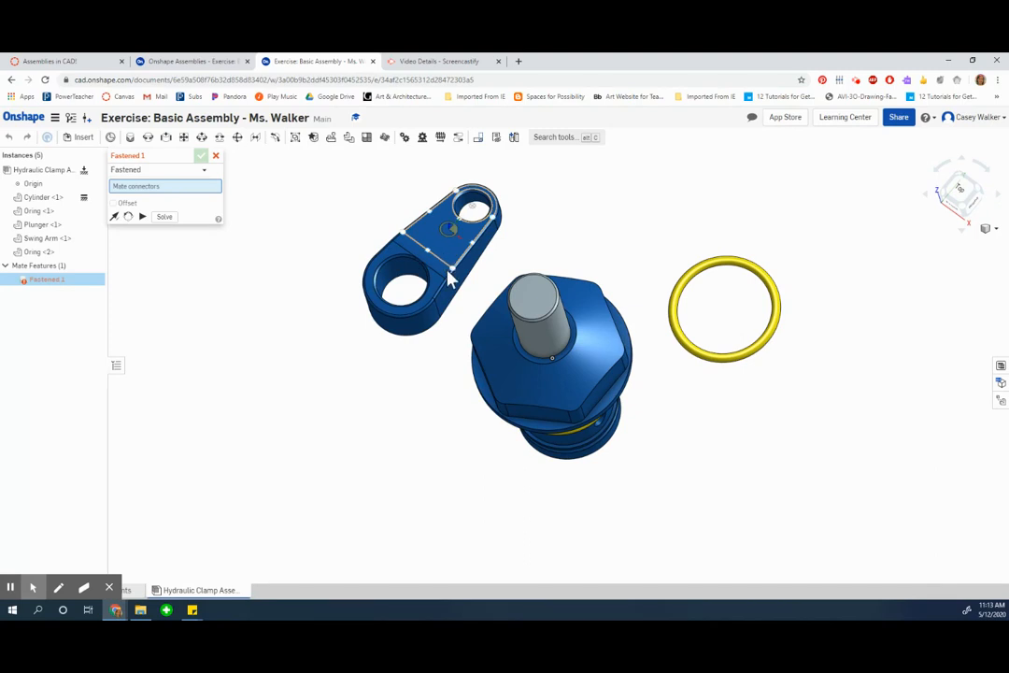
pyautogui.click(402, 280)
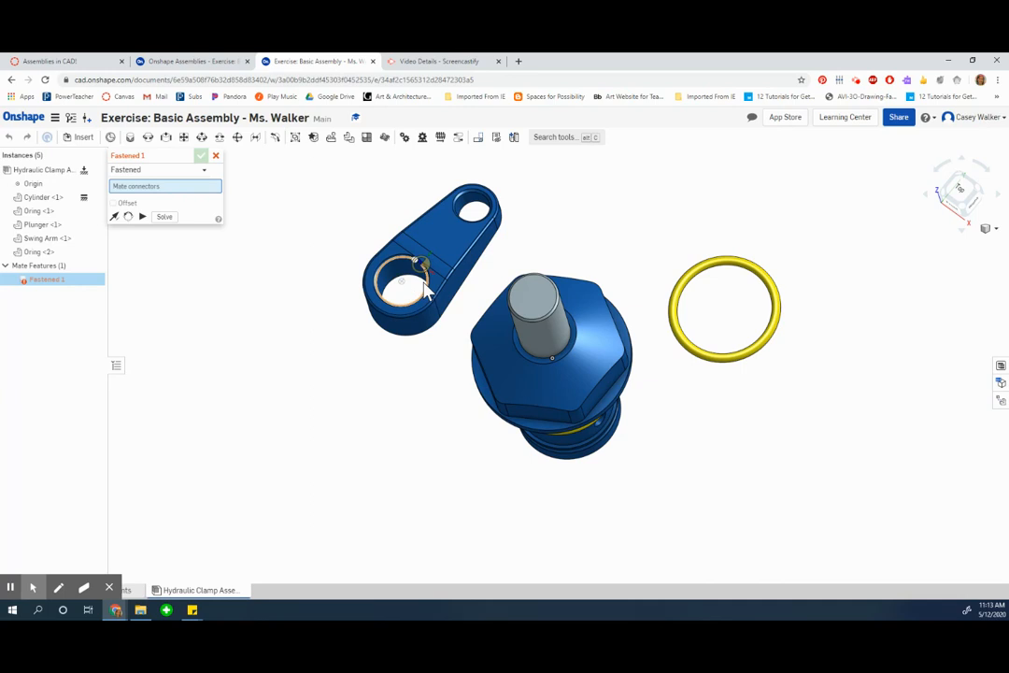
pyautogui.moveTo(414, 288)
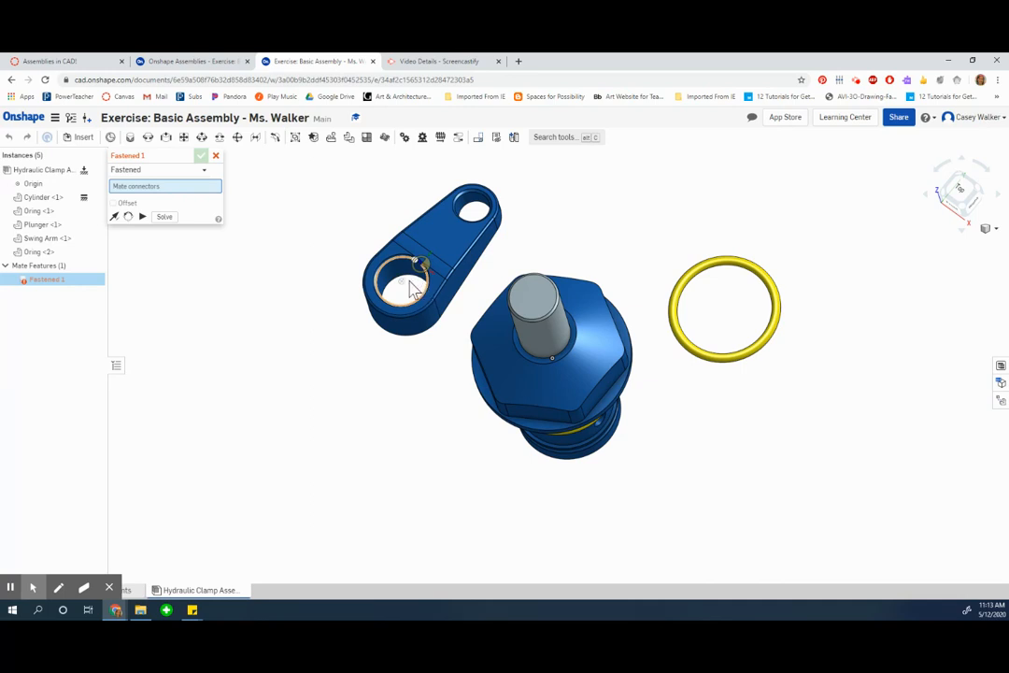
pyautogui.click(411, 281)
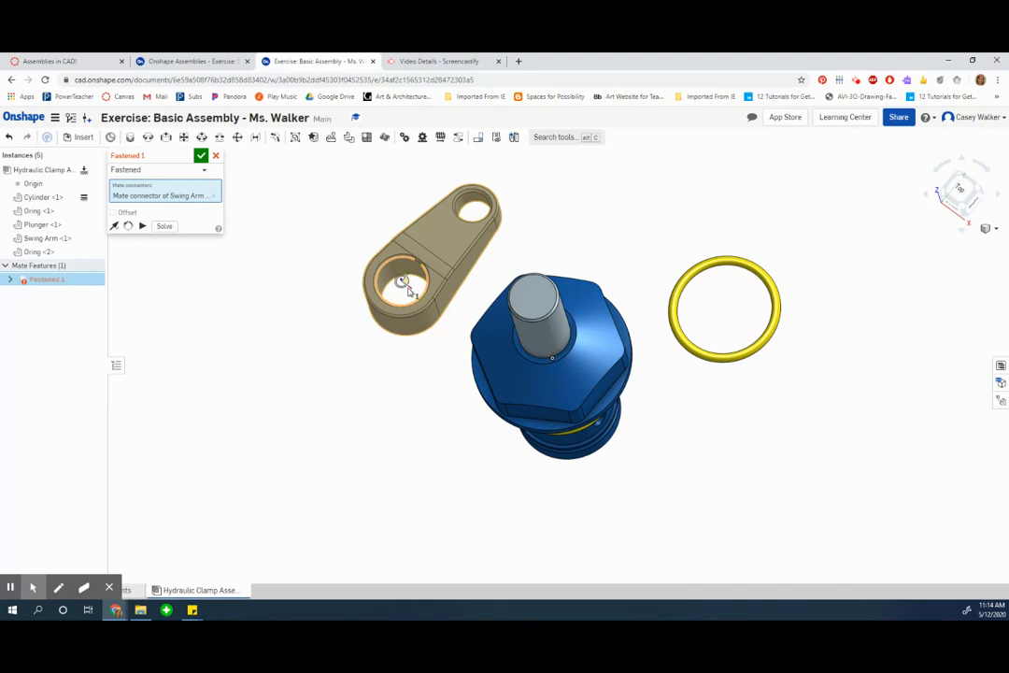
pyautogui.moveTo(407, 284)
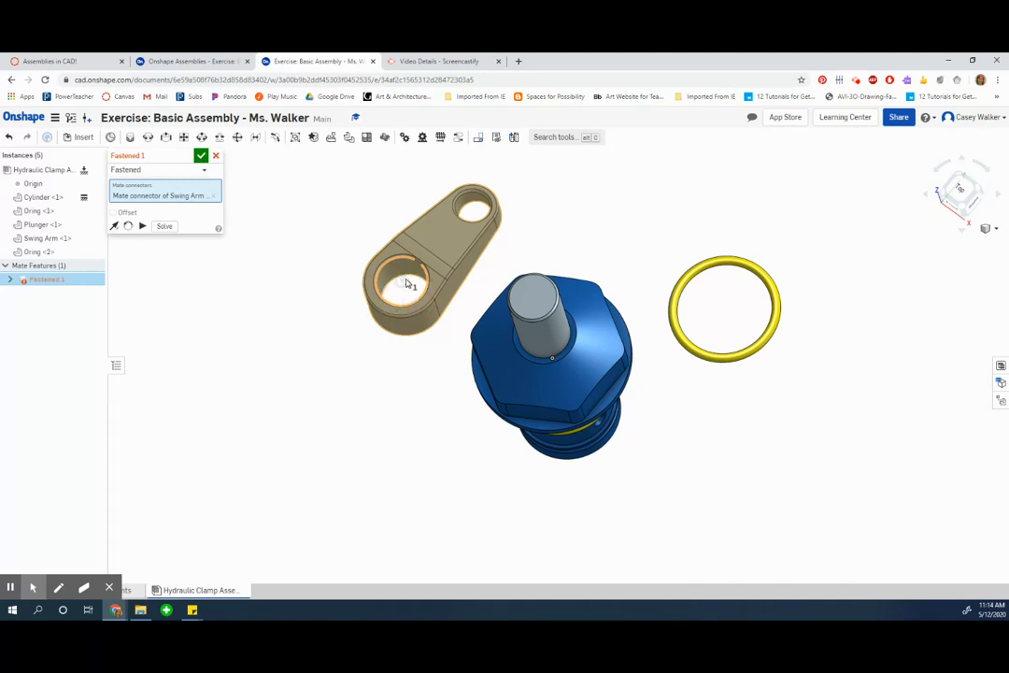
pyautogui.moveTo(403, 284)
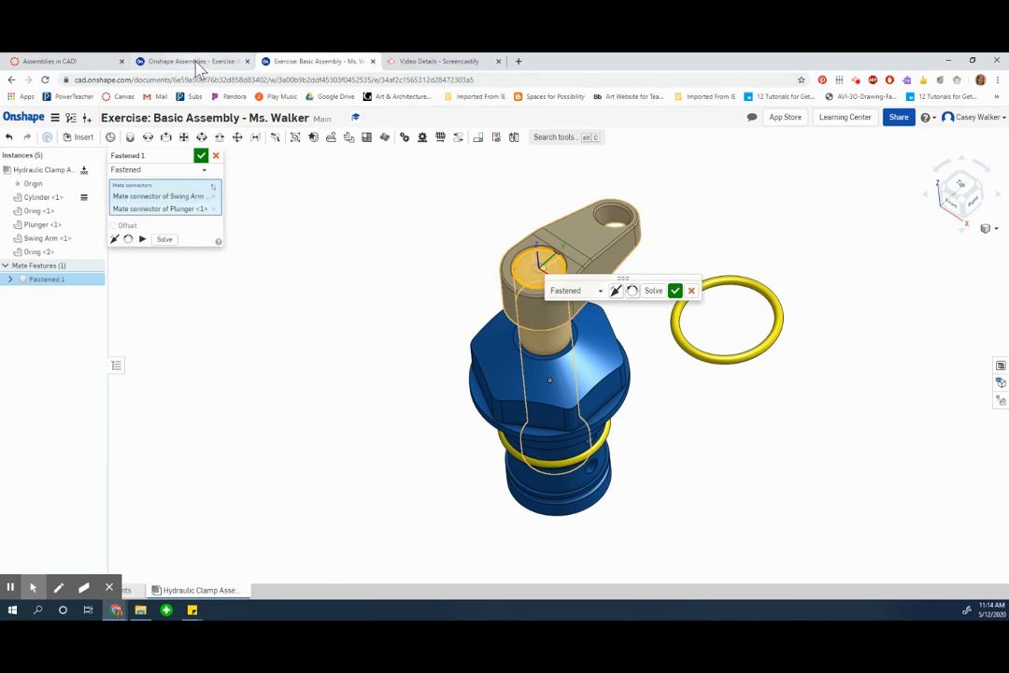
pyautogui.click(190, 60)
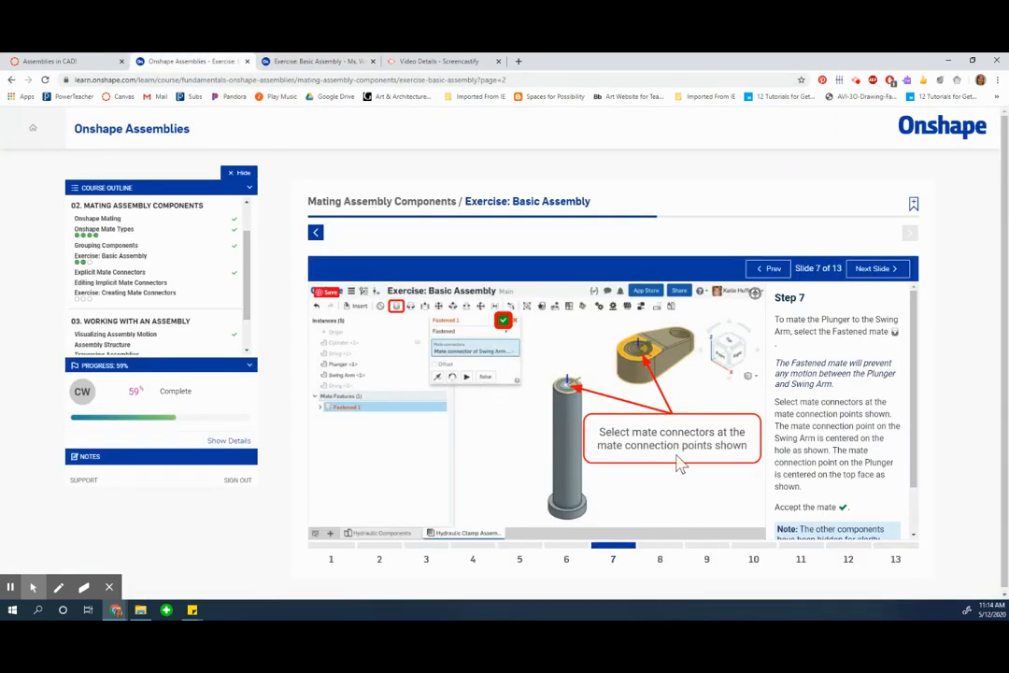
pyautogui.scroll(-3)
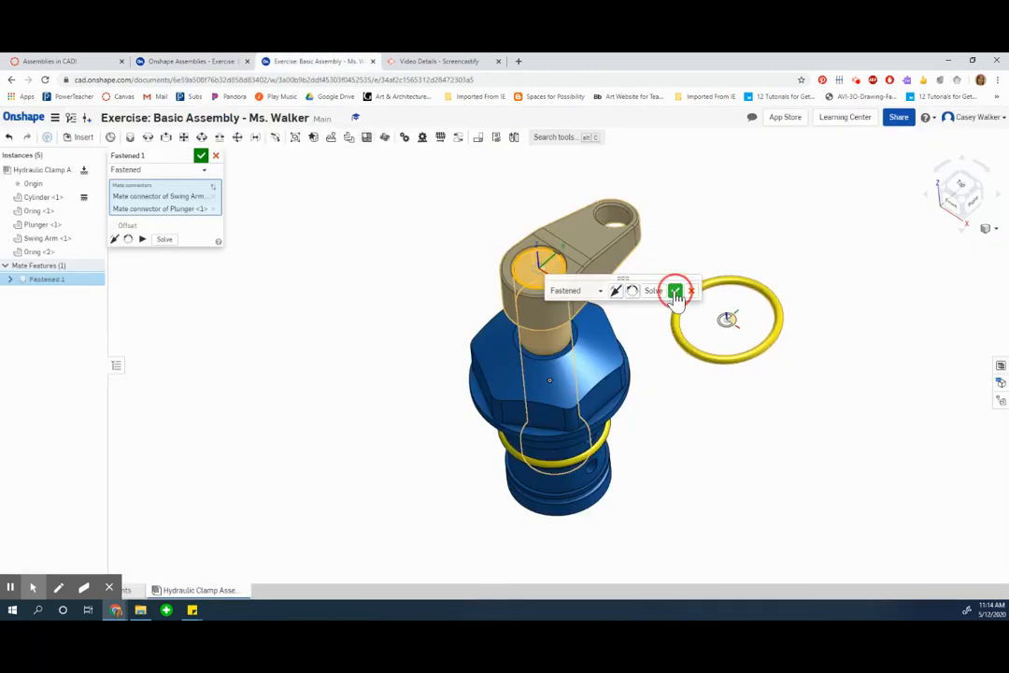
pyautogui.click(675, 289)
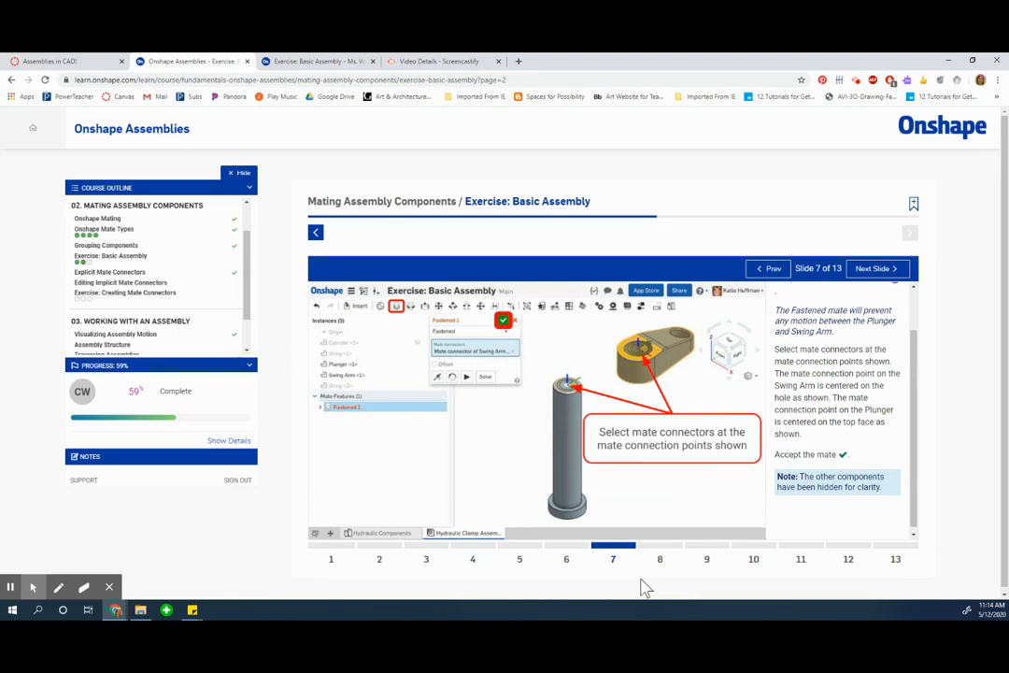
pyautogui.moveTo(657, 562)
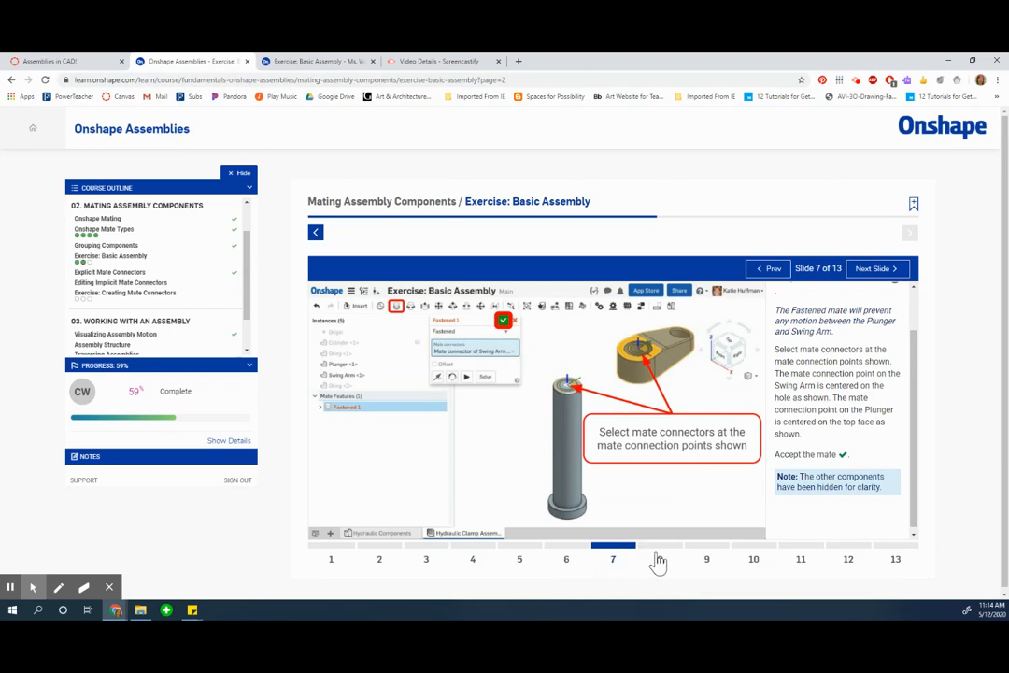
# Step: Advance to slide 8 on mating the O-ring and return to the assembly
pyautogui.click(875, 269)
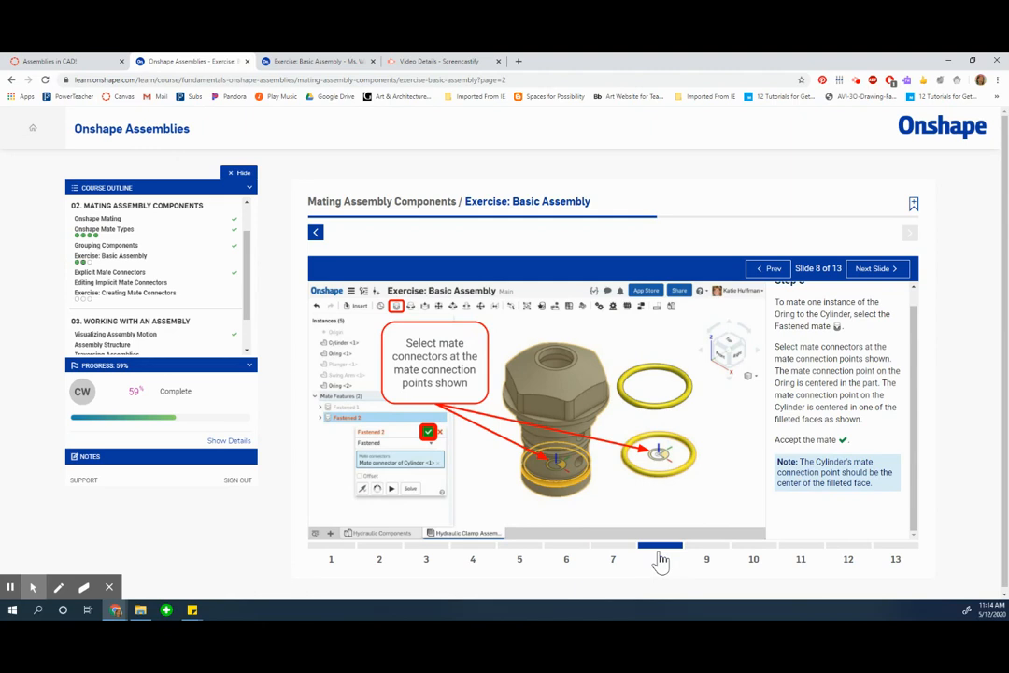
pyautogui.moveTo(583, 512)
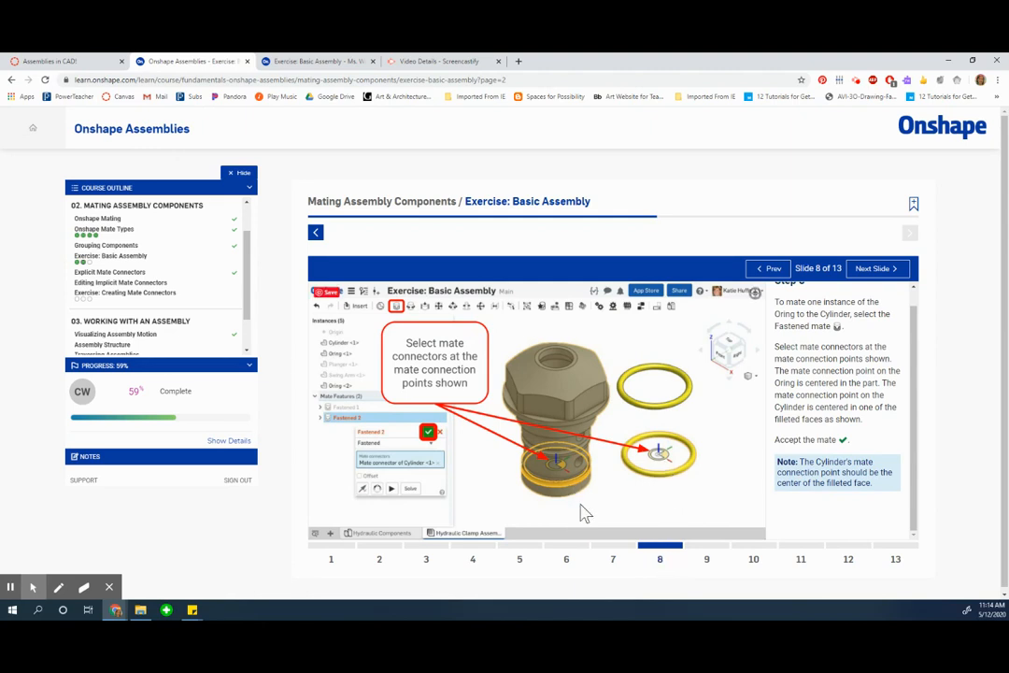
pyautogui.moveTo(575, 463)
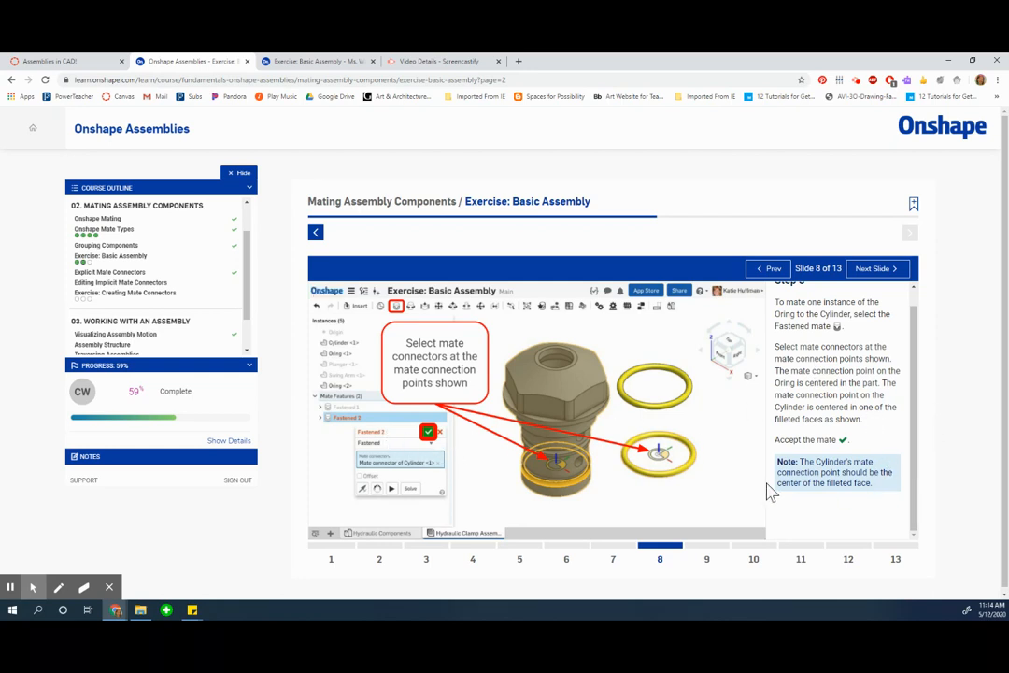
pyautogui.moveTo(837, 493)
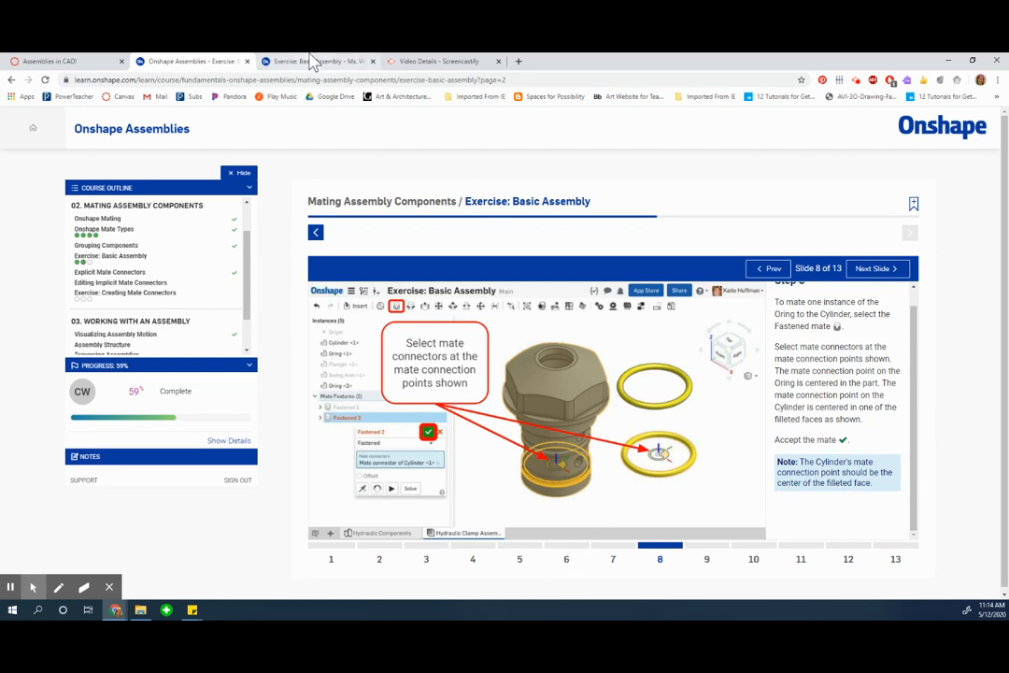
pyautogui.click(318, 60)
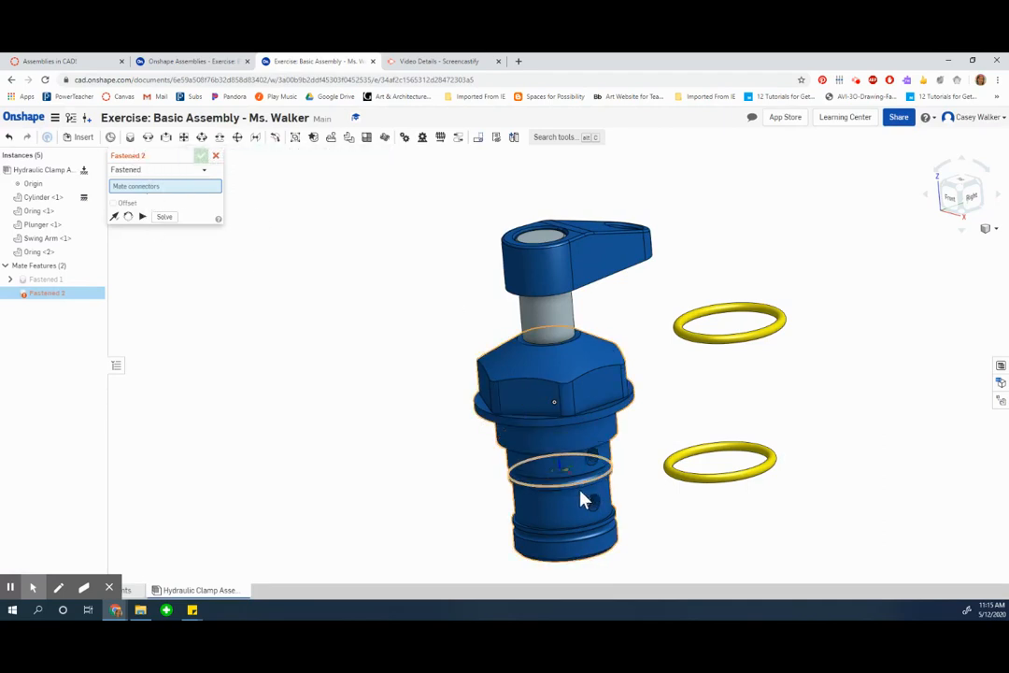
# Step: Fasten the first O-ring's centre connector to the Cylinder's upper groove
pyautogui.moveTo(579, 501); pyautogui.dragTo(538, 486)
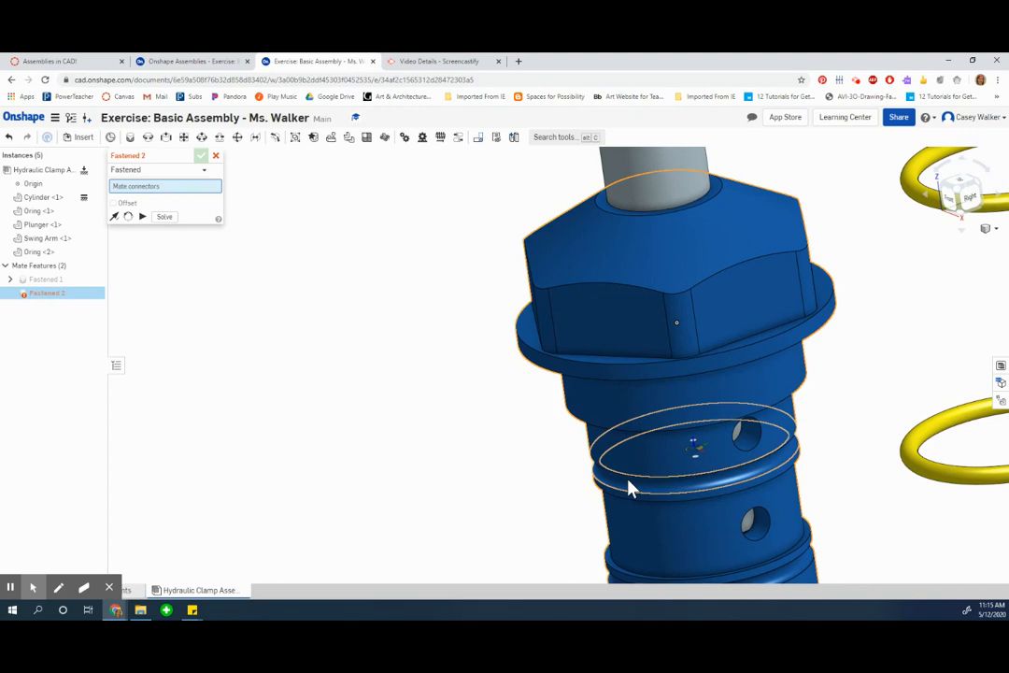
pyautogui.moveTo(699, 457)
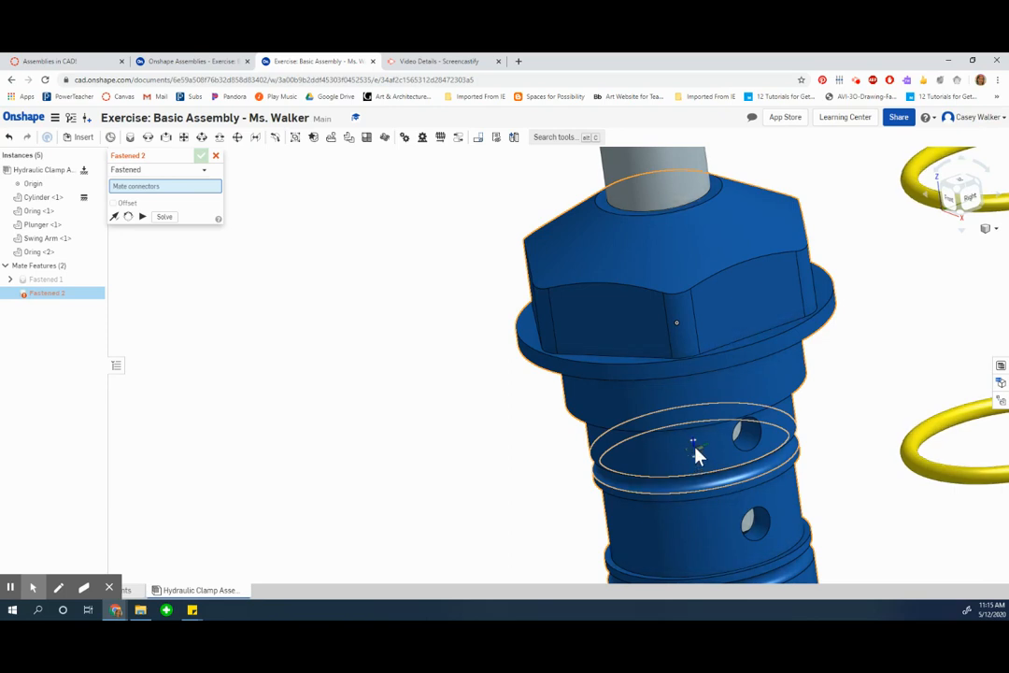
pyautogui.moveTo(699, 463)
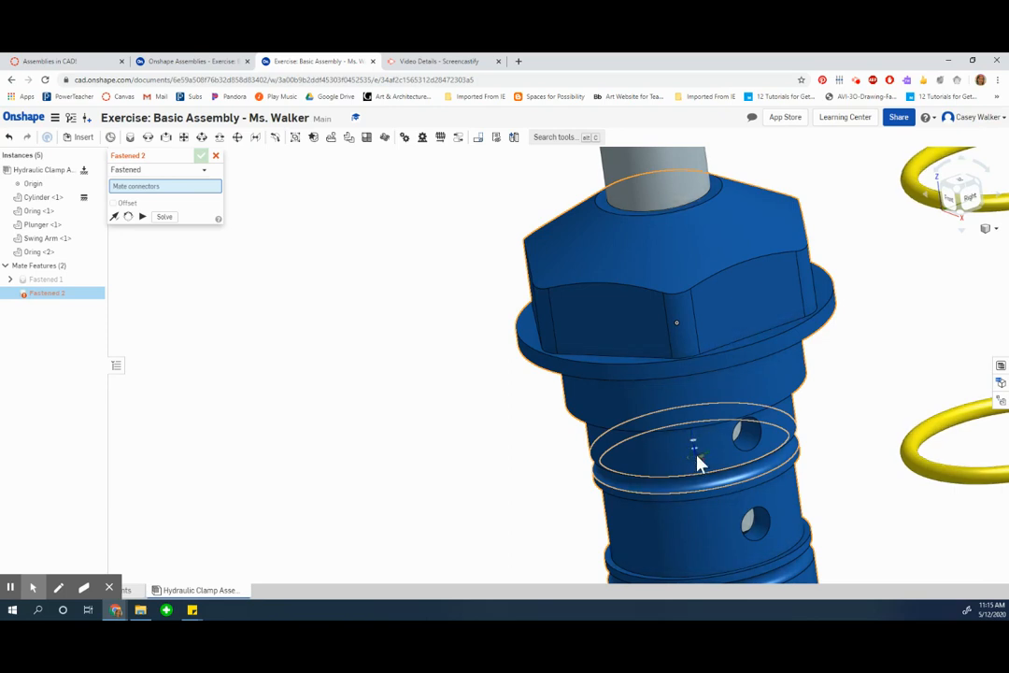
pyautogui.click(695, 445)
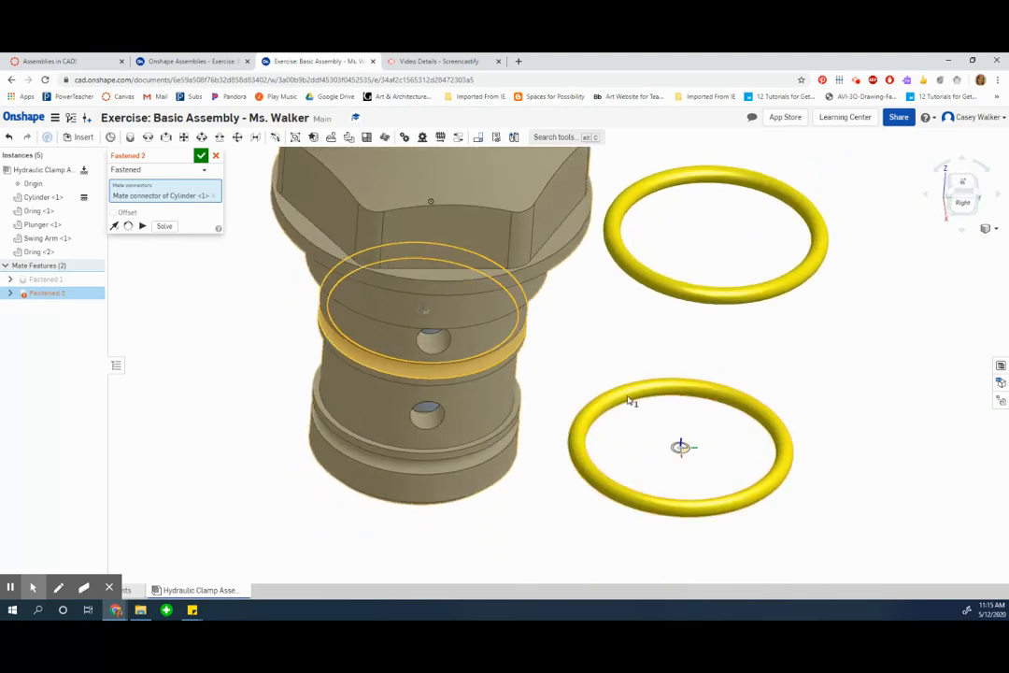
pyautogui.moveTo(679, 467)
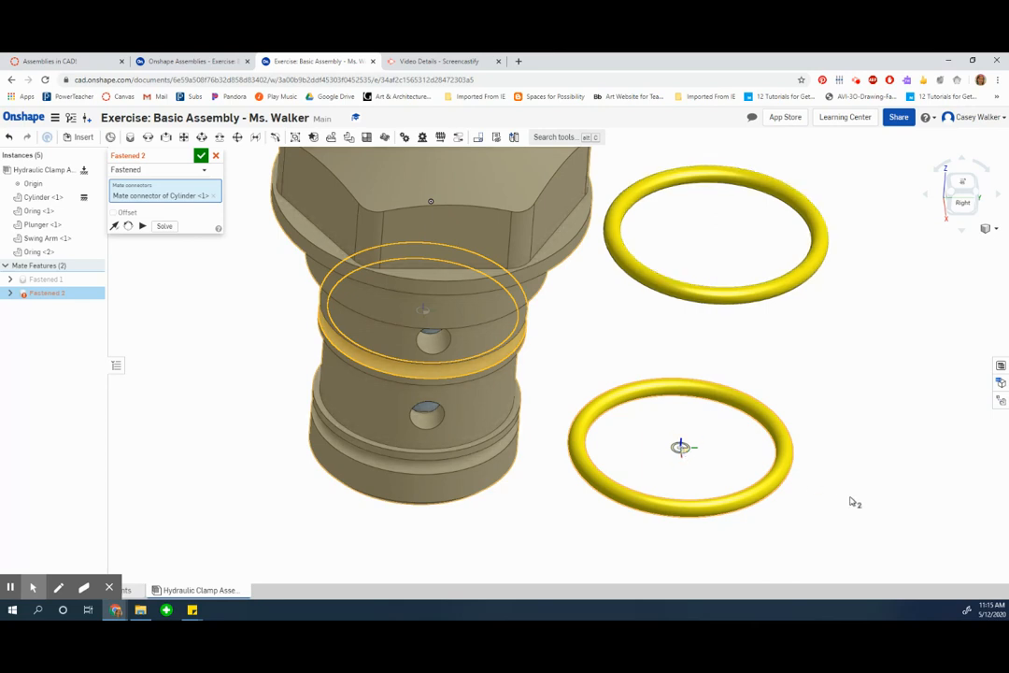
pyautogui.click(682, 447)
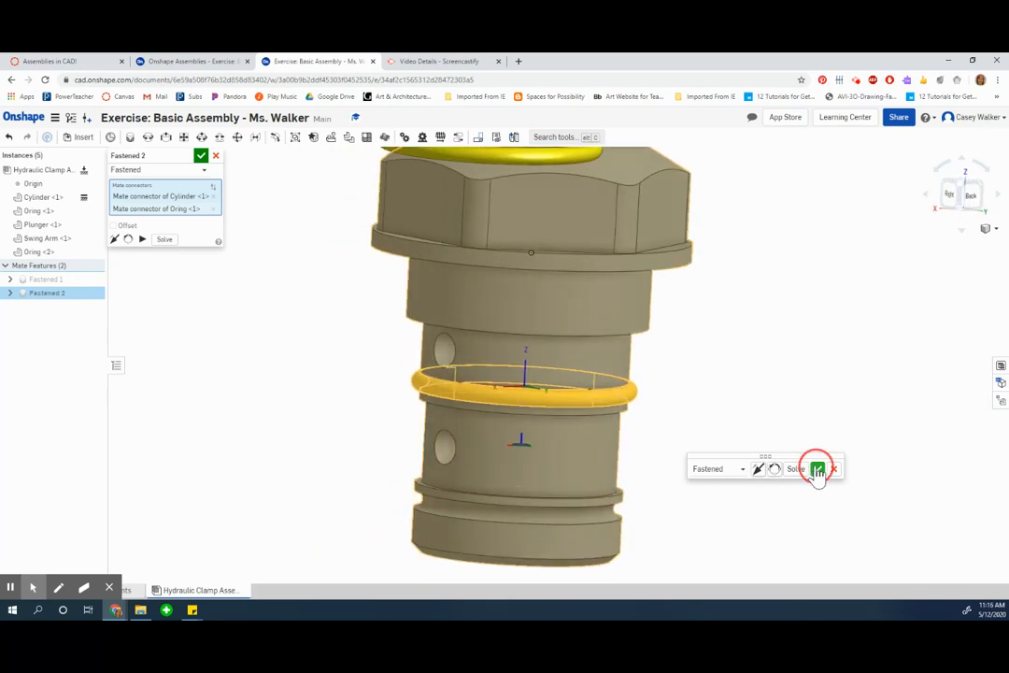
pyautogui.click(818, 467)
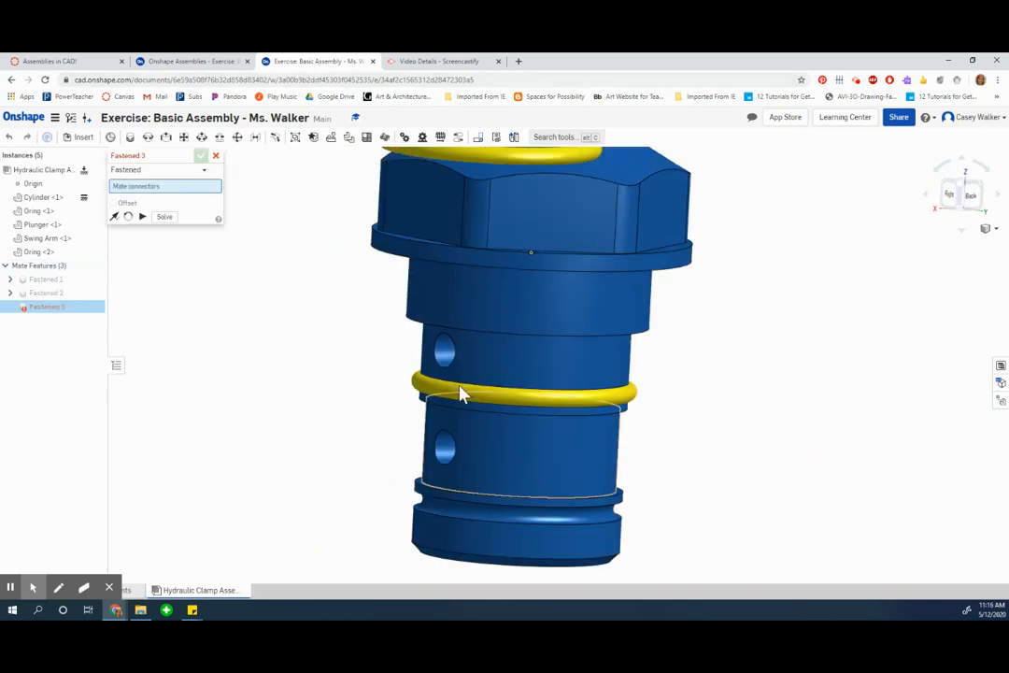
pyautogui.click(511, 157)
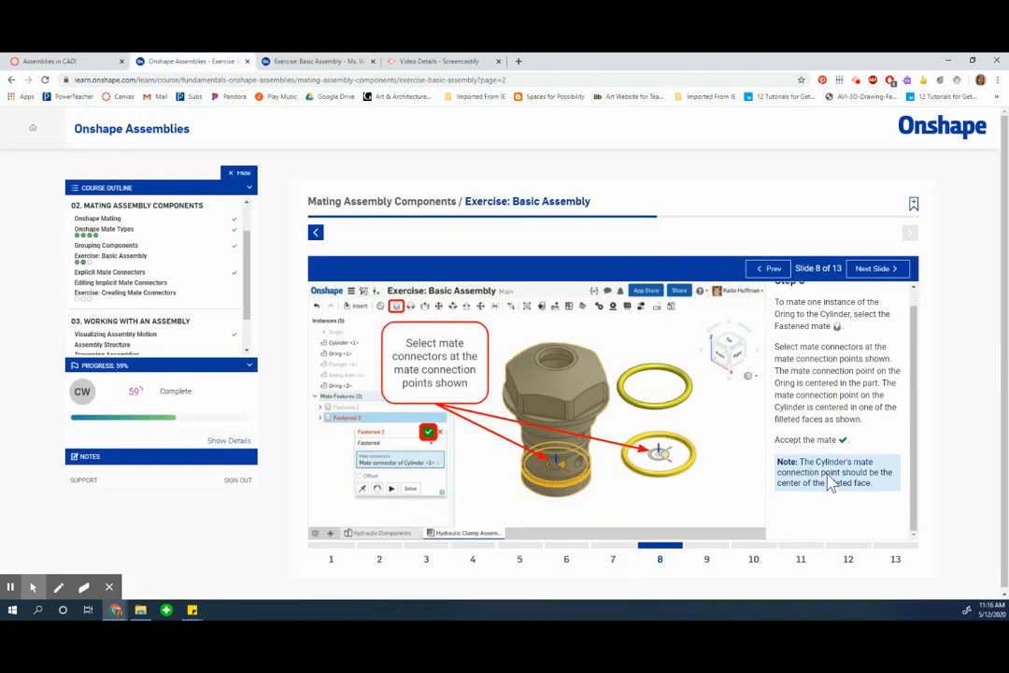
# Step: Fasten the second O-ring's centre connector to the Cylinder's lower groove
pyautogui.click(876, 269)
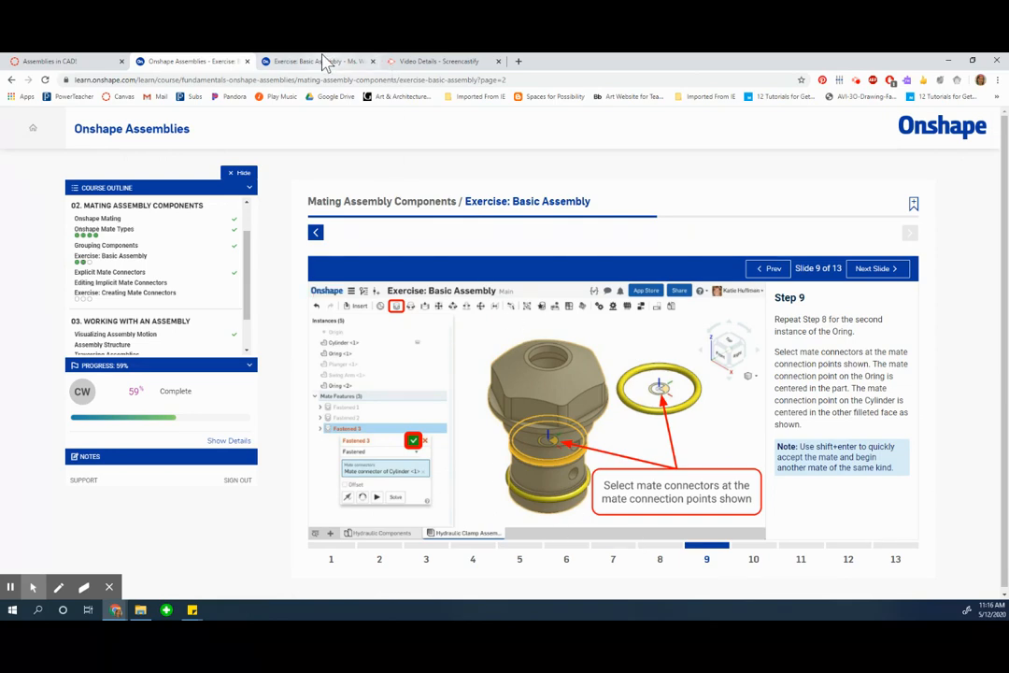
pyautogui.moveTo(309, 60)
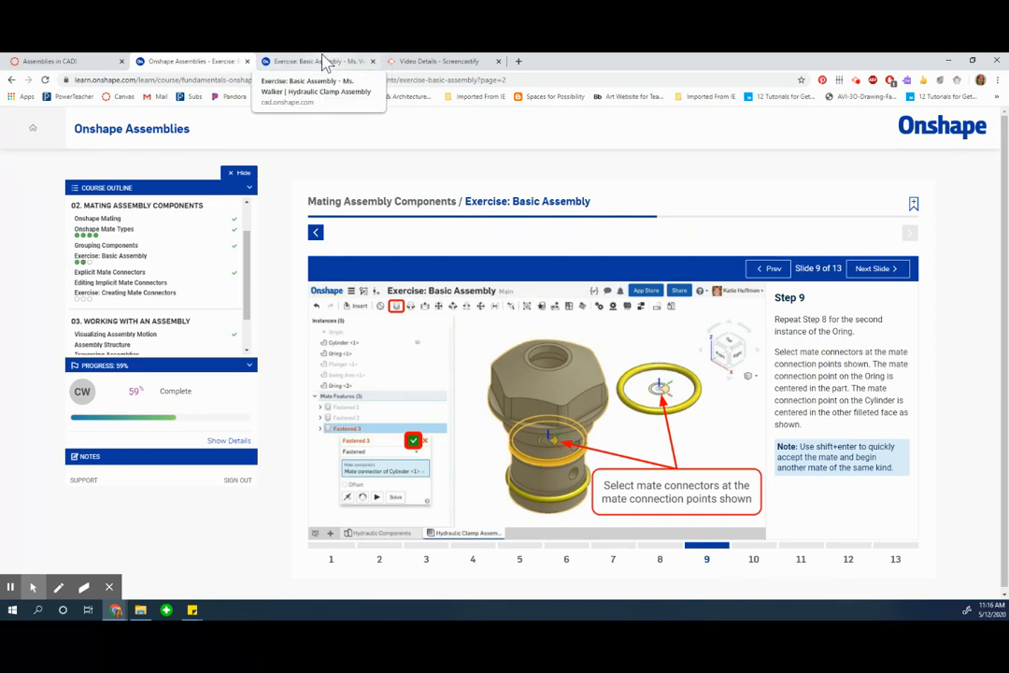
pyautogui.click(318, 60)
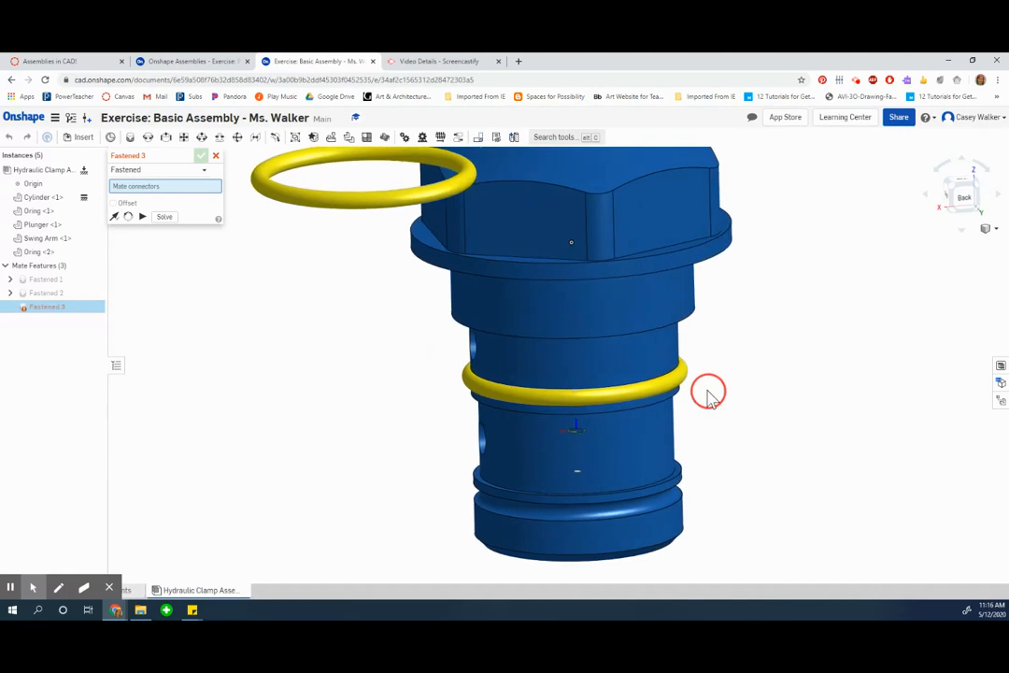
pyautogui.moveTo(708, 392); pyautogui.dragTo(377, 415)
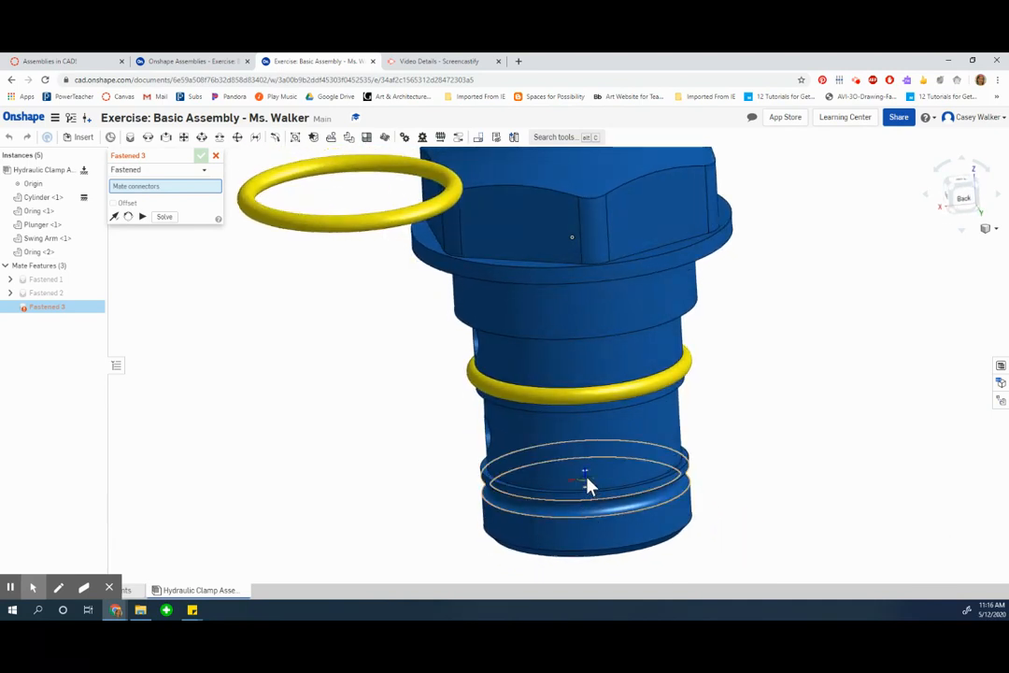
pyautogui.click(583, 476)
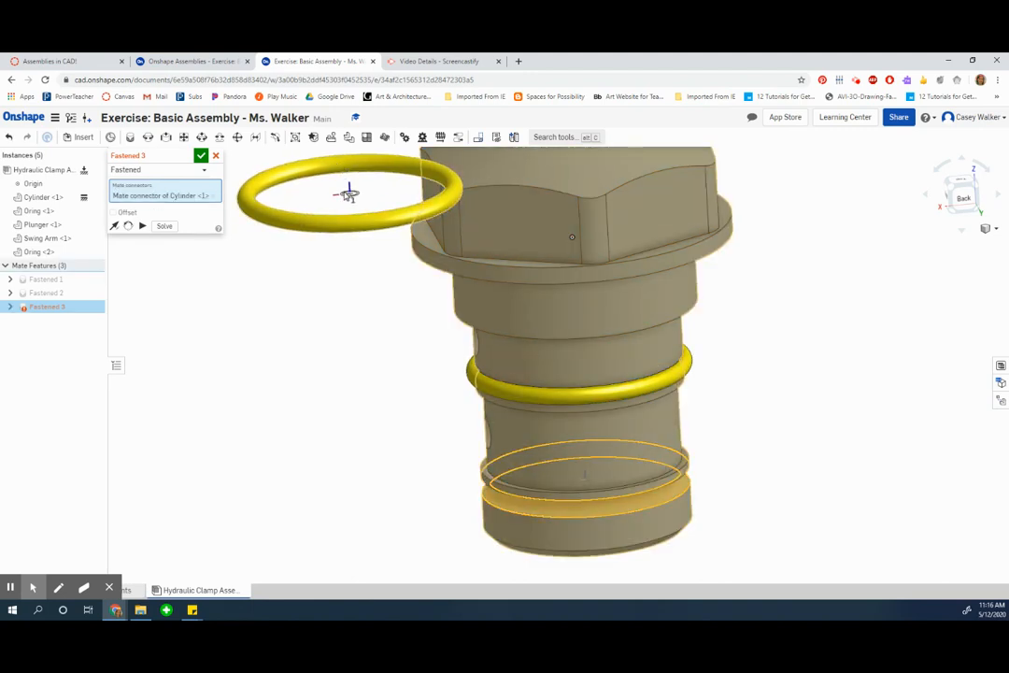
pyautogui.click(583, 477)
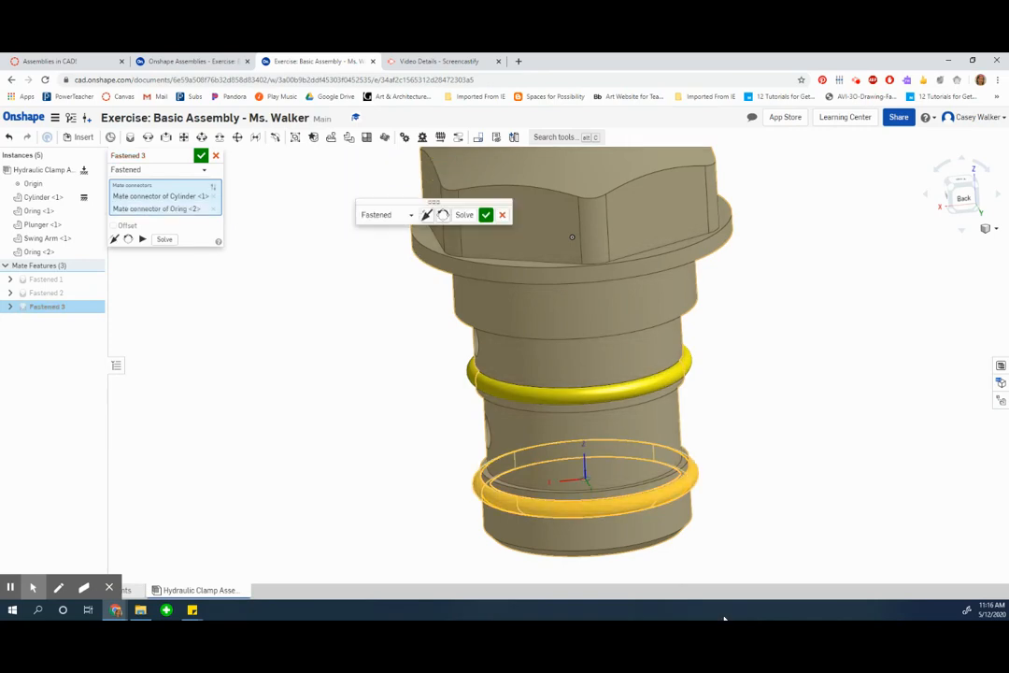
pyautogui.click(538, 228)
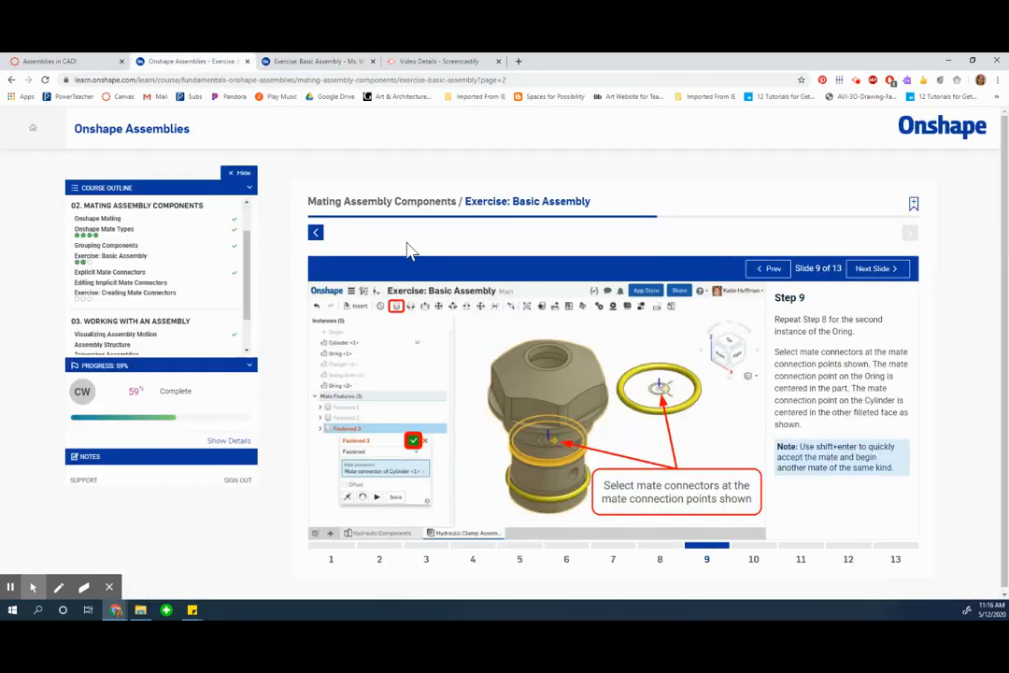
# Step: Advance the tutorial to Step 10 on the Plunger-to-Cylinder cylindrical mate
pyautogui.click(873, 269)
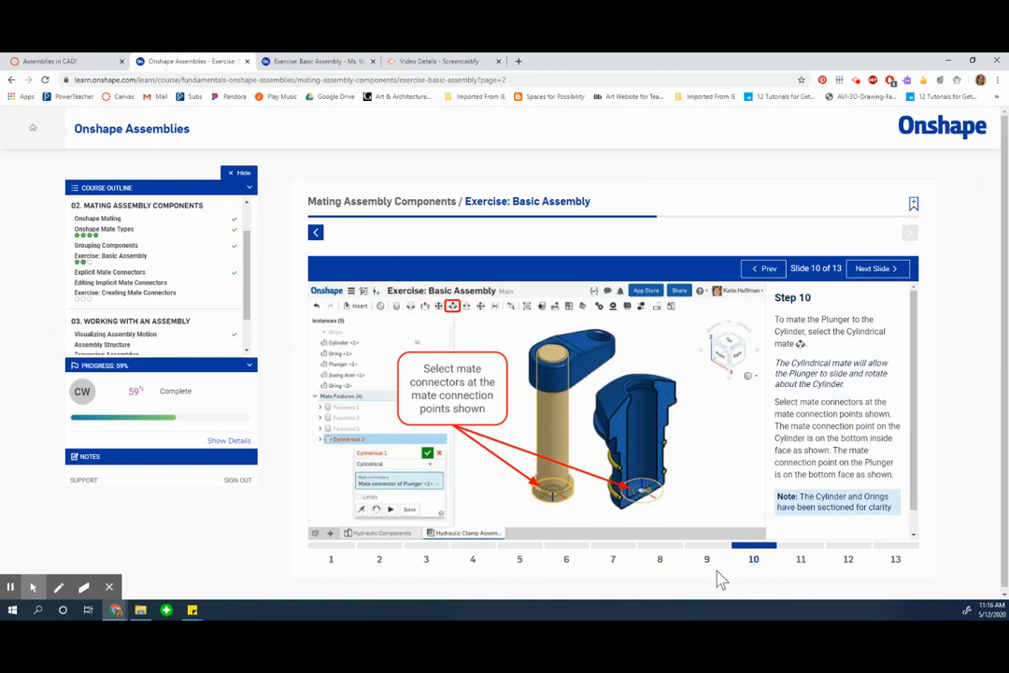
pyautogui.moveTo(704, 561)
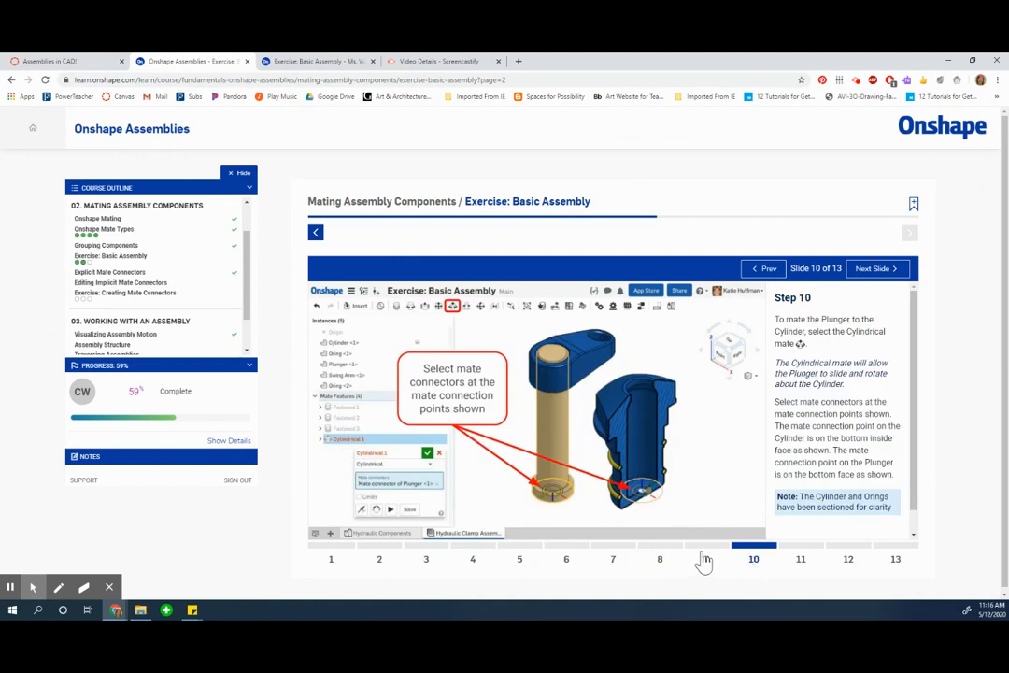
pyautogui.moveTo(575, 535)
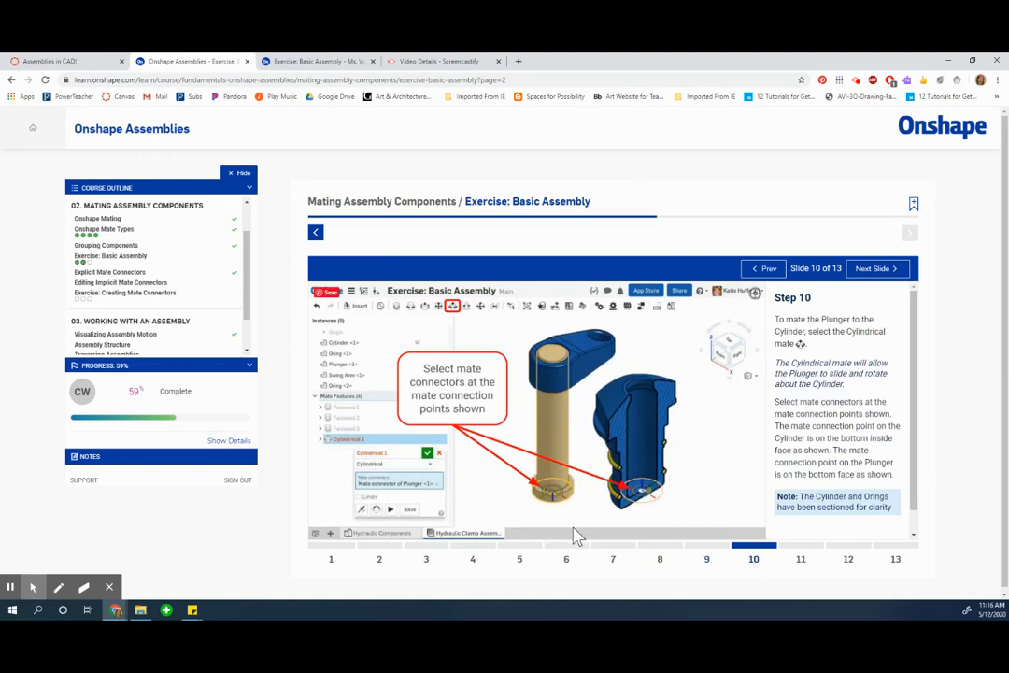
pyautogui.moveTo(633, 415)
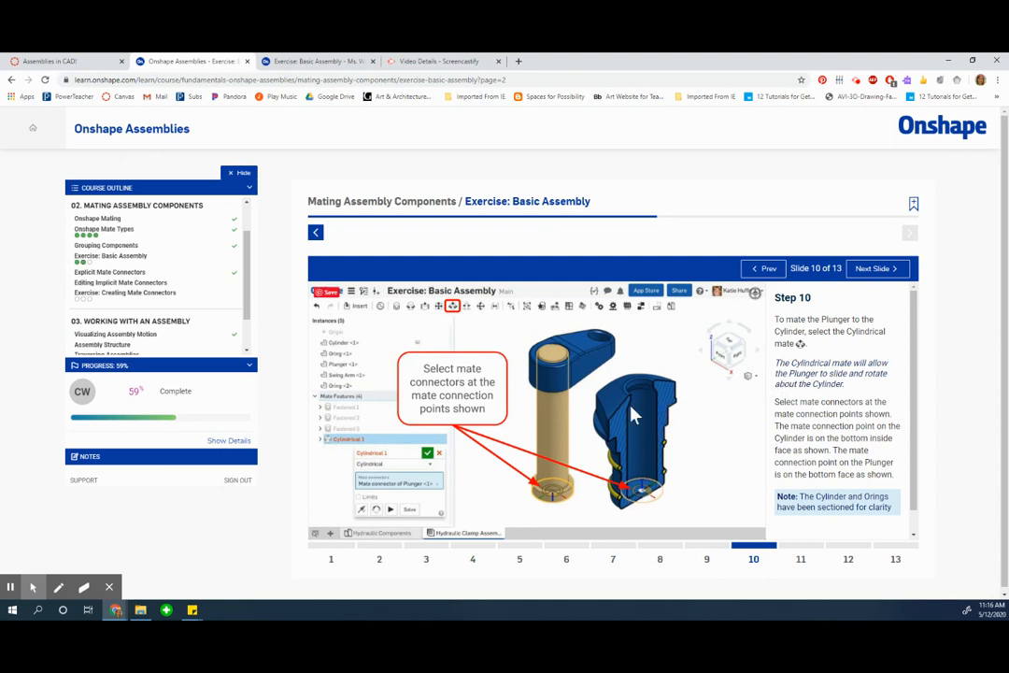
pyautogui.moveTo(646, 500)
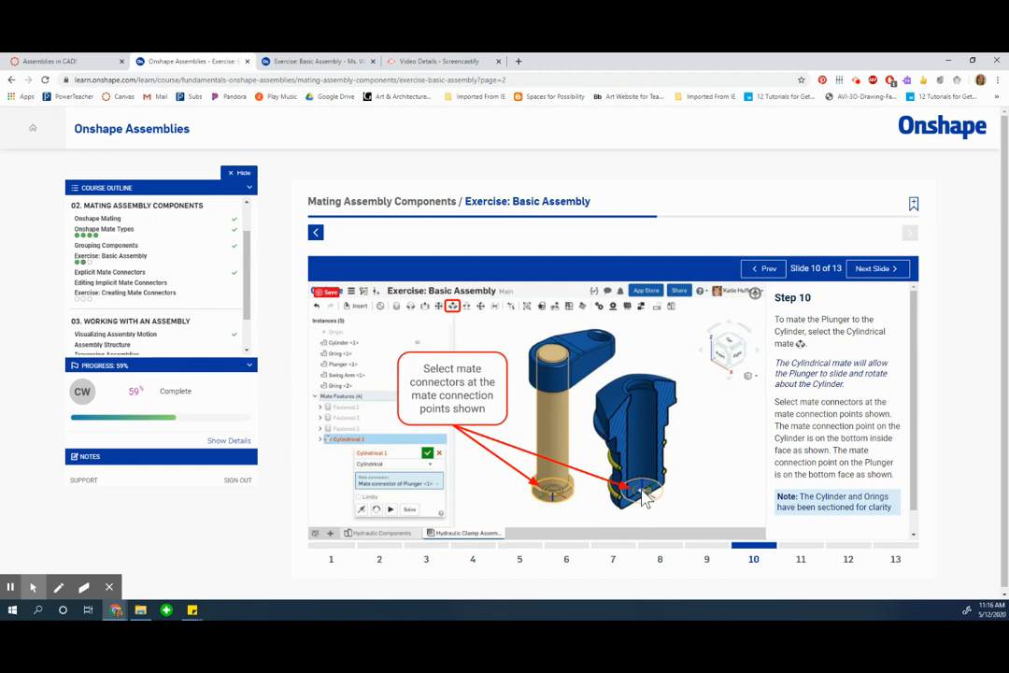
pyautogui.moveTo(860, 409)
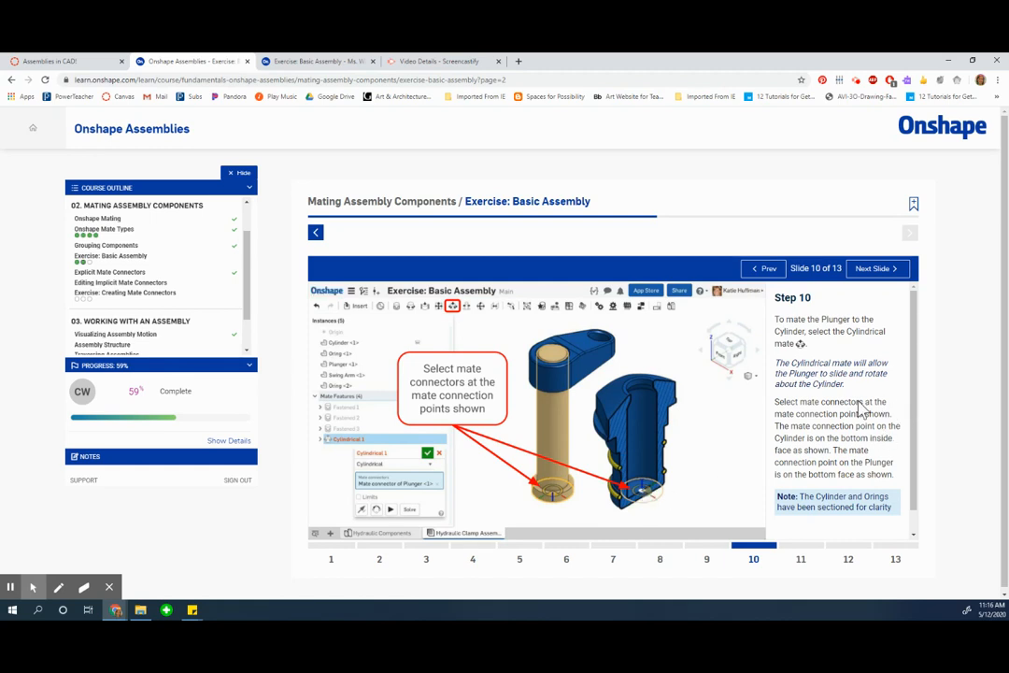
pyautogui.moveTo(826, 396)
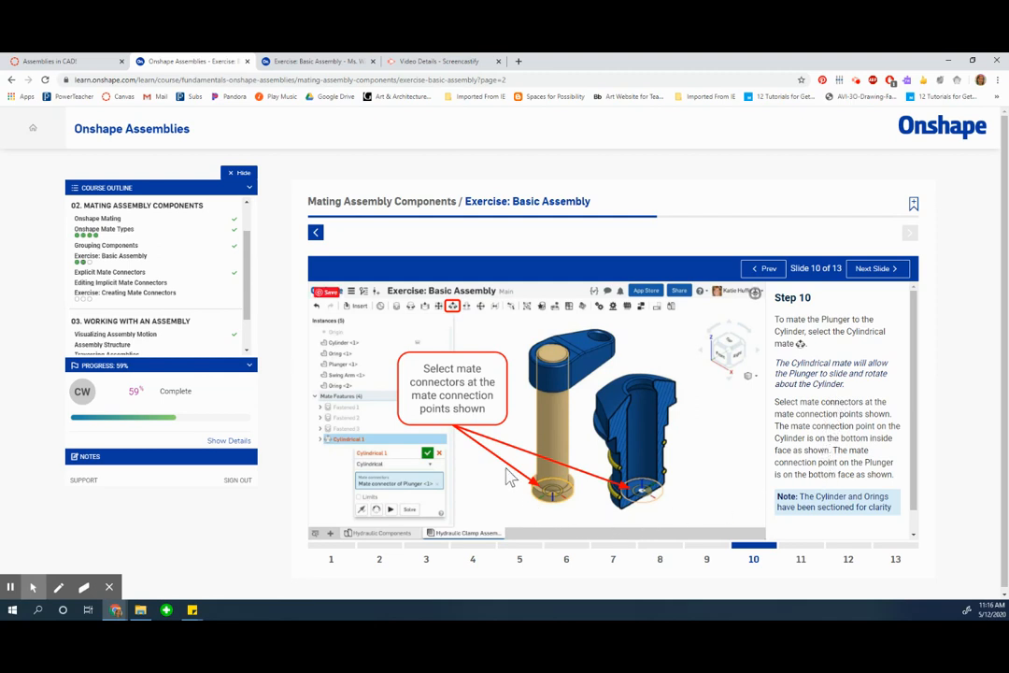
pyautogui.moveTo(837, 418)
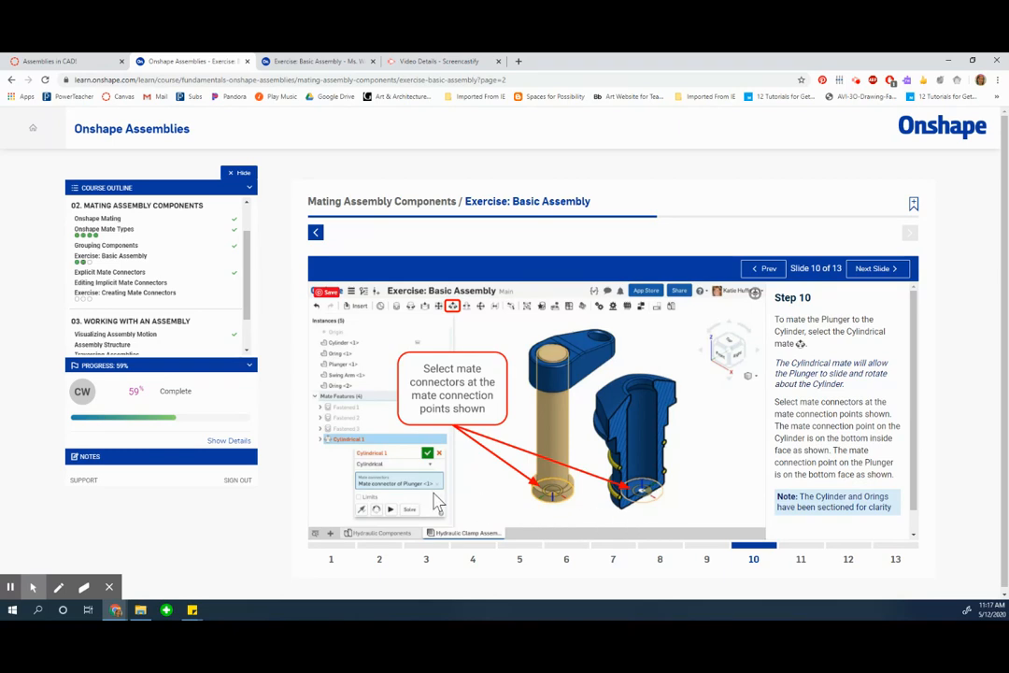
# Step: Start a Cylindrical mate with its first connector on the Plunger's bottom face
pyautogui.click(317, 60)
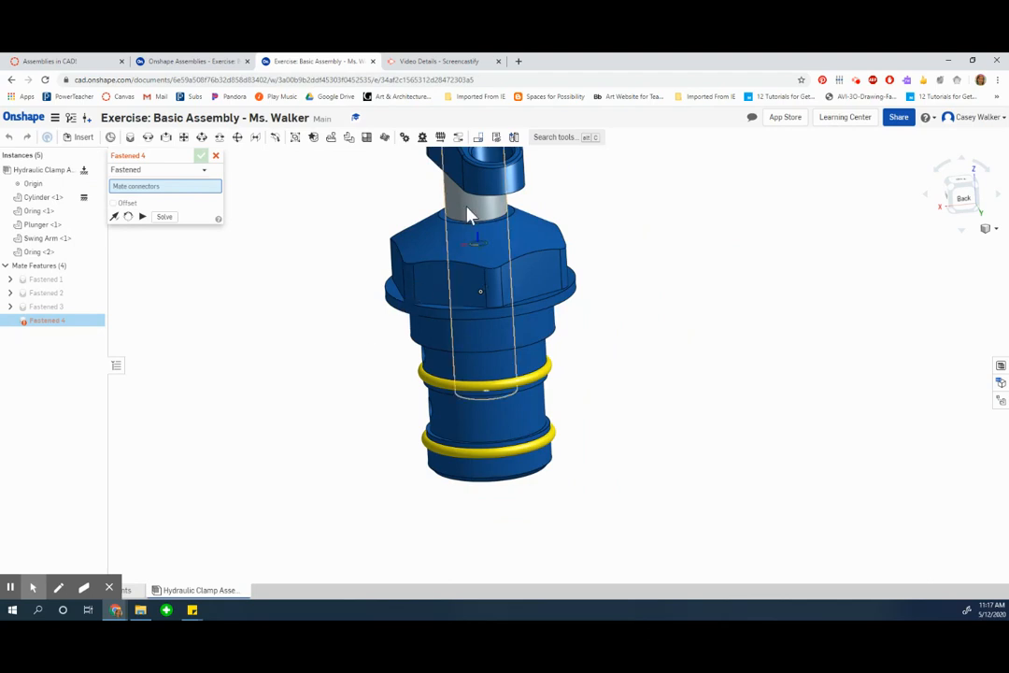
pyautogui.click(476, 215)
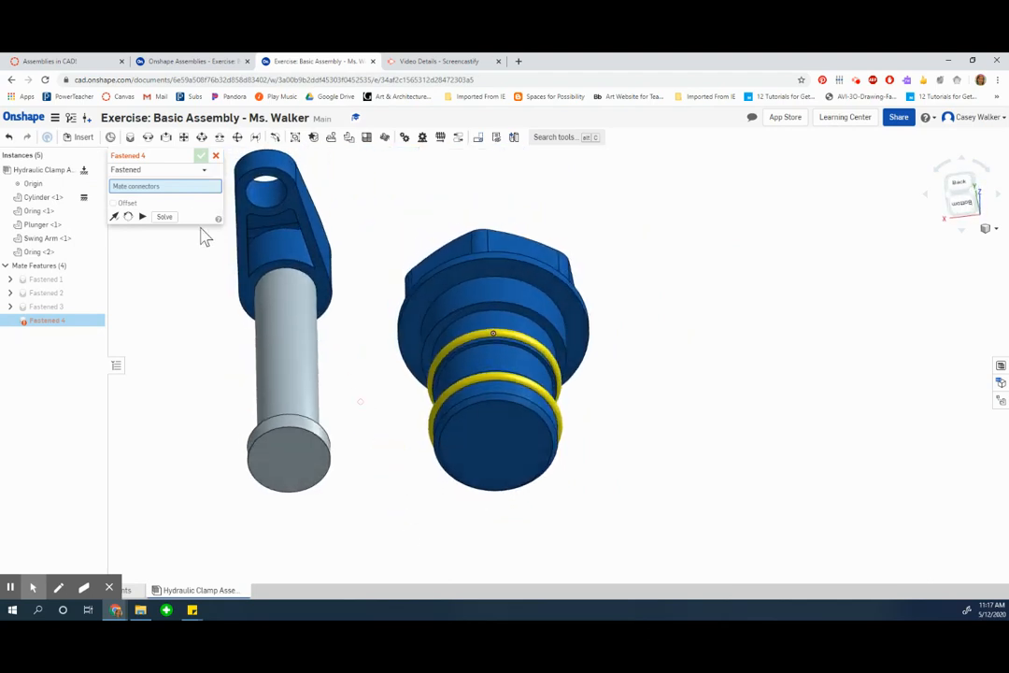
pyautogui.moveTo(202, 138)
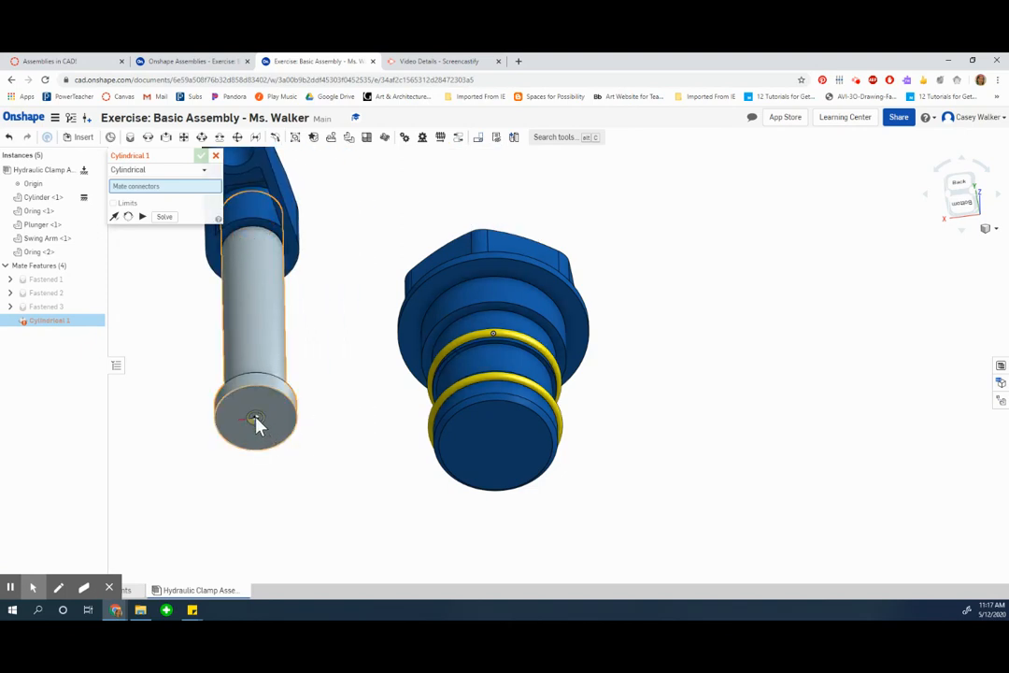
pyautogui.click(258, 419)
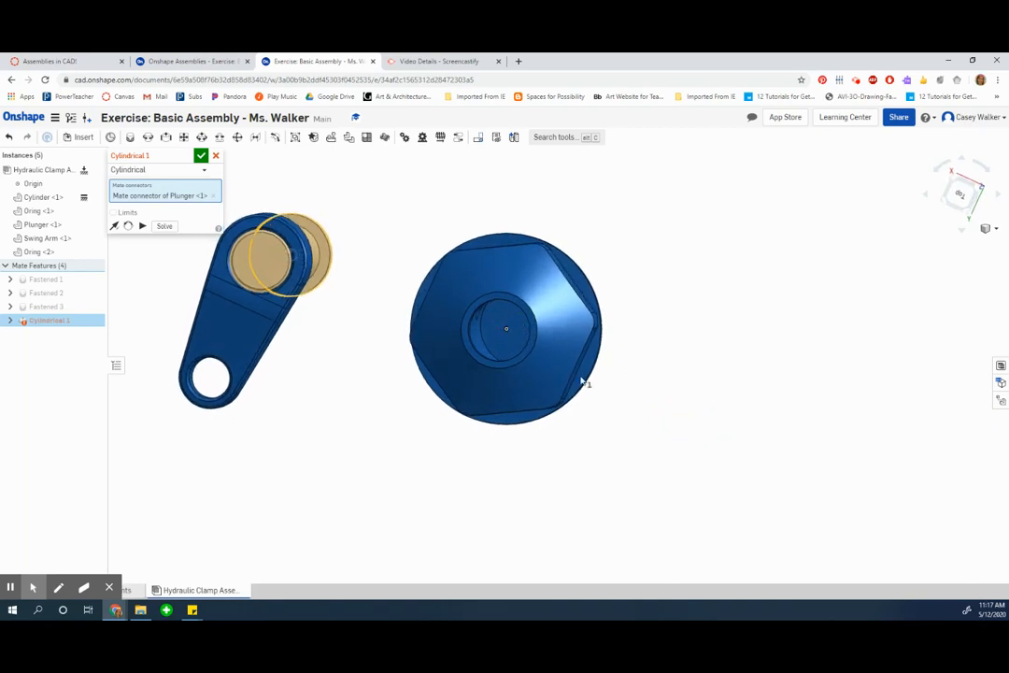
# Step: Pick the second connector inside the Cylinder's bore, restoring shaded display along the way
pyautogui.click(504, 327)
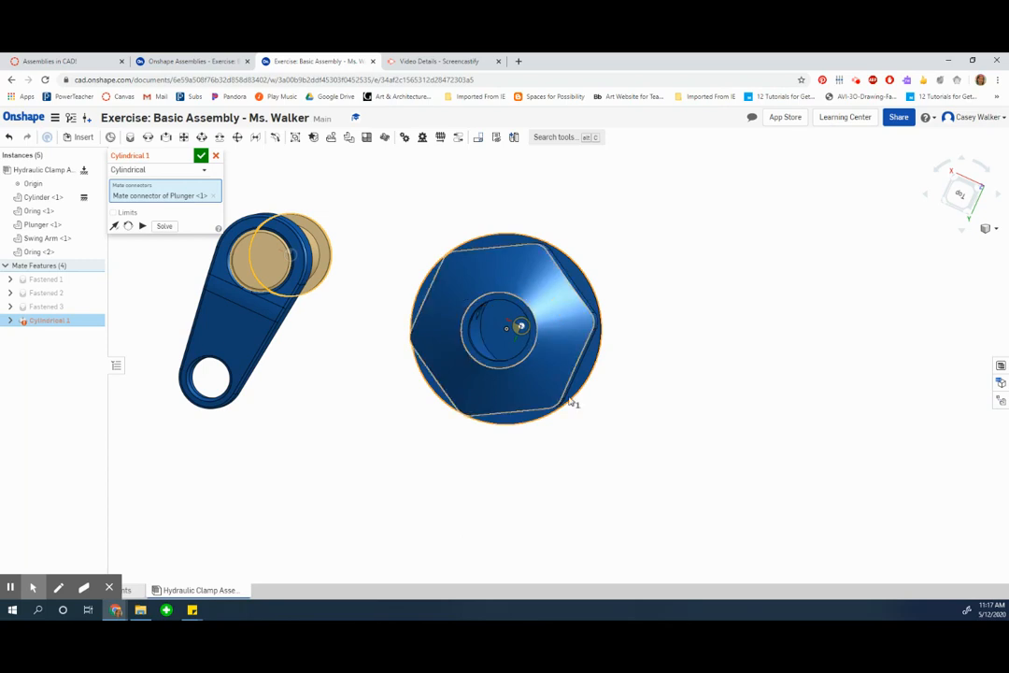
pyautogui.click(576, 402)
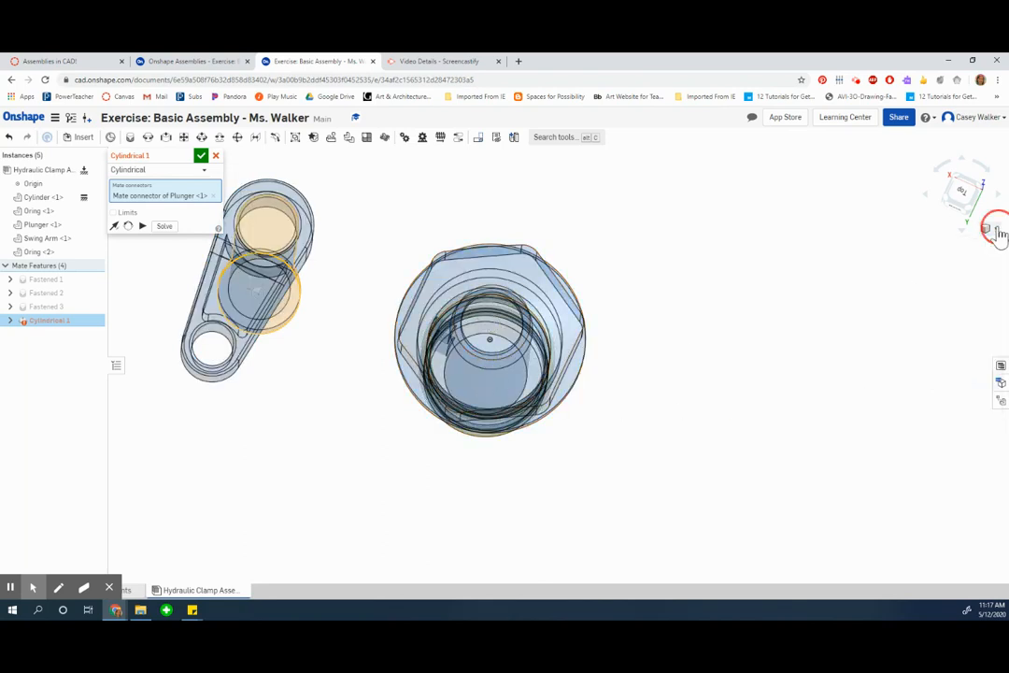
pyautogui.click(988, 228)
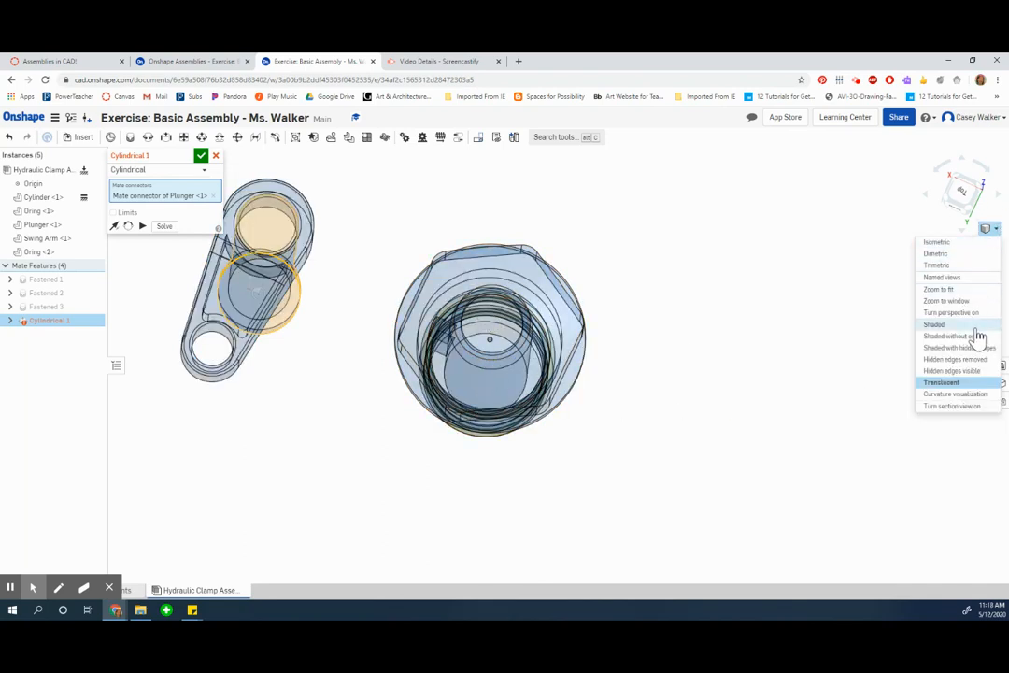
pyautogui.click(934, 325)
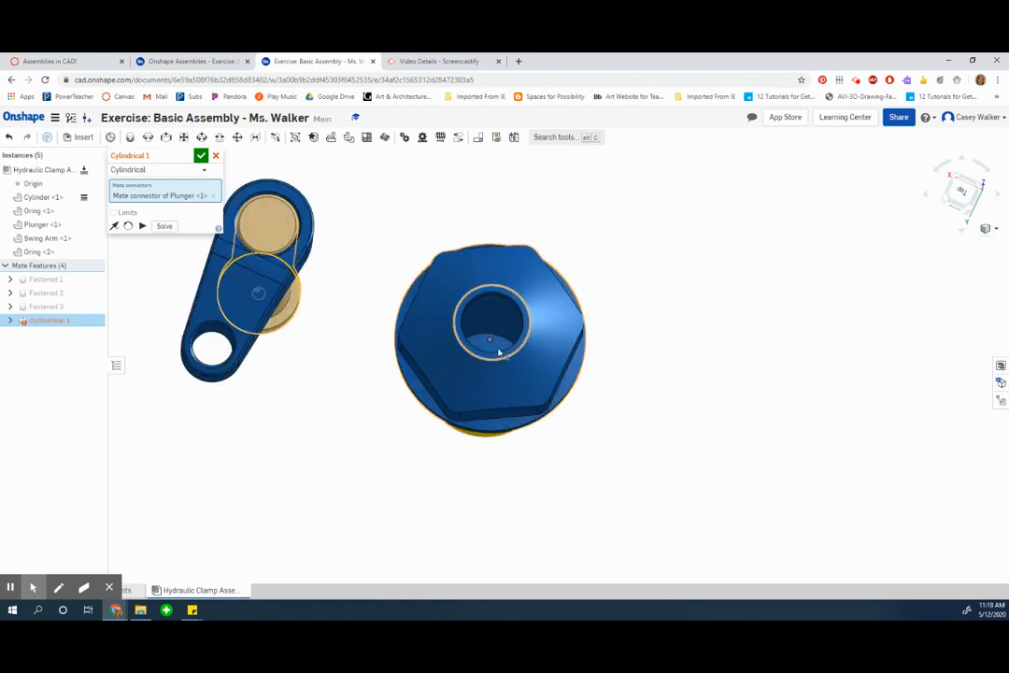
pyautogui.click(490, 322)
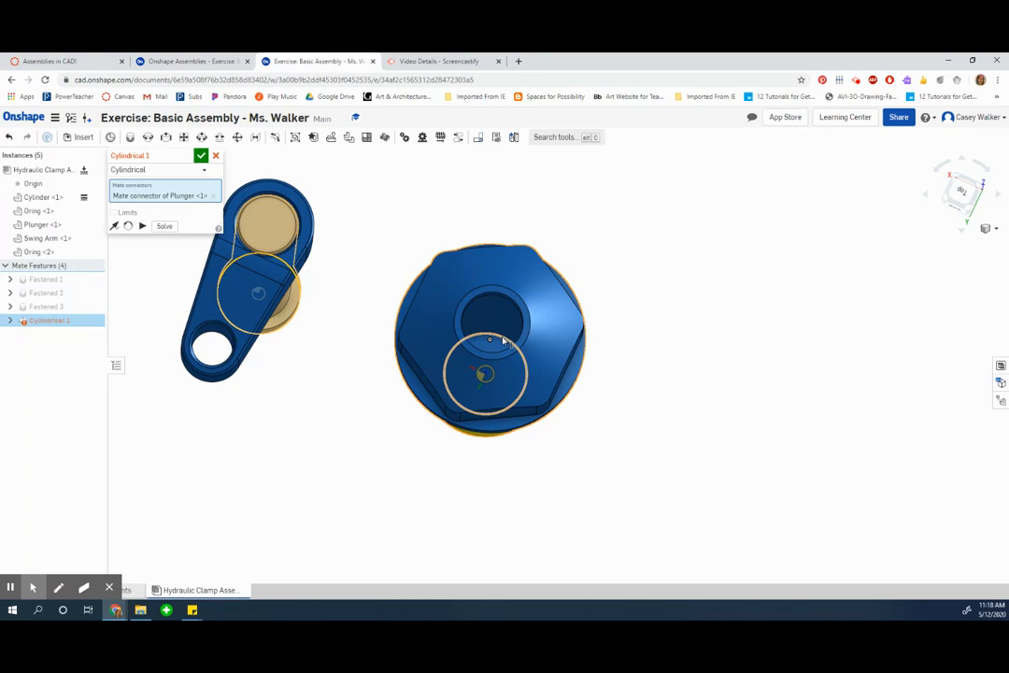
pyautogui.moveTo(496, 353)
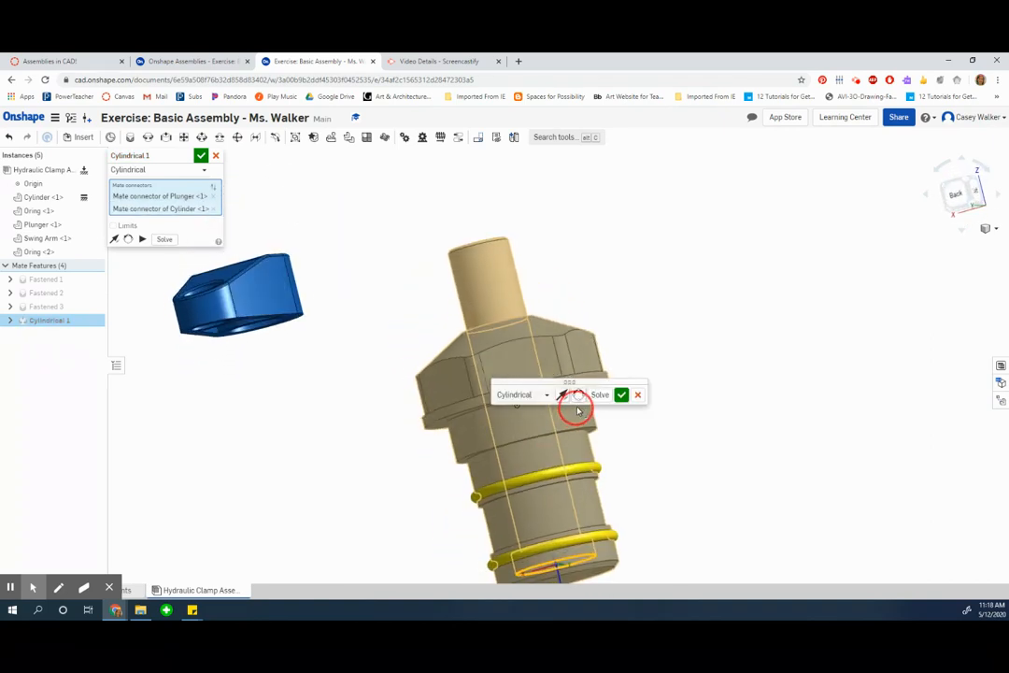
# Step: Accept Cylindrical 1 seating the Plunger in the Cylinder, then check the tutorial
pyautogui.click(620, 394)
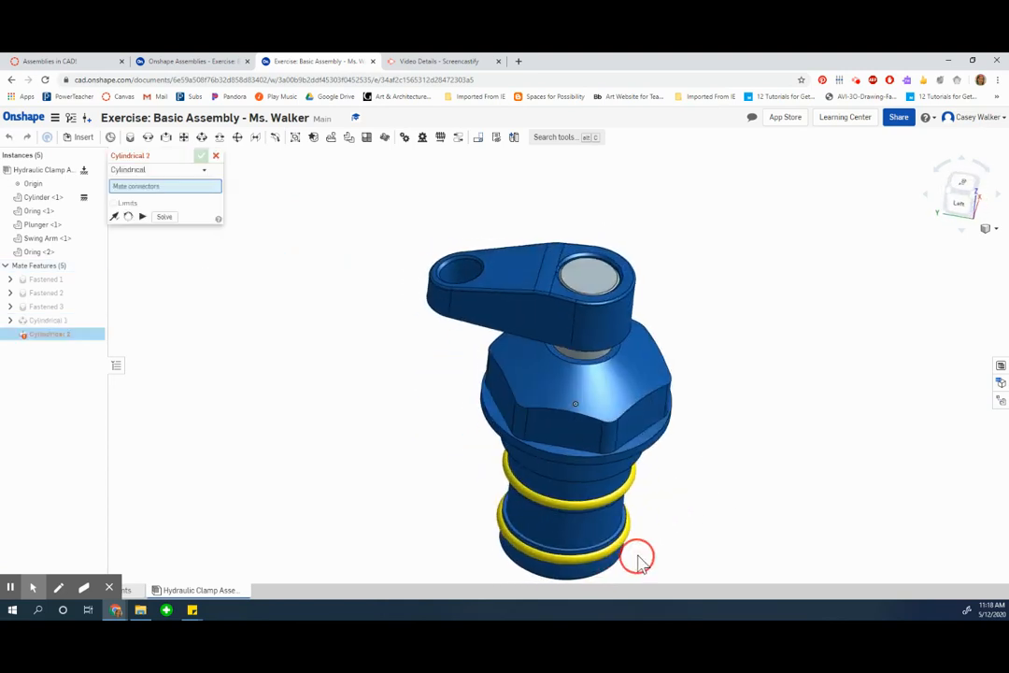
pyautogui.moveTo(639, 557); pyautogui.dragTo(318, 306)
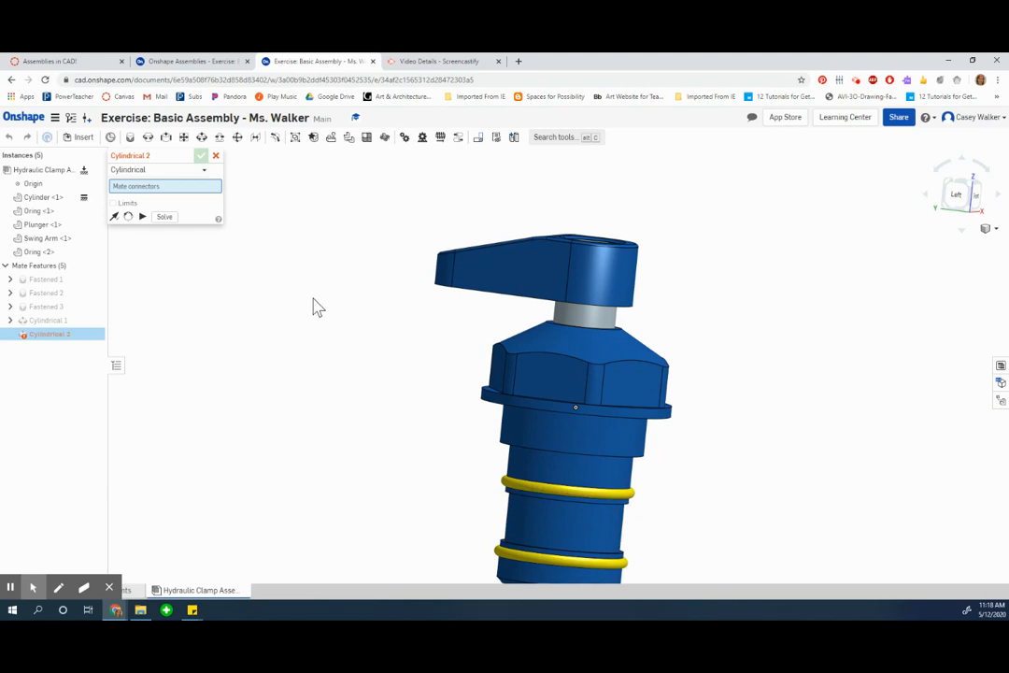
pyautogui.moveTo(142, 217)
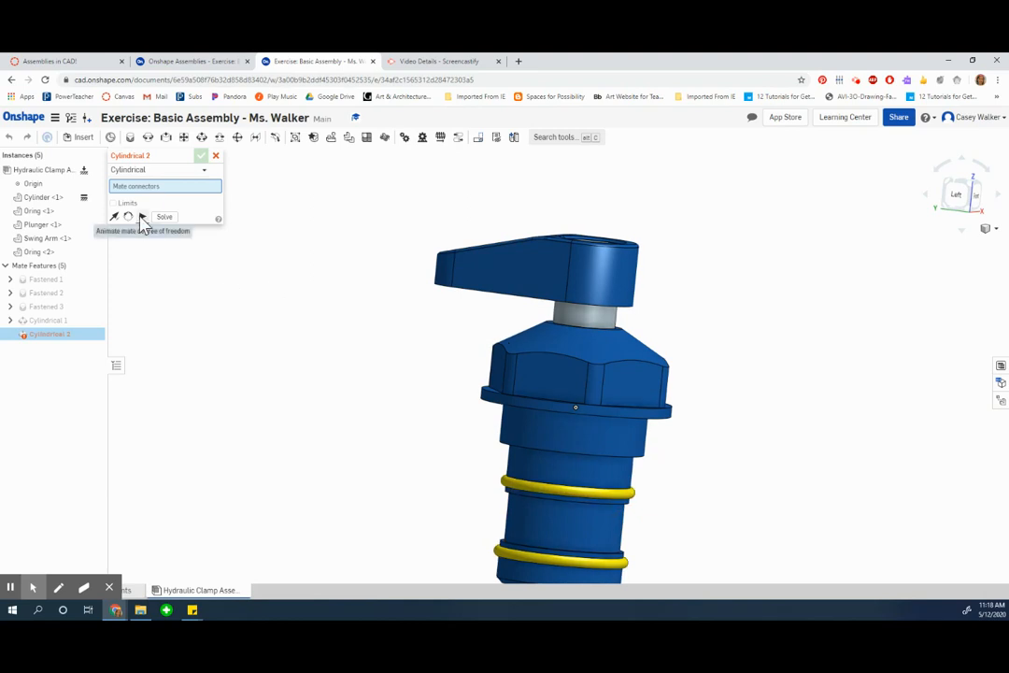
pyautogui.click(187, 60)
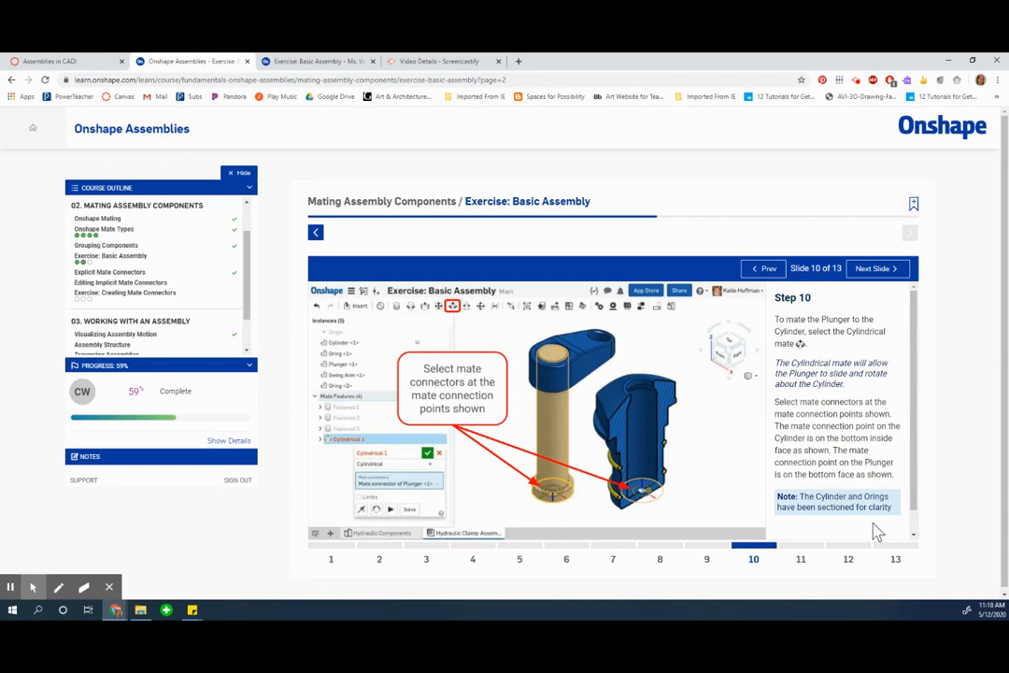
pyautogui.moveTo(822, 451)
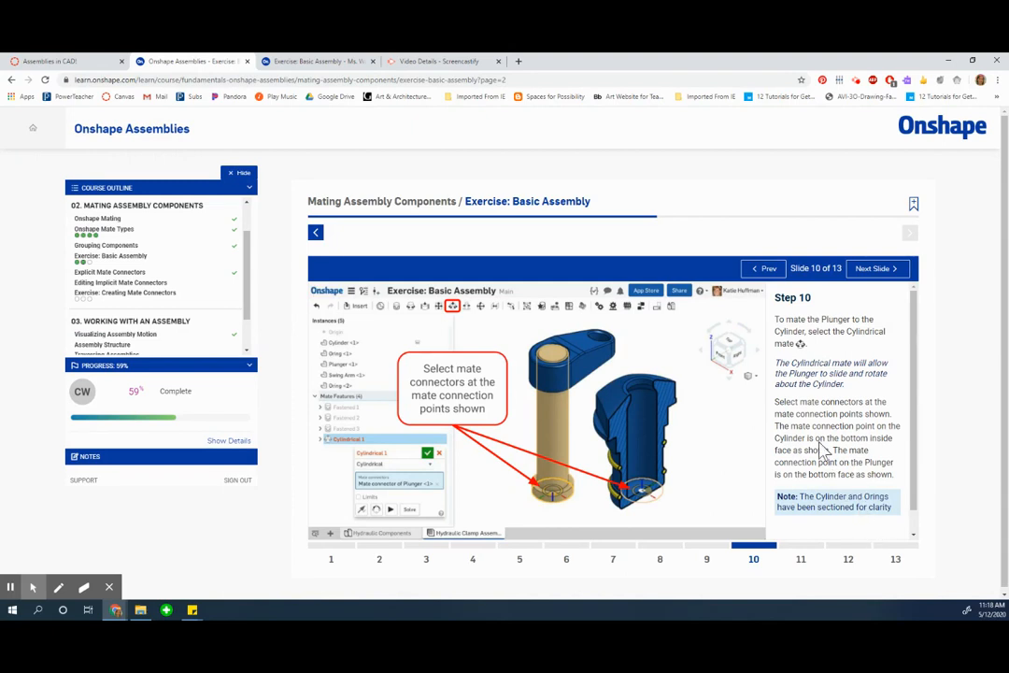
# Step: Advance the tutorial to Step 11 on limiting the plunger's travel
pyautogui.click(874, 269)
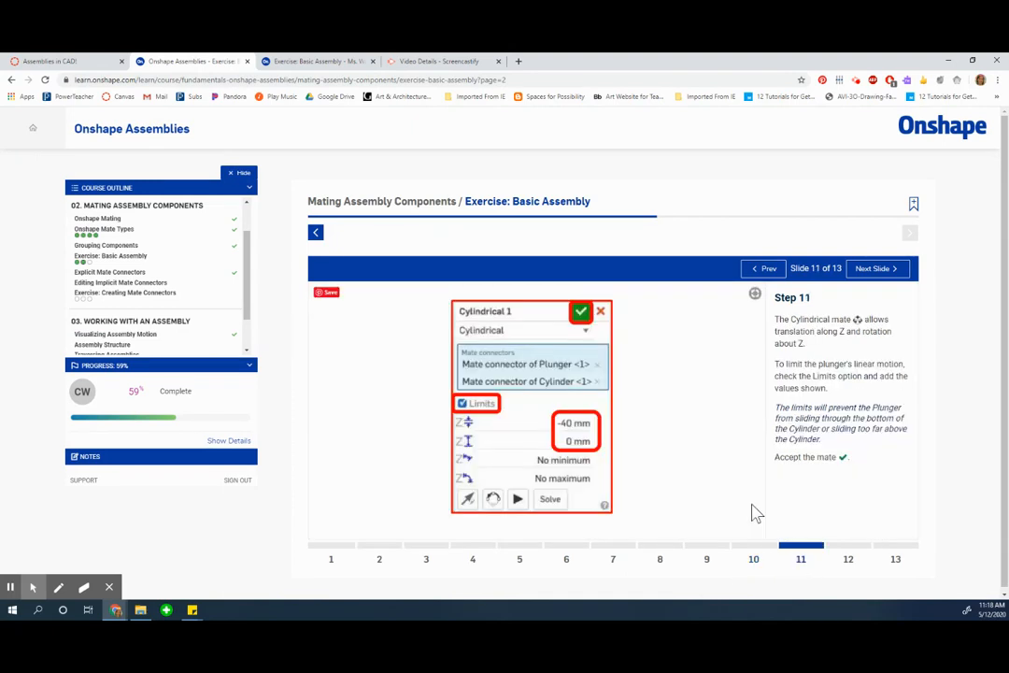
pyautogui.moveTo(538, 402)
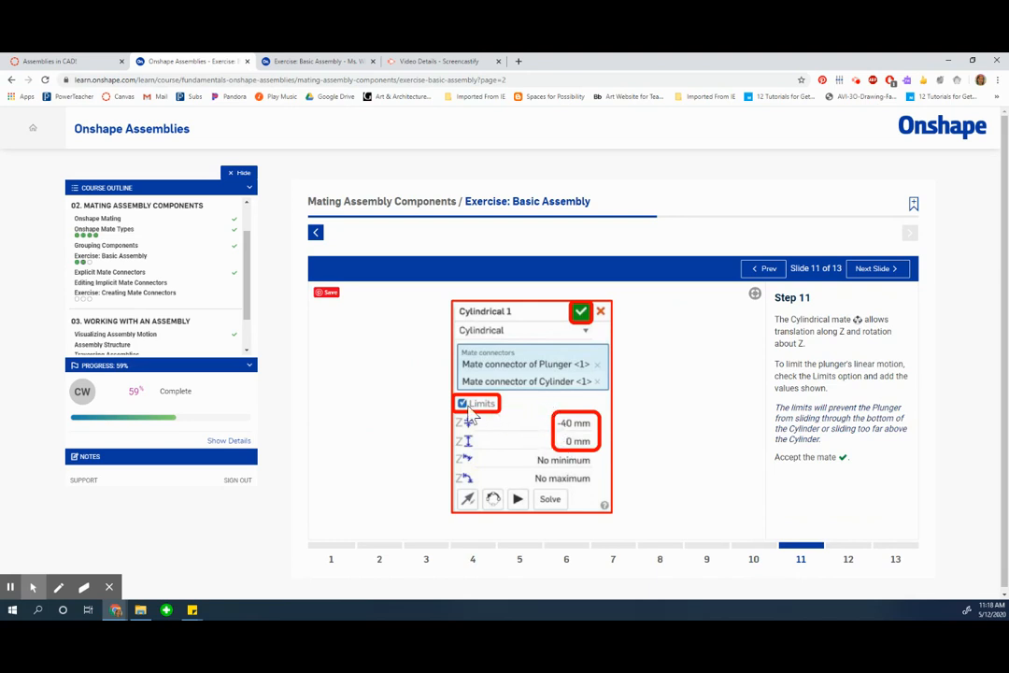
pyautogui.moveTo(527, 445)
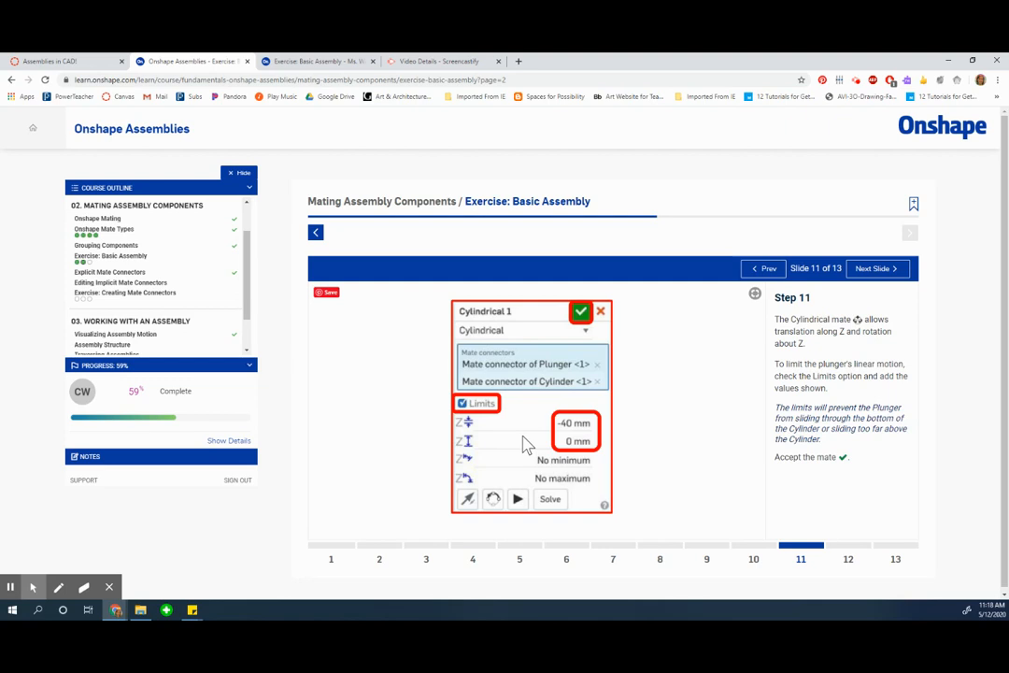
pyautogui.moveTo(546, 444)
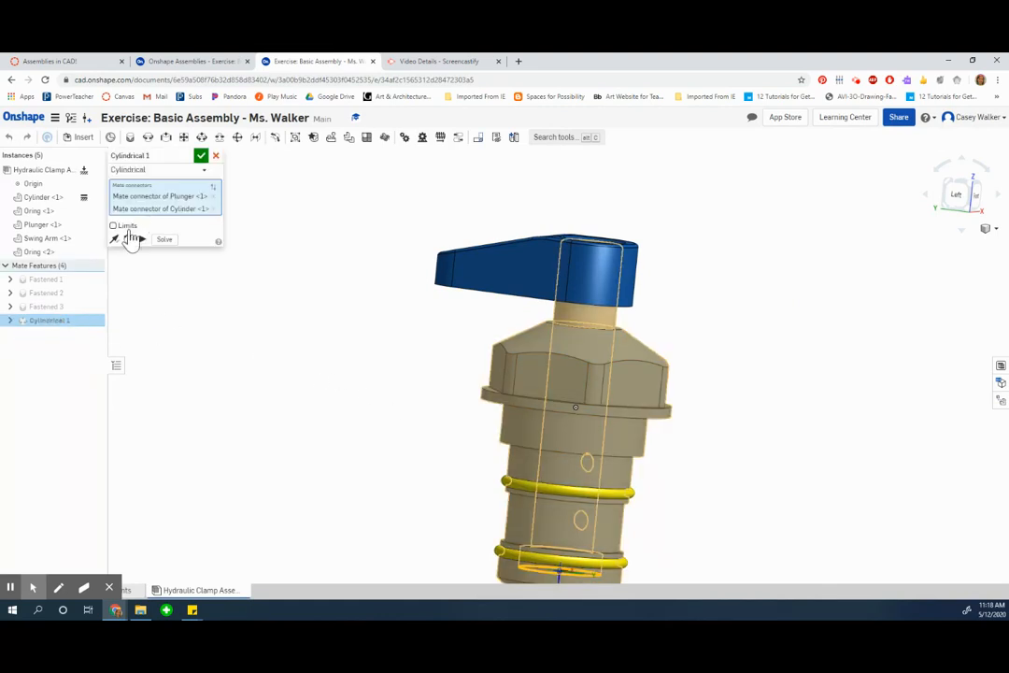
# Step: Enable limits of -40 mm and 0 mm on Cylindrical 1, test the travel, and accept
pyautogui.click(112, 224)
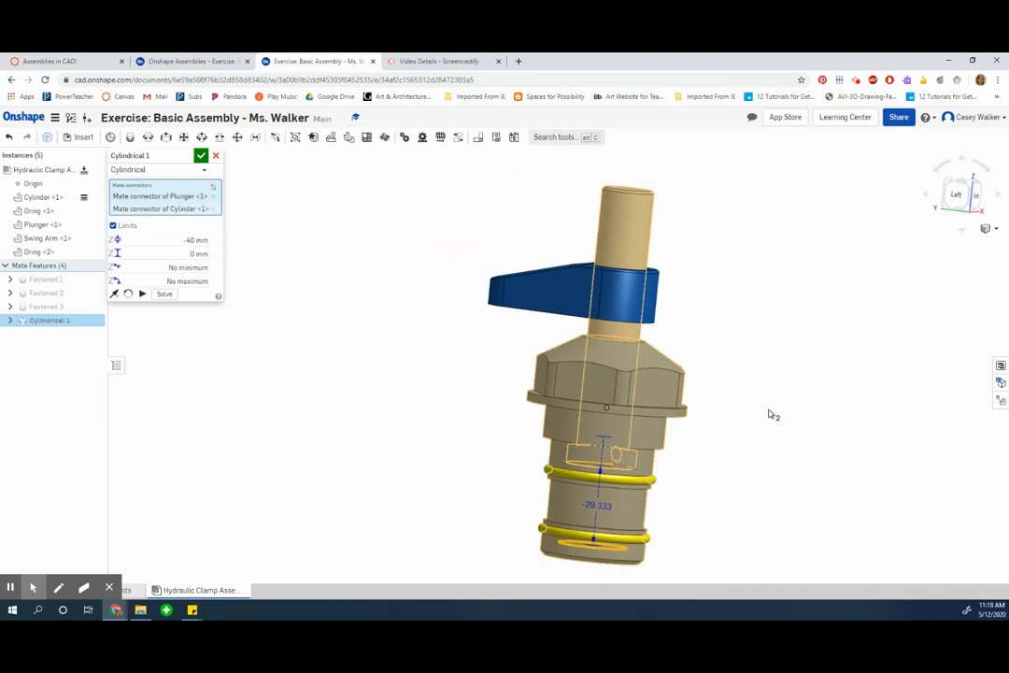
pyautogui.moveTo(605, 408); pyautogui.dragTo(654, 407)
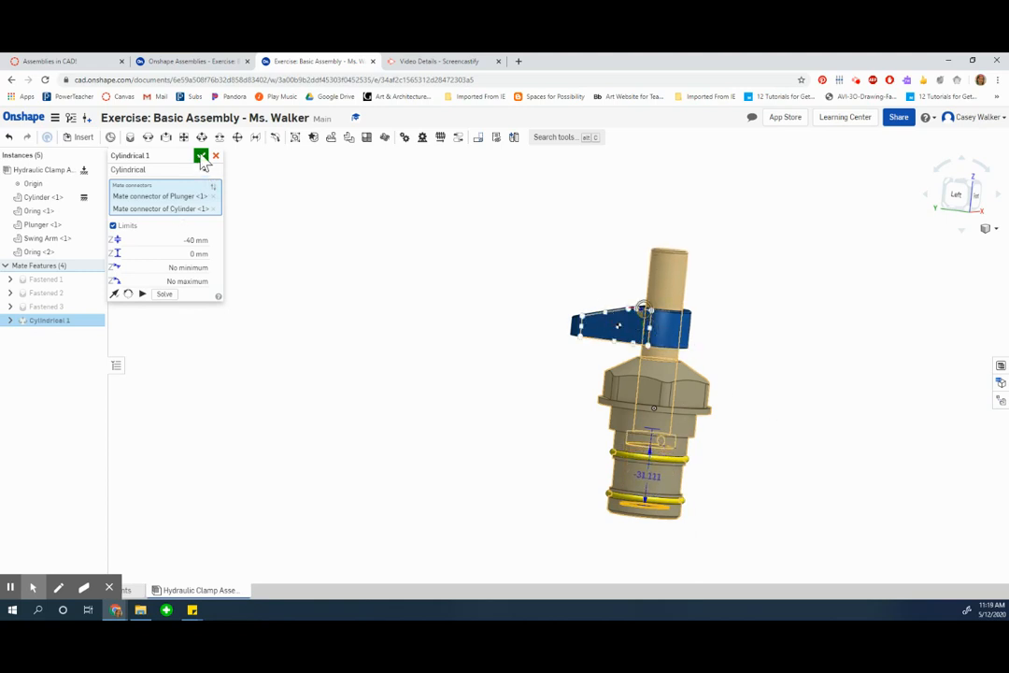
pyautogui.click(202, 155)
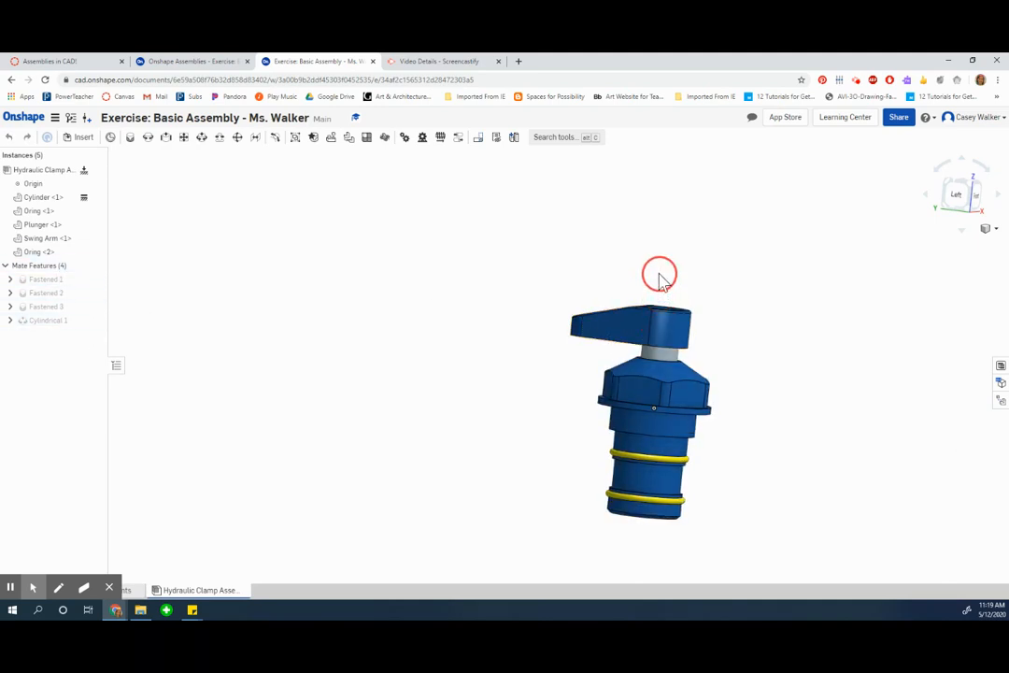
pyautogui.moveTo(633, 376)
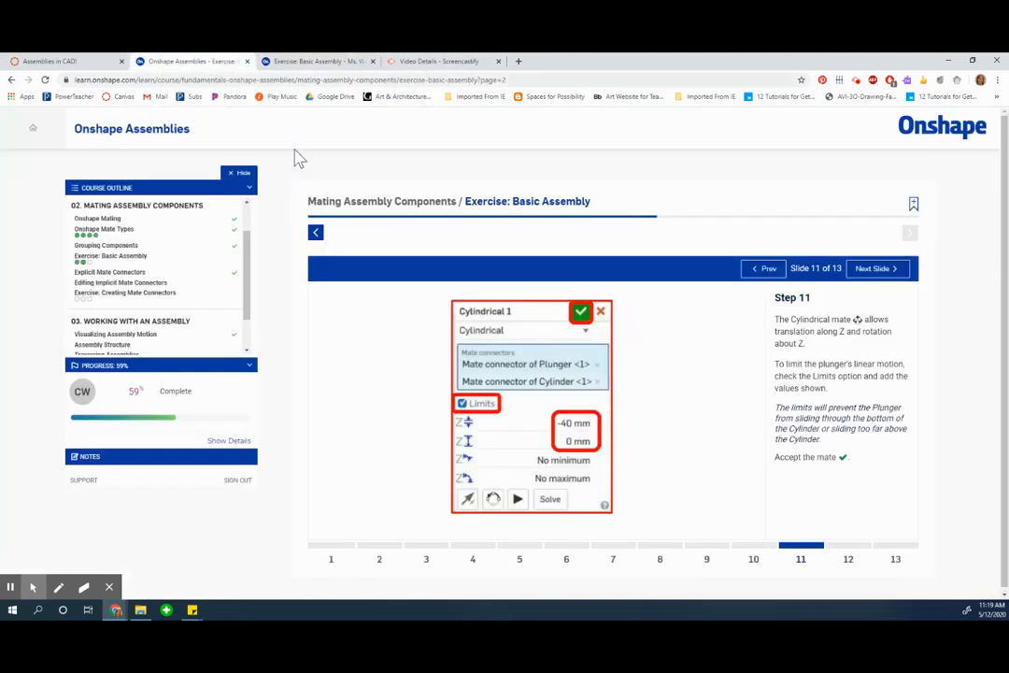
# Step: Read Steps 12 and 13 on center of mass, then select the whole Hydraulic Clamp Assembly
pyautogui.click(875, 269)
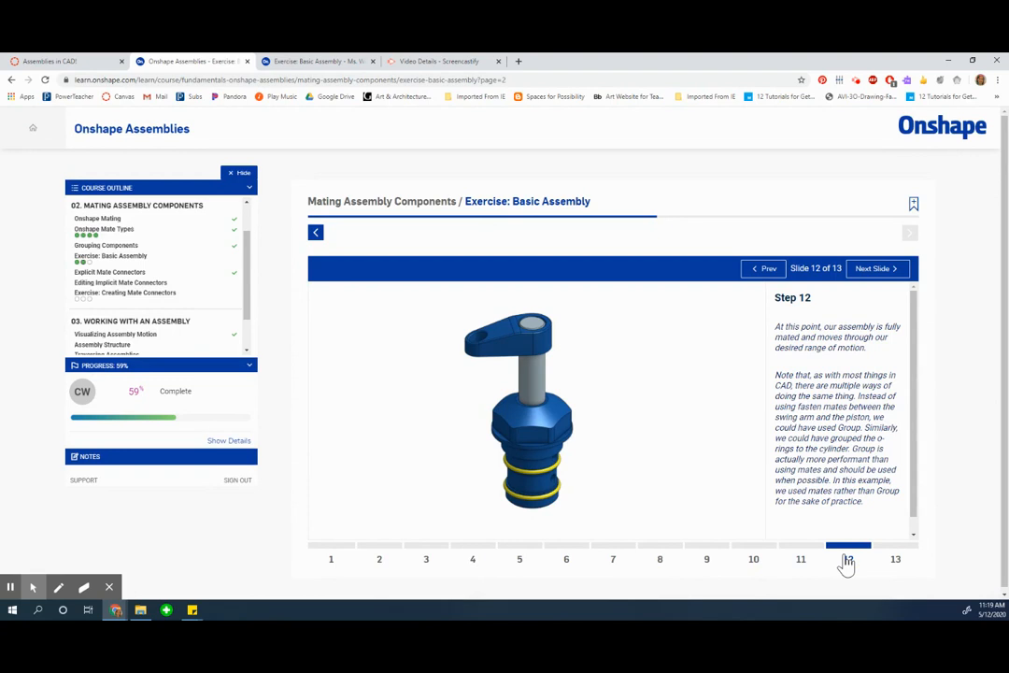
pyautogui.click(874, 269)
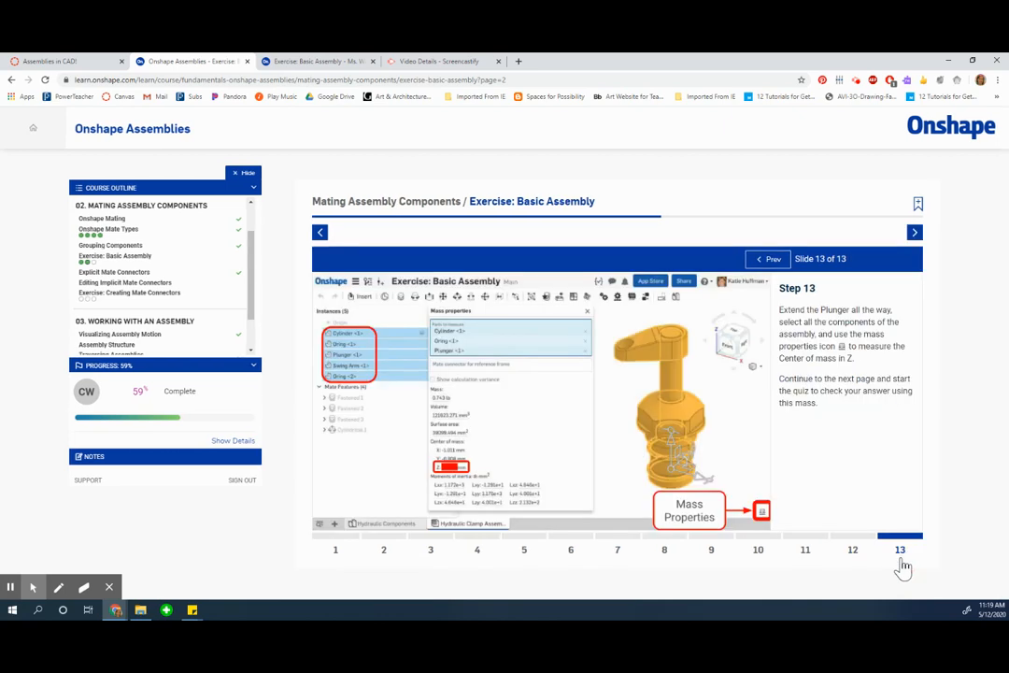
pyautogui.click(317, 59)
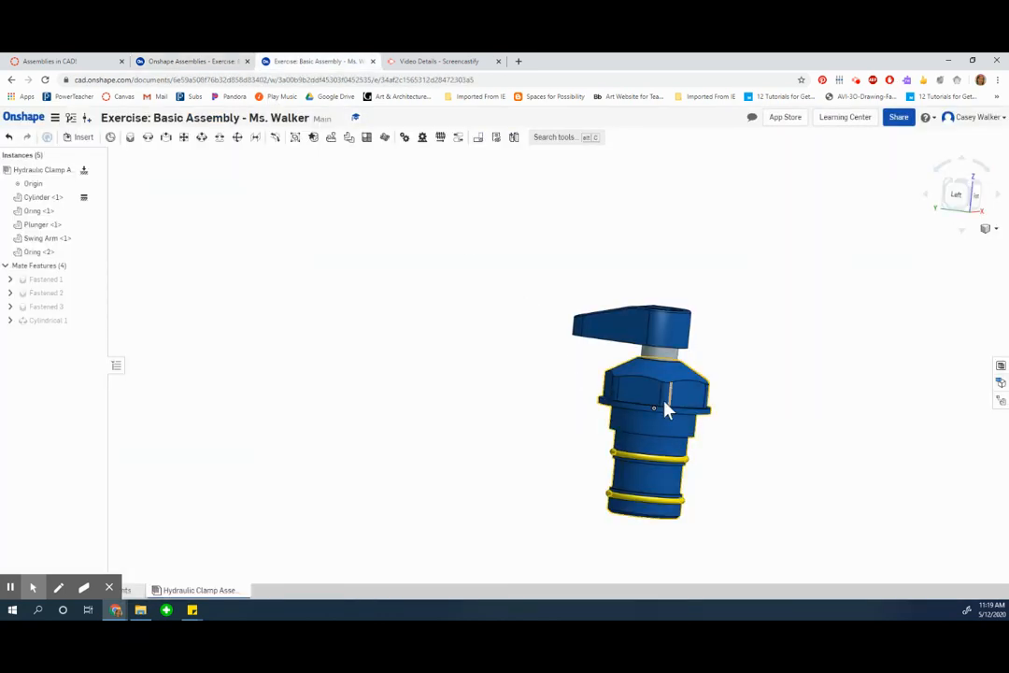
pyautogui.click(41, 169)
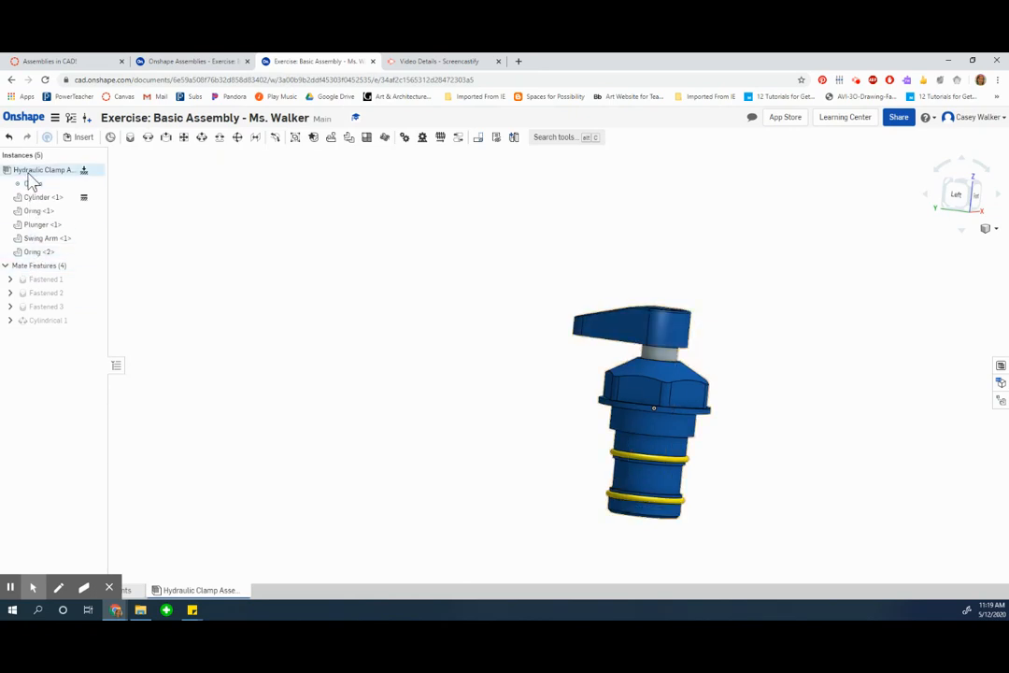